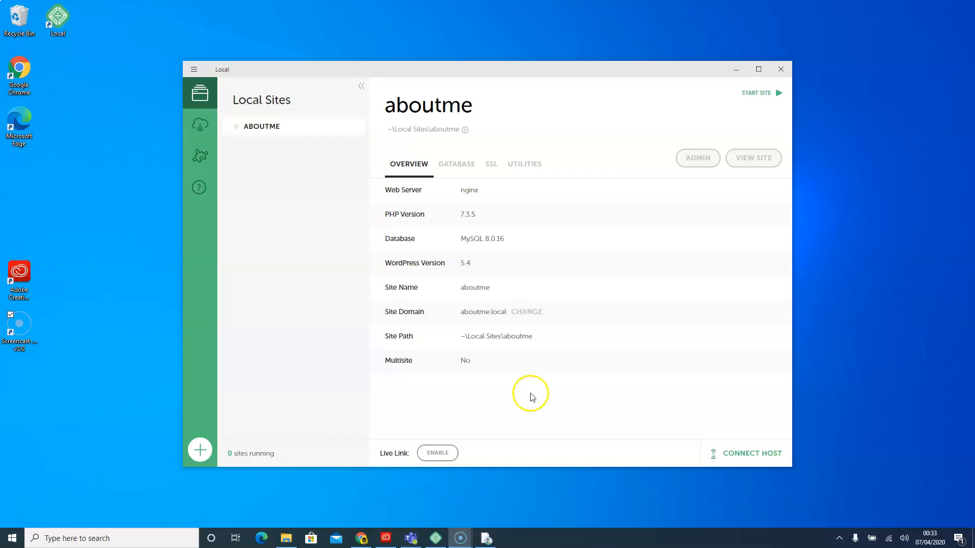
{"action": "mouse_move", "coordinate": [532, 396]}
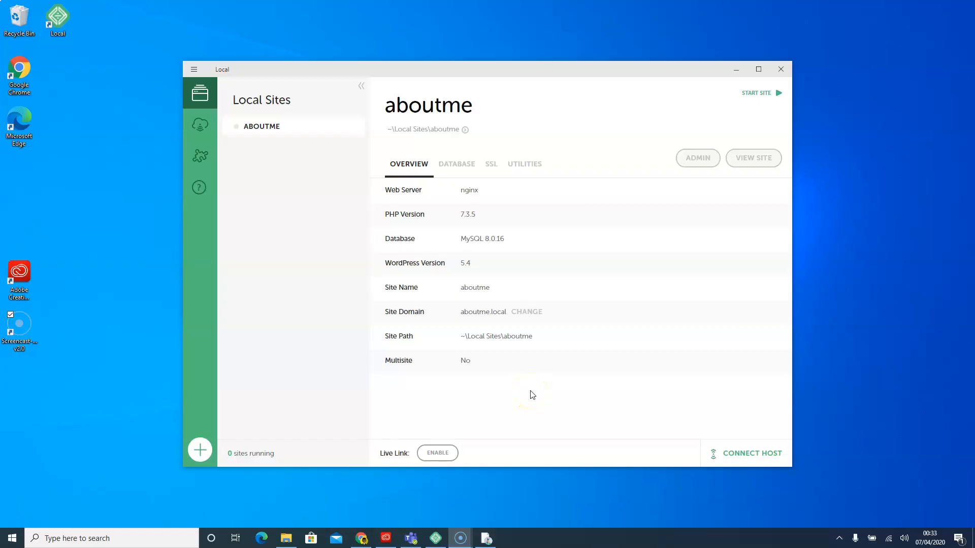
{"action": "mouse_move", "coordinate": [540, 401]}
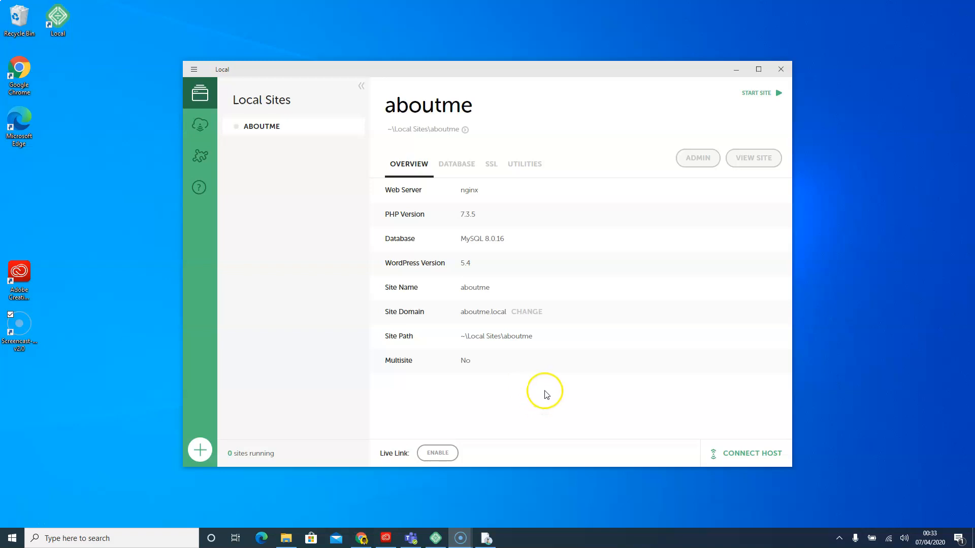
{"action": "mouse_move", "coordinate": [488, 128]}
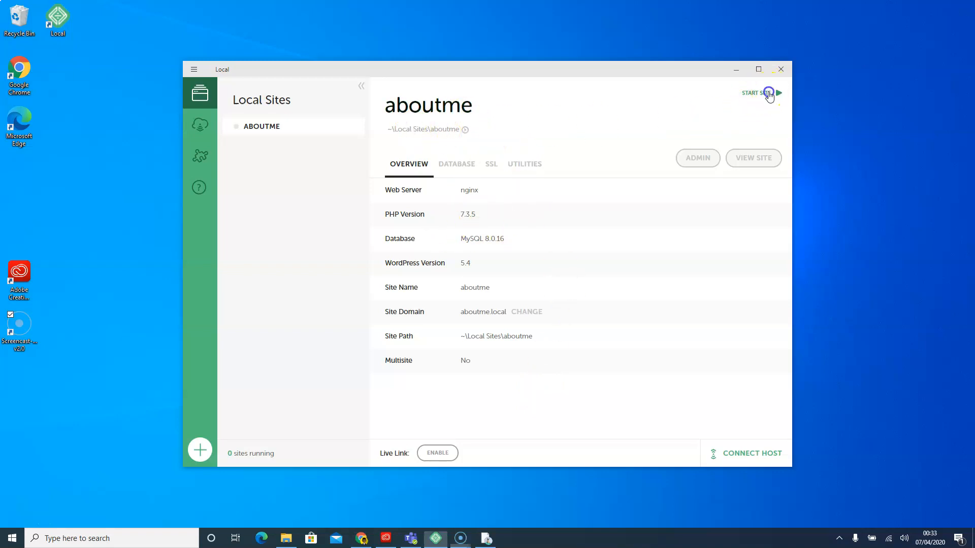
Start the aboutme site in Local and view its 'Hello world!' front page in Chrome.
{"action": "left_click", "coordinate": [752, 92]}
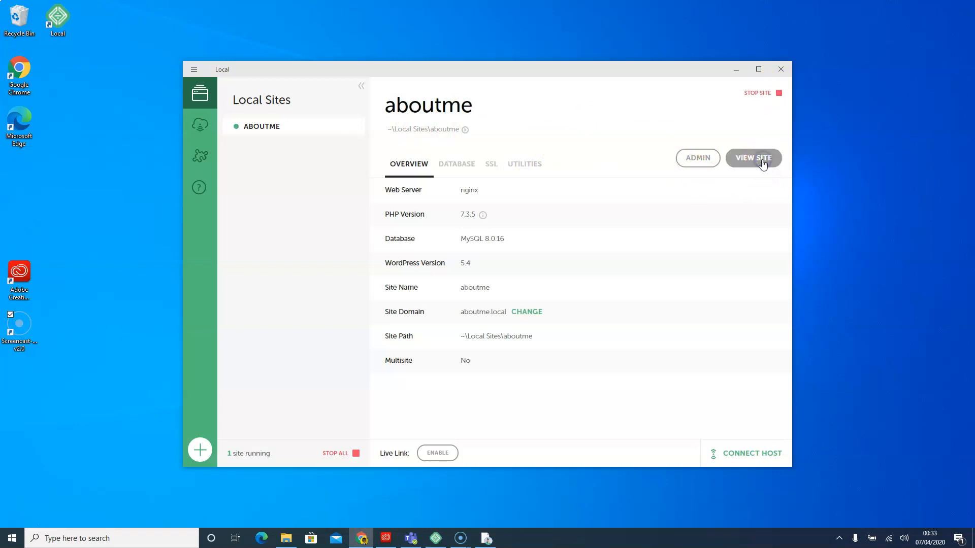
{"action": "left_click", "coordinate": [753, 158]}
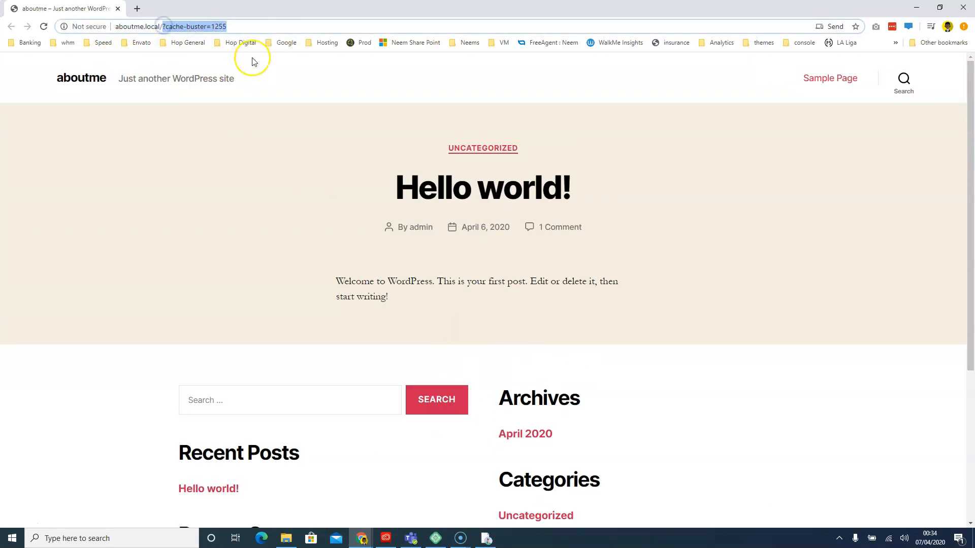
Log in at aboutme.local/wp-admin as admin and dismiss the LastPass save prompt.
{"action": "type", "text": "aboutme.local/wp-admin"}
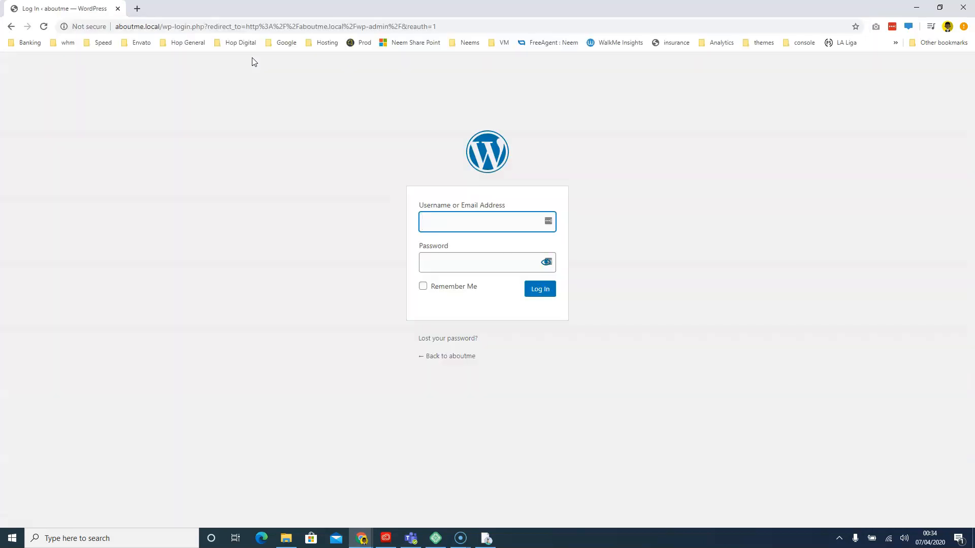
{"action": "type", "text": "admin"}
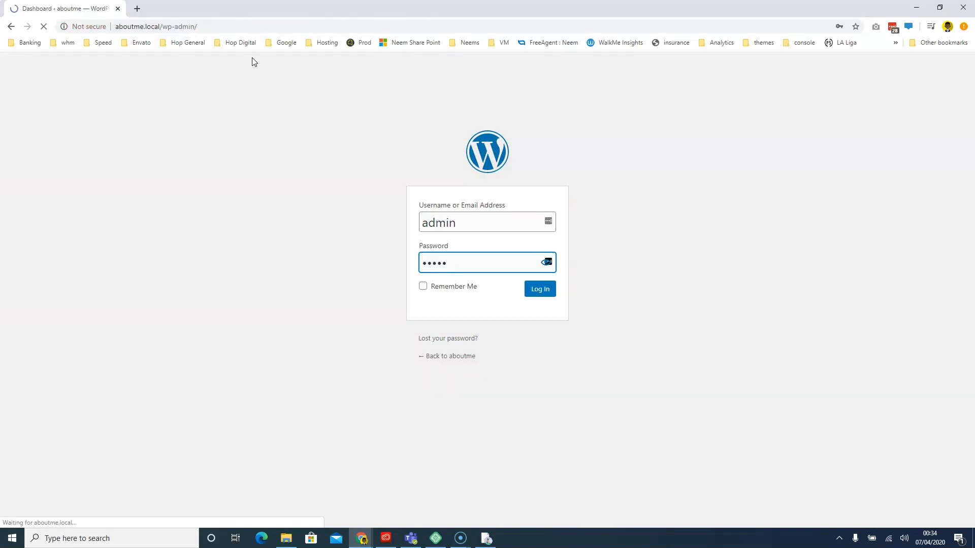
{"action": "left_click", "coordinate": [539, 288]}
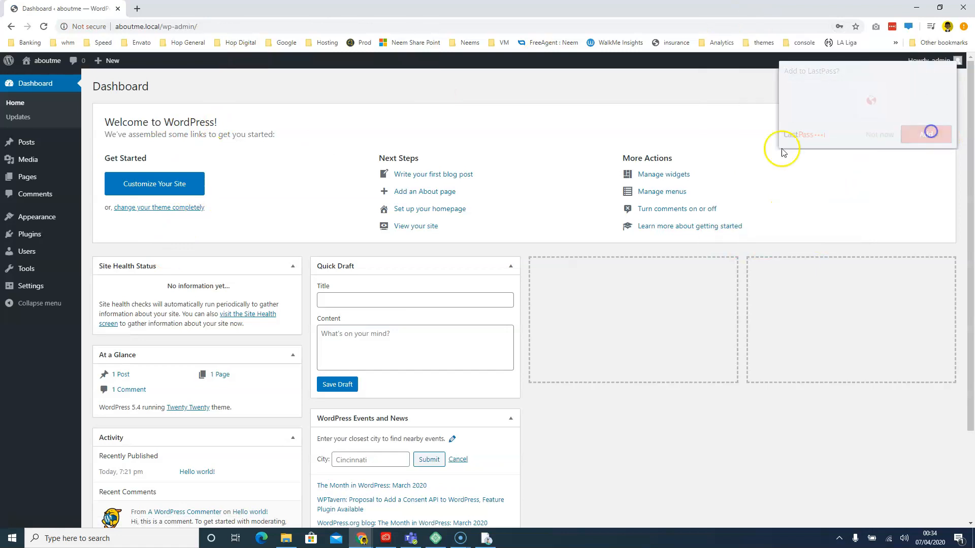
{"action": "left_click", "coordinate": [926, 134]}
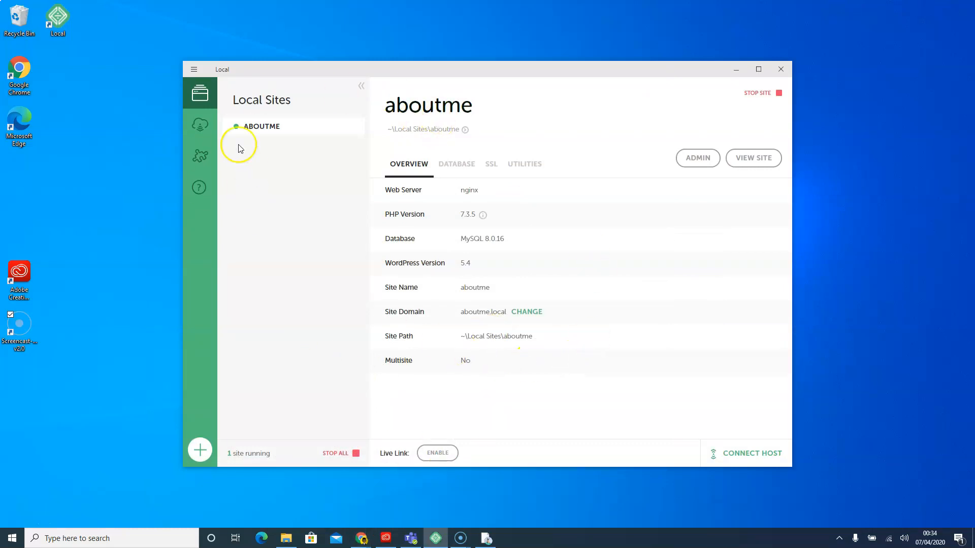
{"action": "mouse_move", "coordinate": [379, 190]}
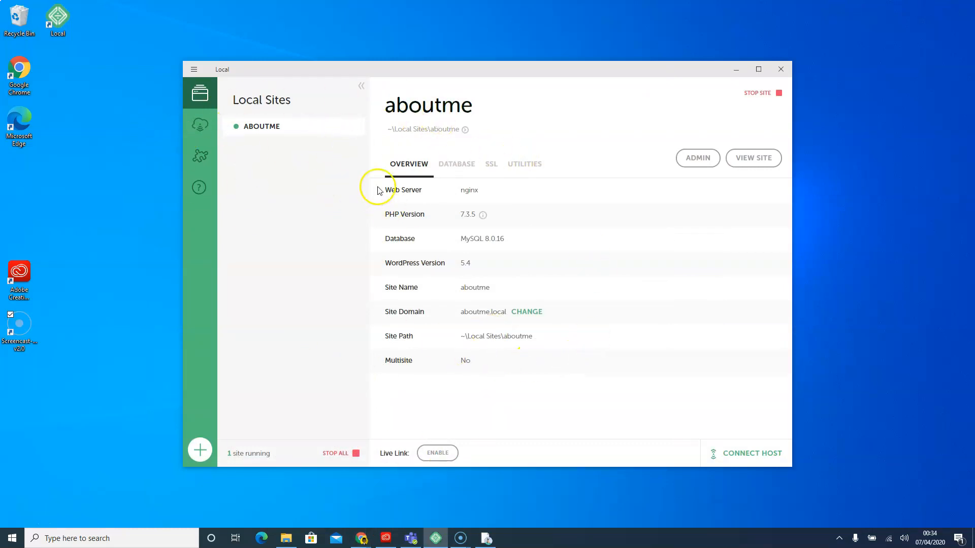
Open the aboutme site folder on disk and browse through public into wp-content.
{"action": "left_click", "coordinate": [465, 129]}
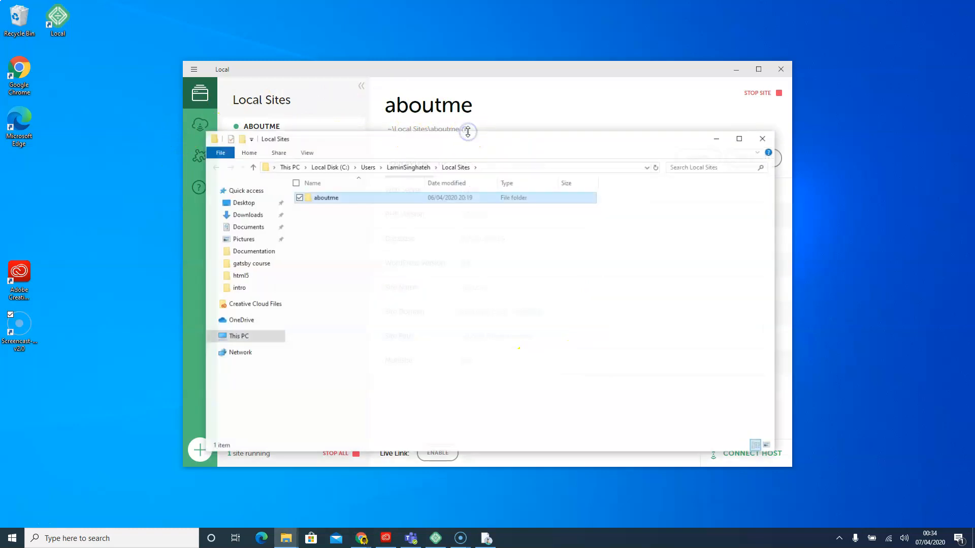
{"action": "left_click", "coordinate": [326, 197]}
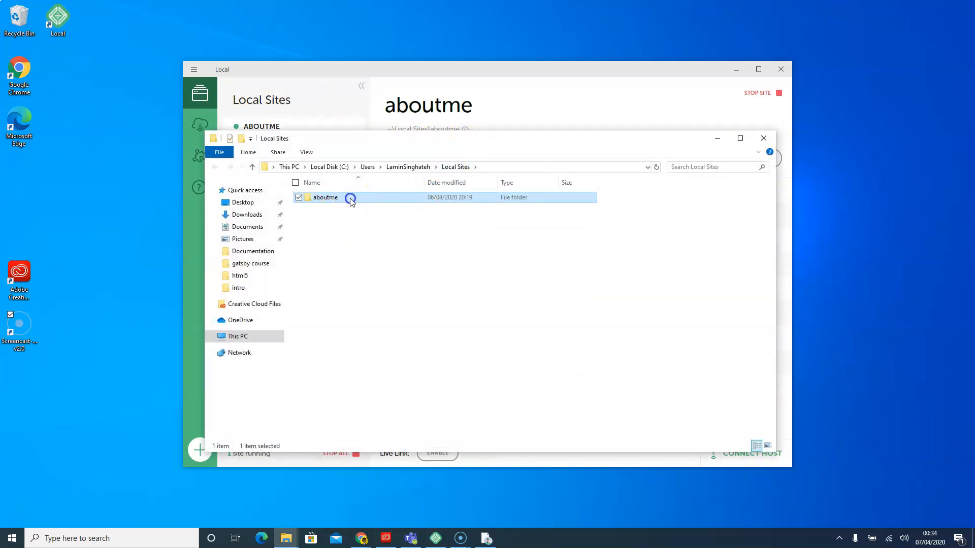
{"action": "double_click", "coordinate": [325, 197]}
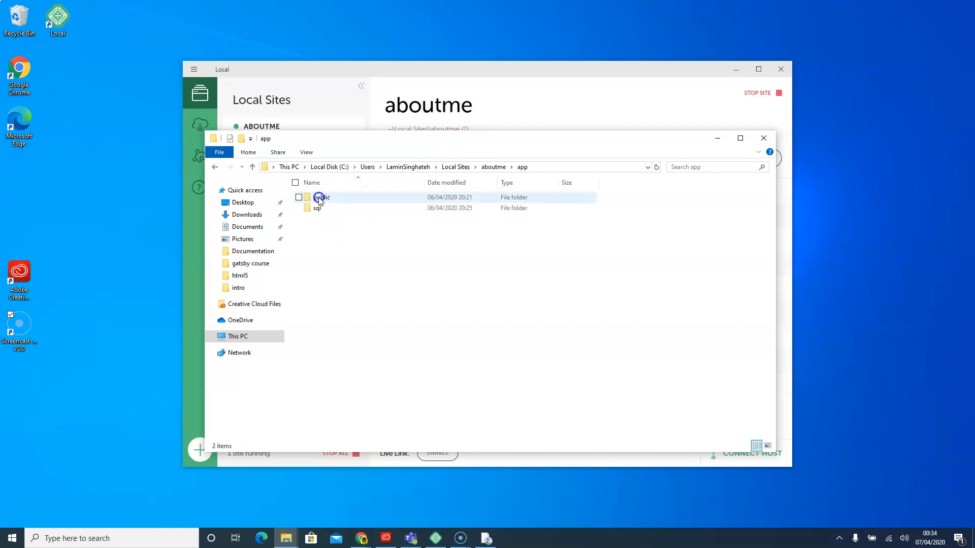
{"action": "double_click", "coordinate": [322, 197]}
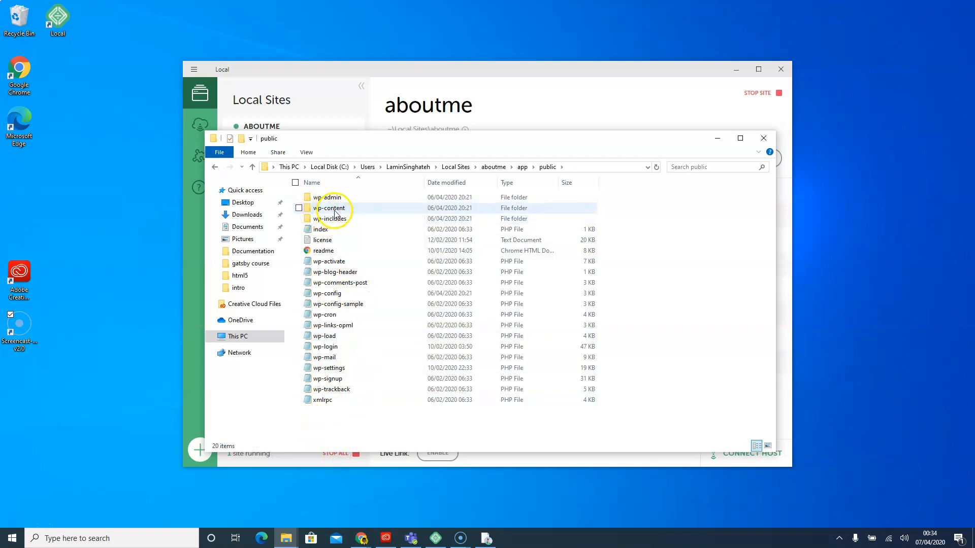
{"action": "double_click", "coordinate": [330, 207]}
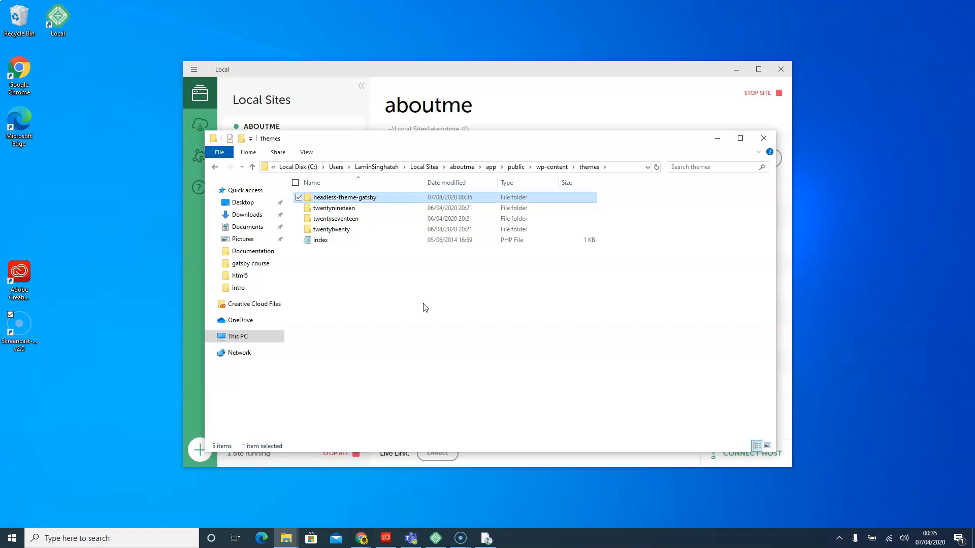
Open the empty headless-theme-gatsby folder and launch a Command Prompt.
{"action": "double_click", "coordinate": [346, 197]}
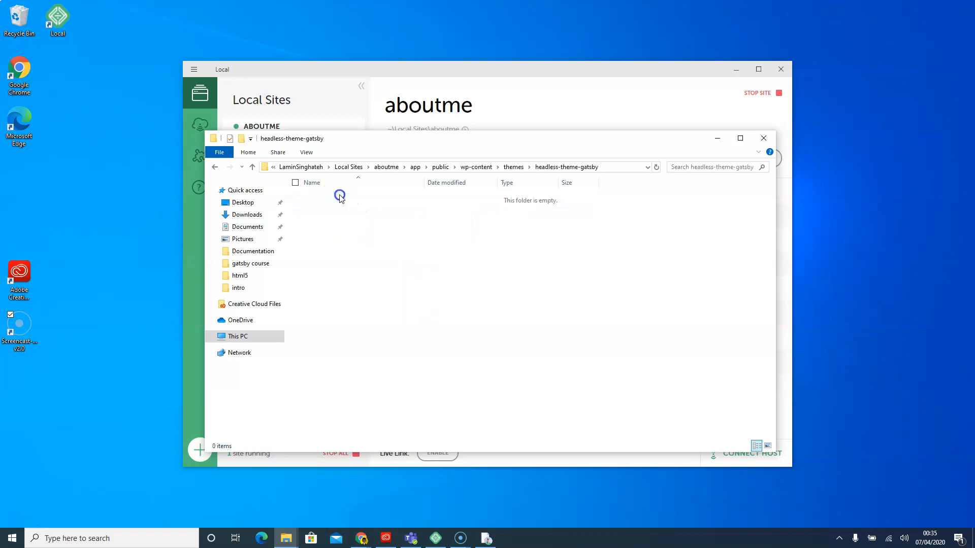
{"action": "mouse_move", "coordinate": [455, 327]}
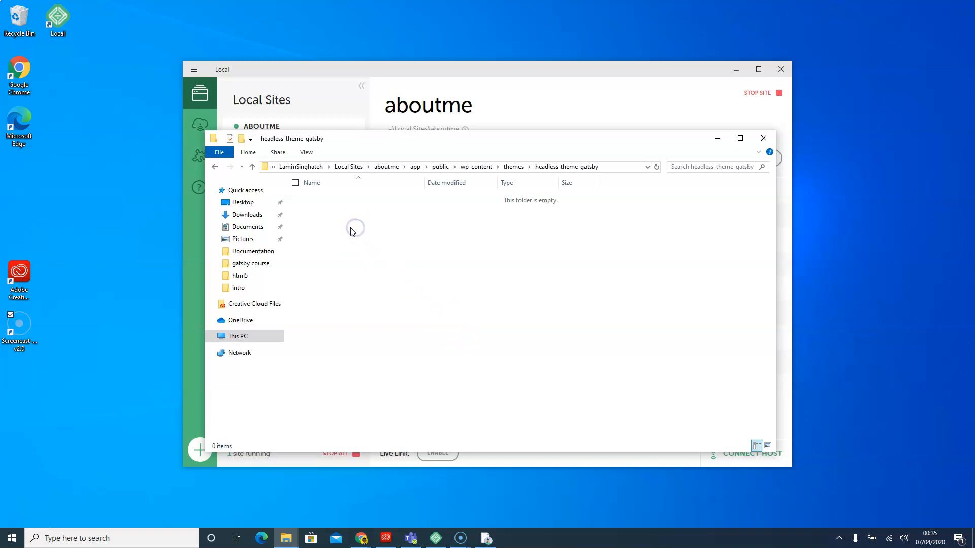
{"action": "mouse_move", "coordinate": [376, 266]}
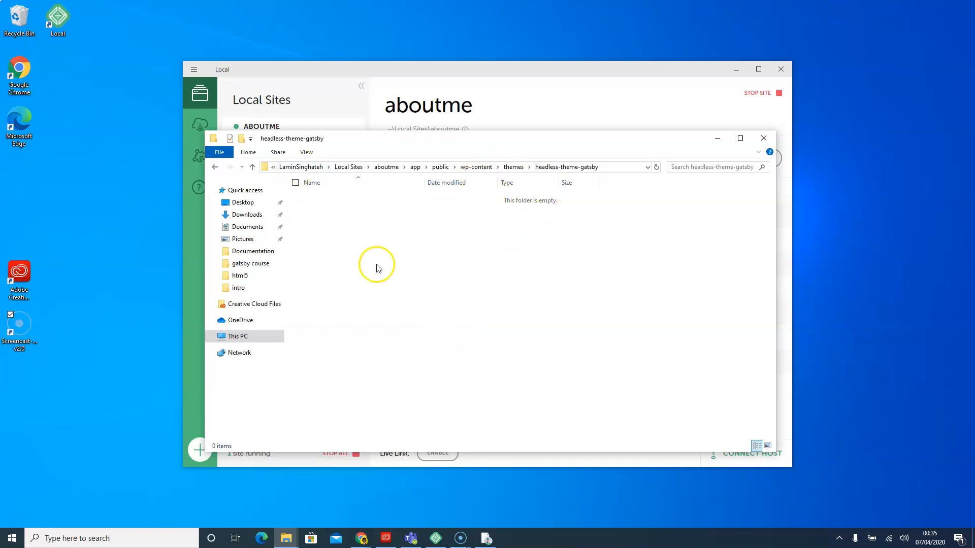
{"action": "mouse_move", "coordinate": [388, 291]}
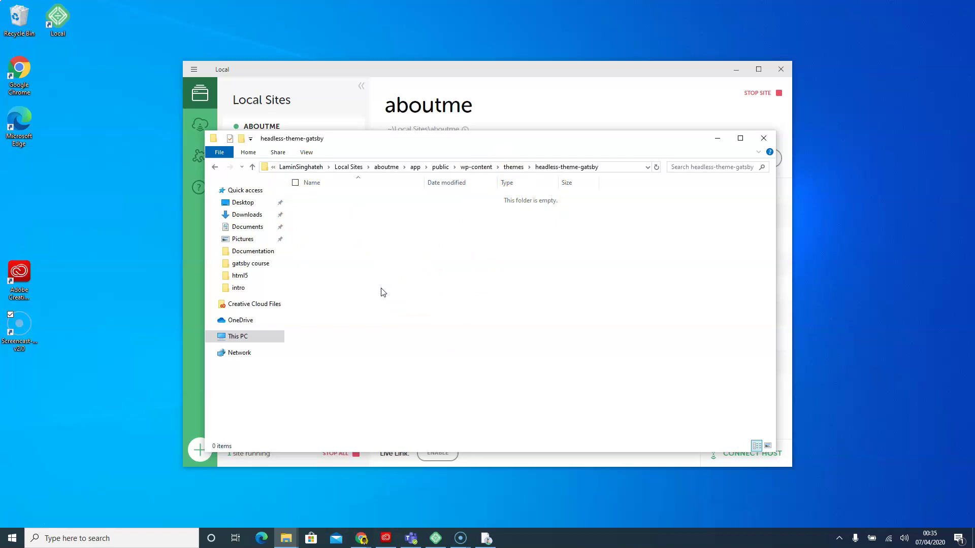
{"action": "left_click", "coordinate": [11, 538]}
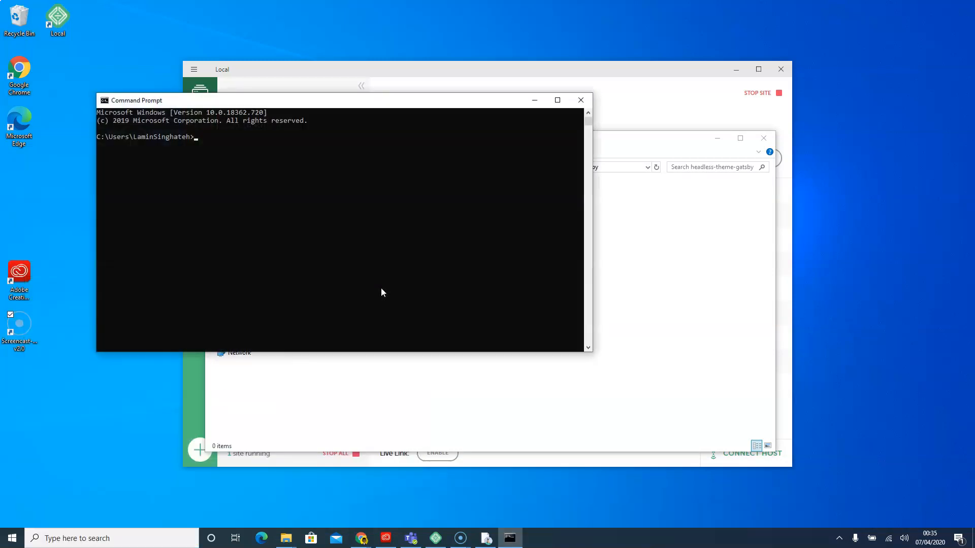
{"action": "mouse_move", "coordinate": [271, 126]}
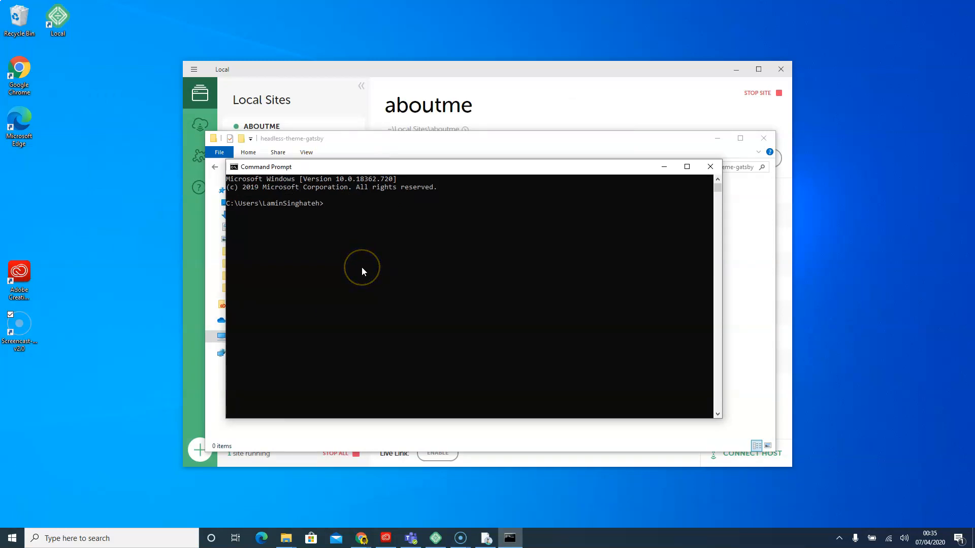
{"action": "mouse_move", "coordinate": [318, 166]}
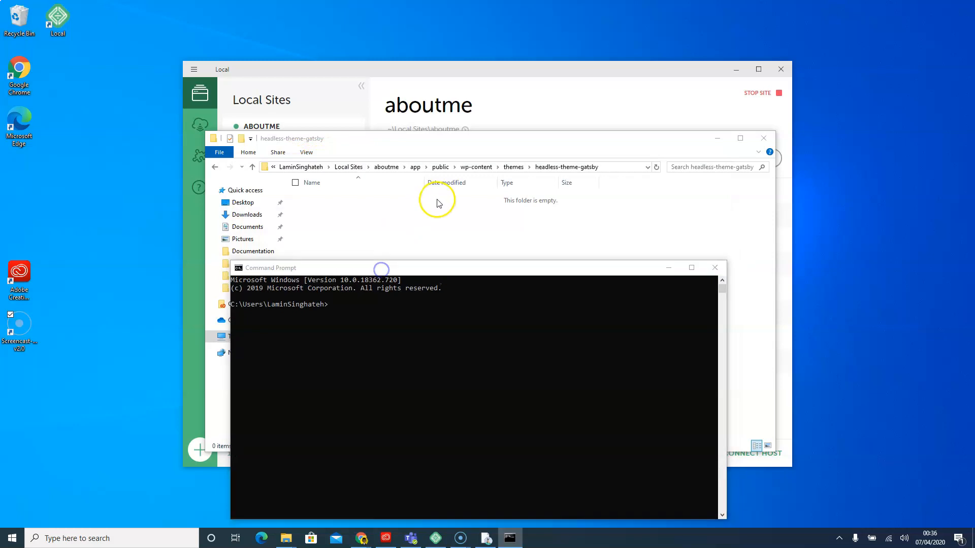
Change Command Prompt into the headless-theme-gatsby folder and launch VS Code there.
{"action": "left_click", "coordinate": [252, 166]}
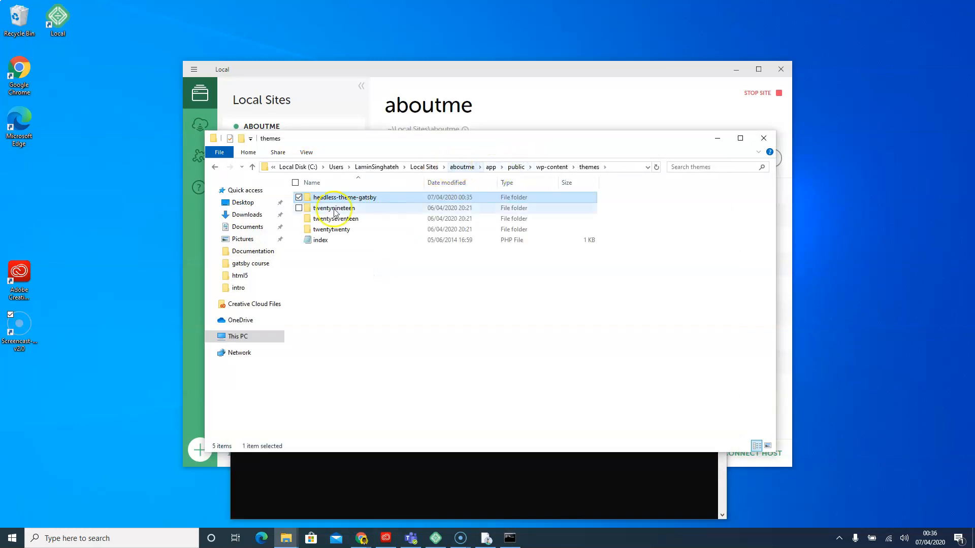
{"action": "left_click", "coordinate": [510, 538]}
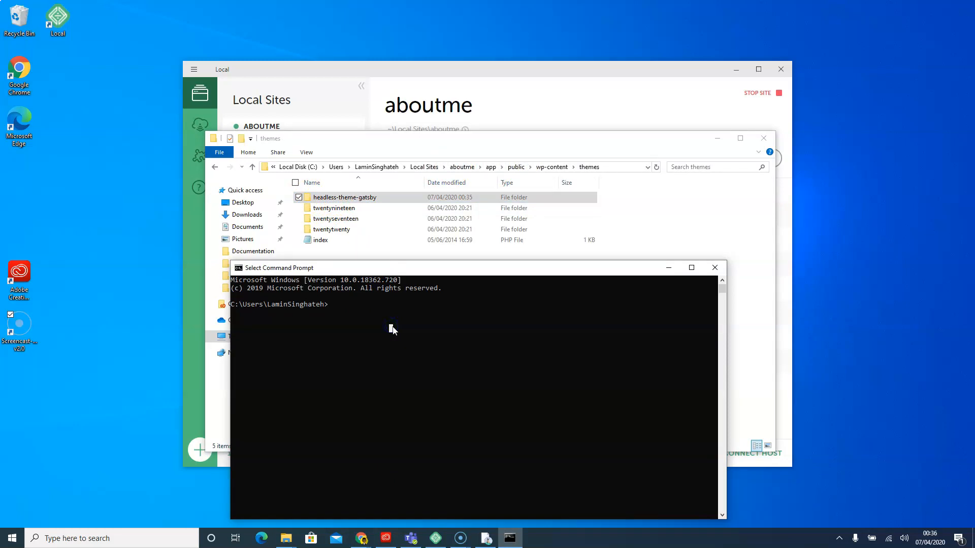
{"action": "type", "text": "cd"}
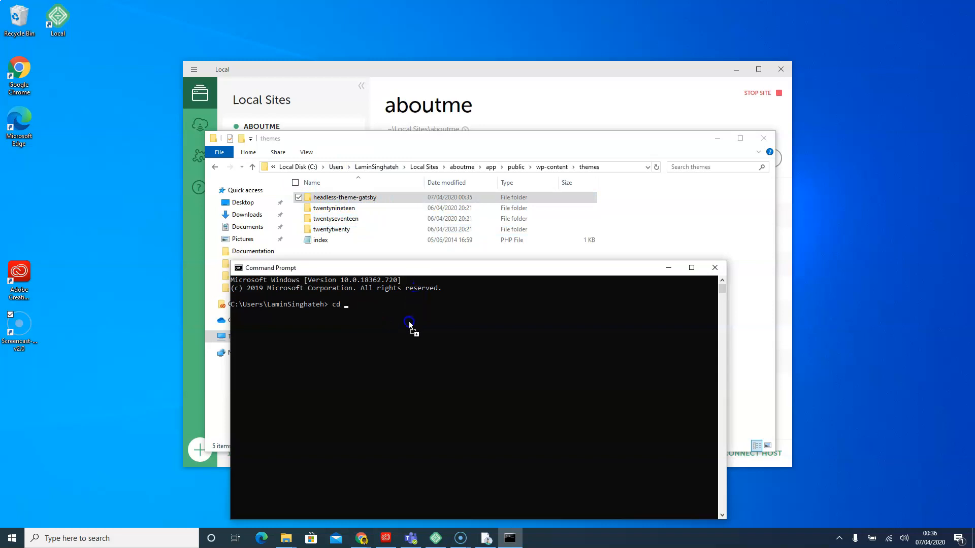
{"action": "type", "text": "\"C:\\Users\\LaminSinghateh\\Local Sites\\aboutme\\app\\public\\wp-content\\themes\\headless-theme-gatsby\""}
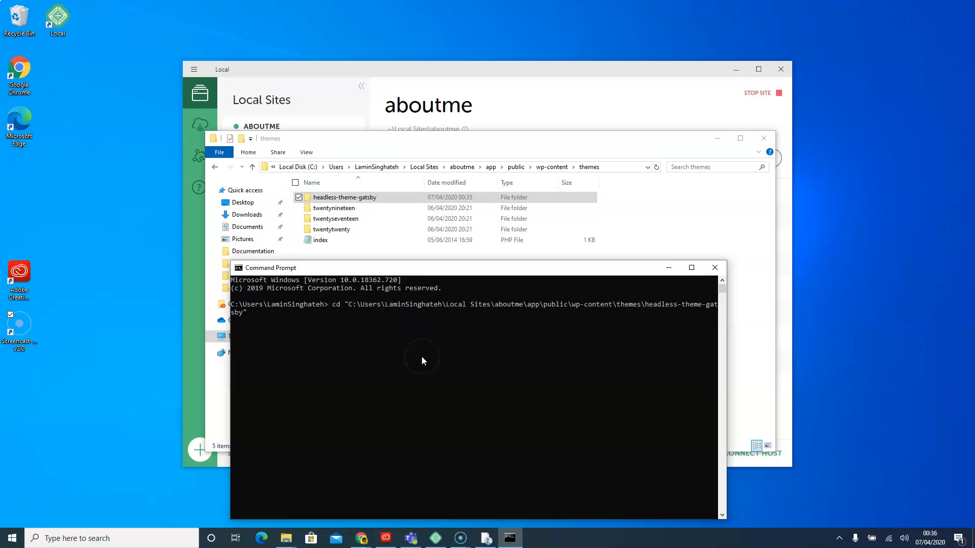
{"action": "key", "text": "Return"}
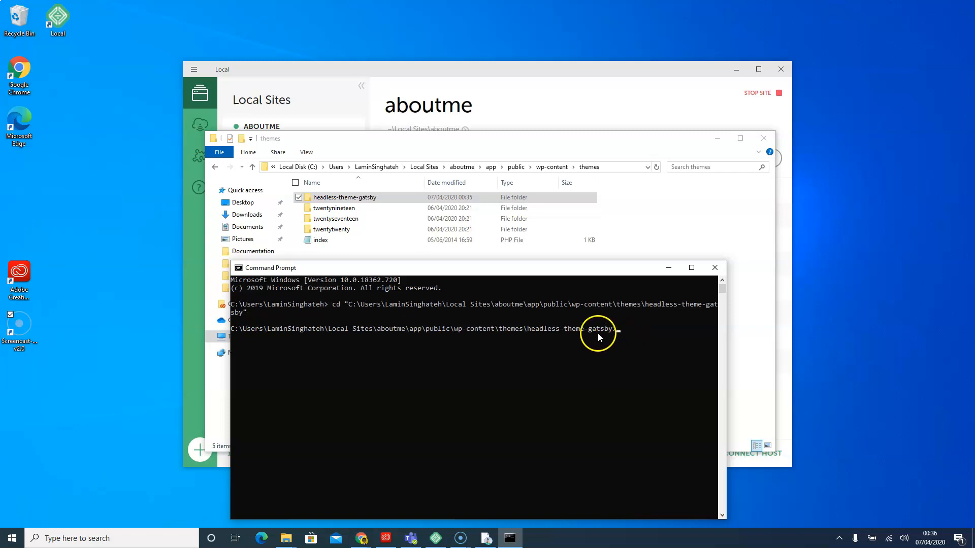
{"action": "mouse_move", "coordinate": [572, 336]}
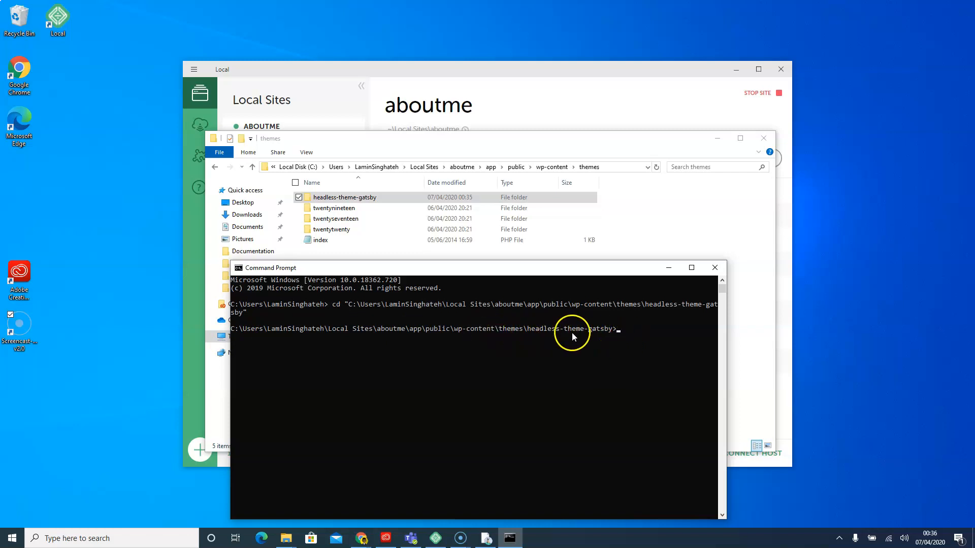
{"action": "type", "text": "cod"}
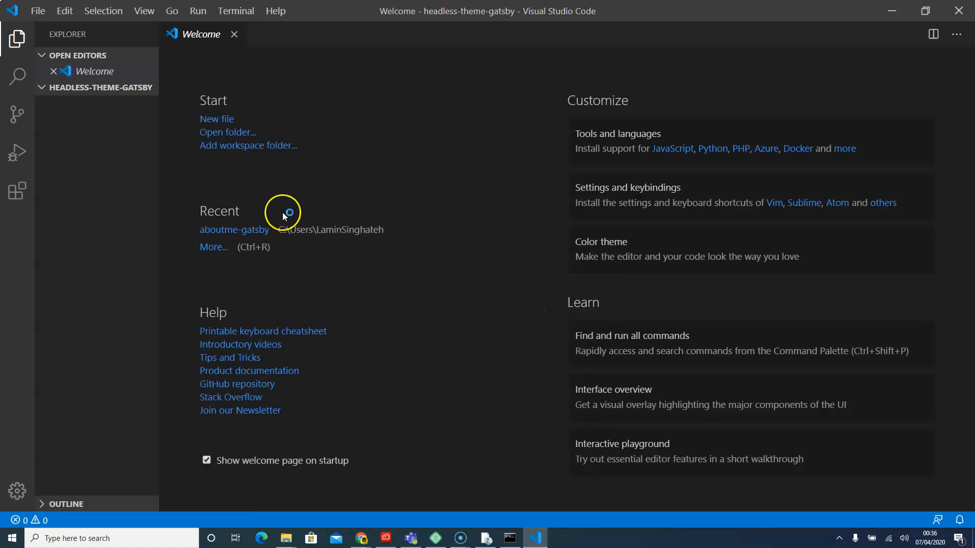
Close the VS Code Welcome tab, leaving the empty headless-theme-gatsby folder in focus.
{"action": "left_click", "coordinate": [233, 34]}
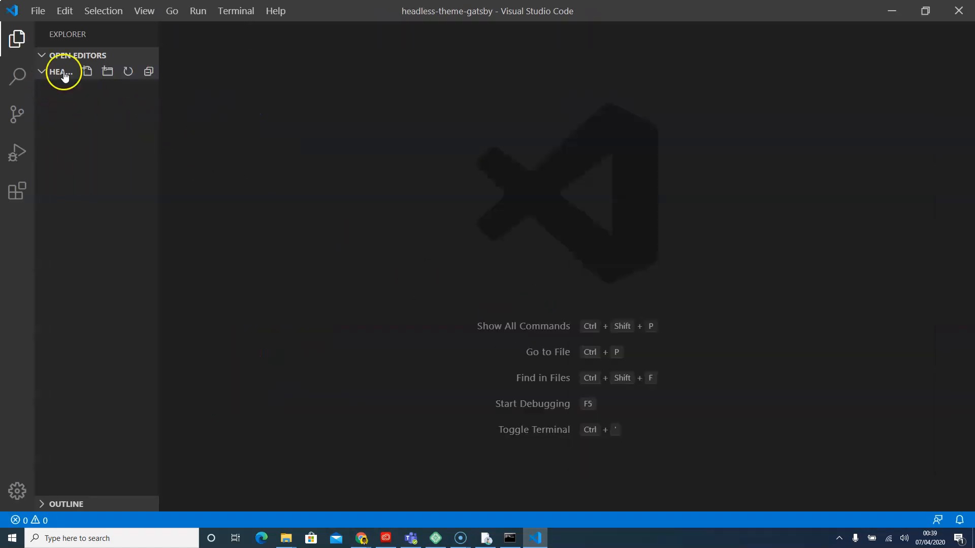
{"action": "mouse_move", "coordinate": [139, 124]}
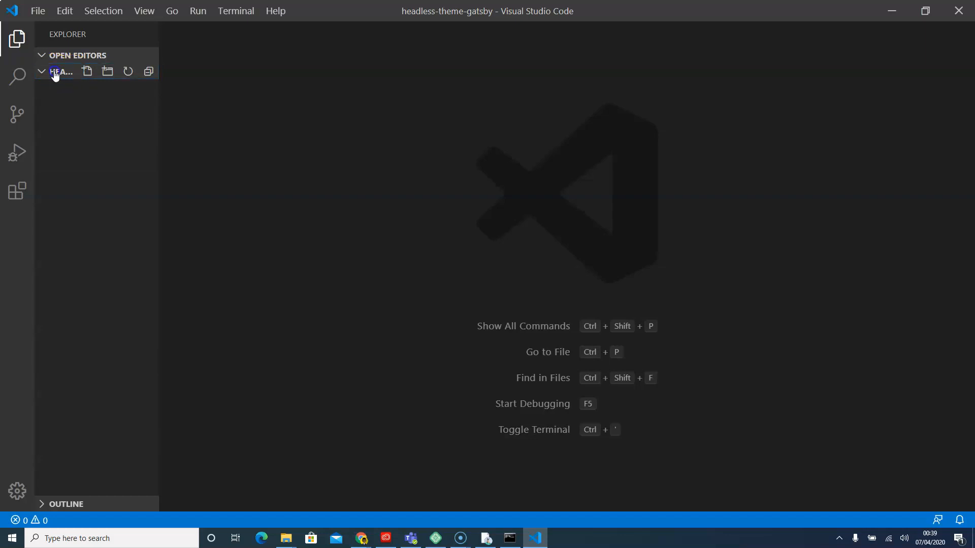
{"action": "mouse_move", "coordinate": [78, 150]}
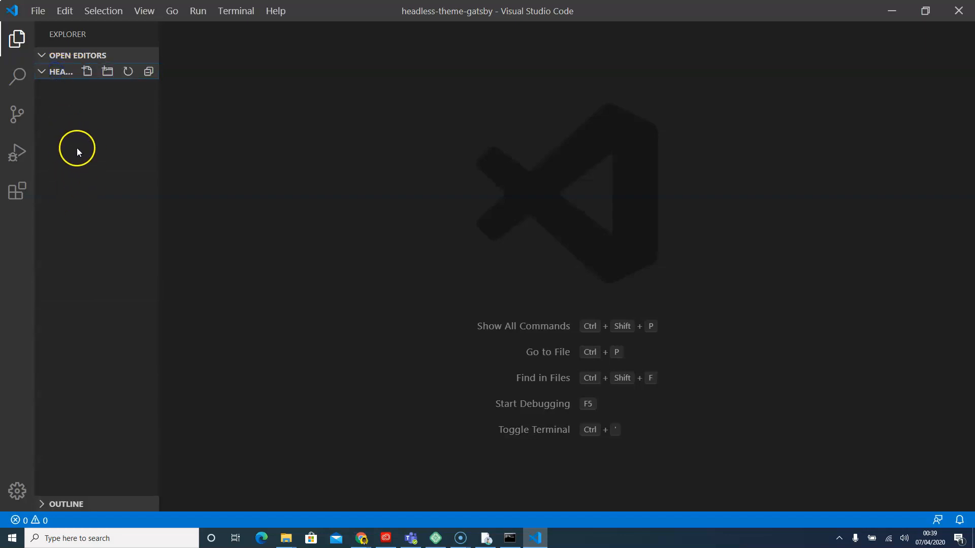
{"action": "mouse_move", "coordinate": [87, 71]}
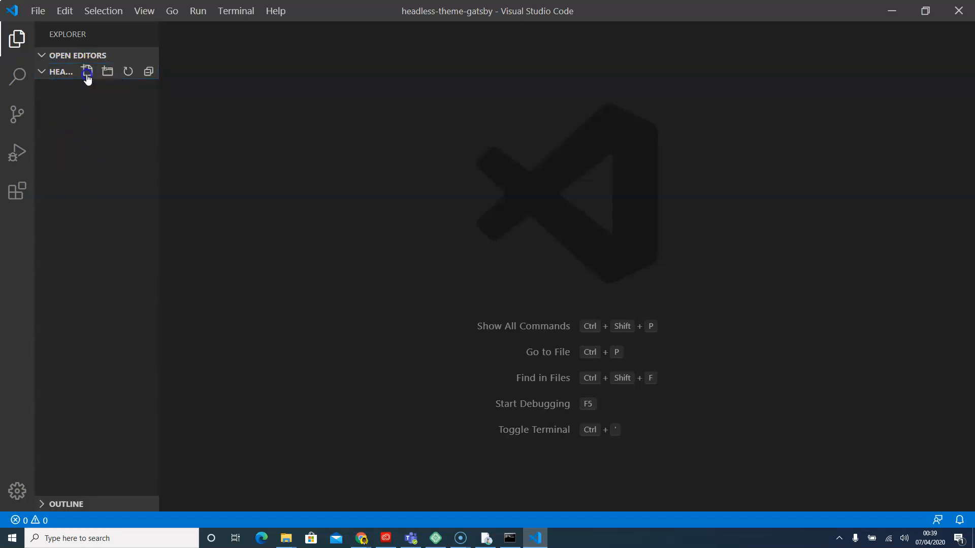
Create index.php, function.php and style.css in the theme folder.
{"action": "left_click", "coordinate": [87, 71]}
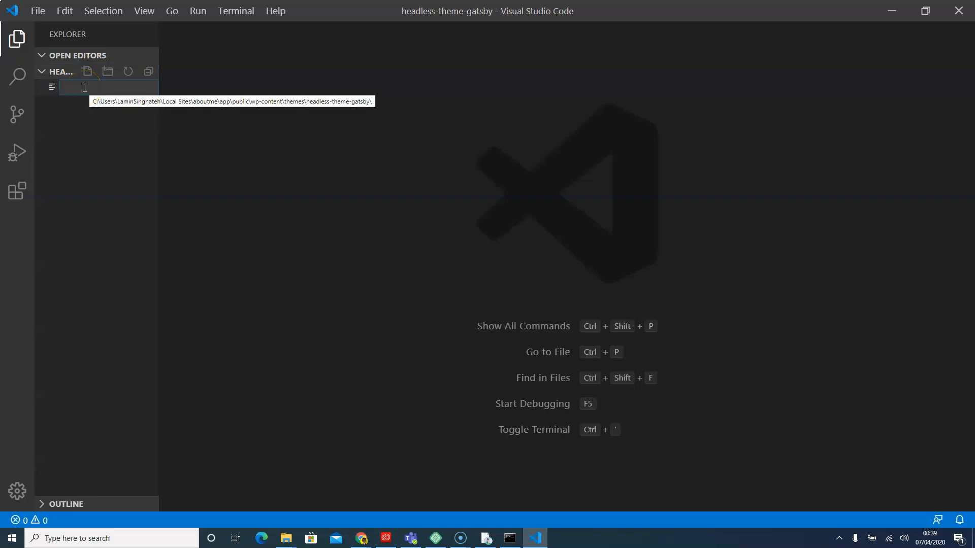
{"action": "type", "text": "index.php"}
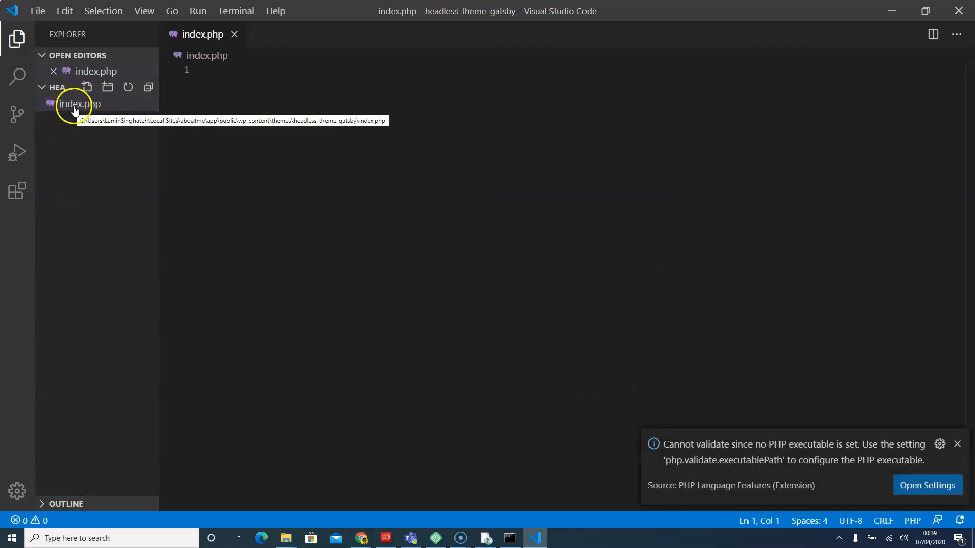
{"action": "mouse_move", "coordinate": [86, 87]}
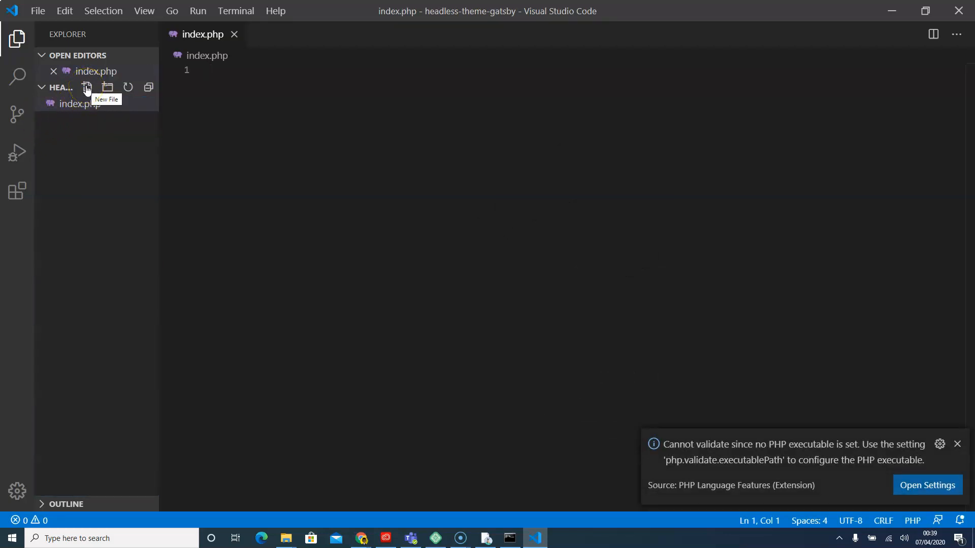
{"action": "left_click", "coordinate": [87, 87]}
{"action": "type", "text": "function.php"}
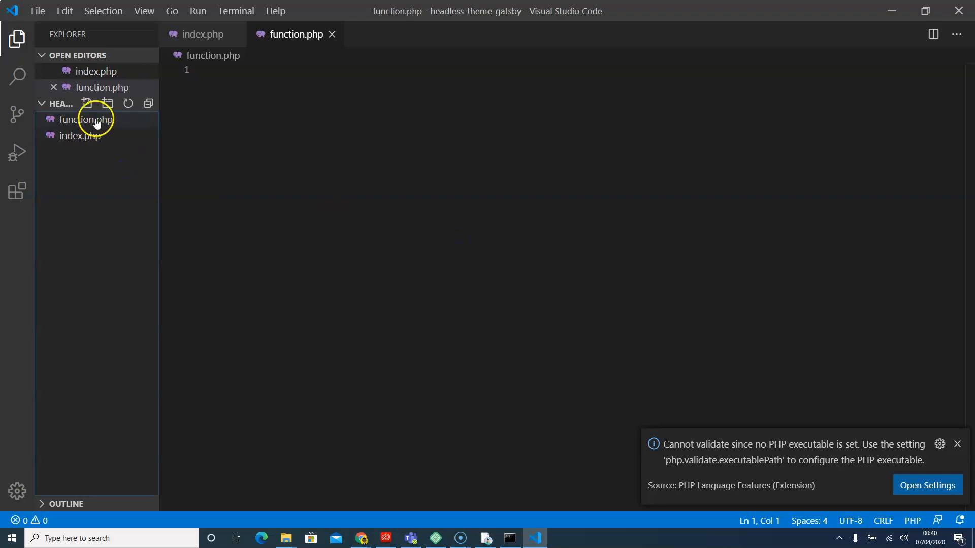
{"action": "mouse_move", "coordinate": [85, 119]}
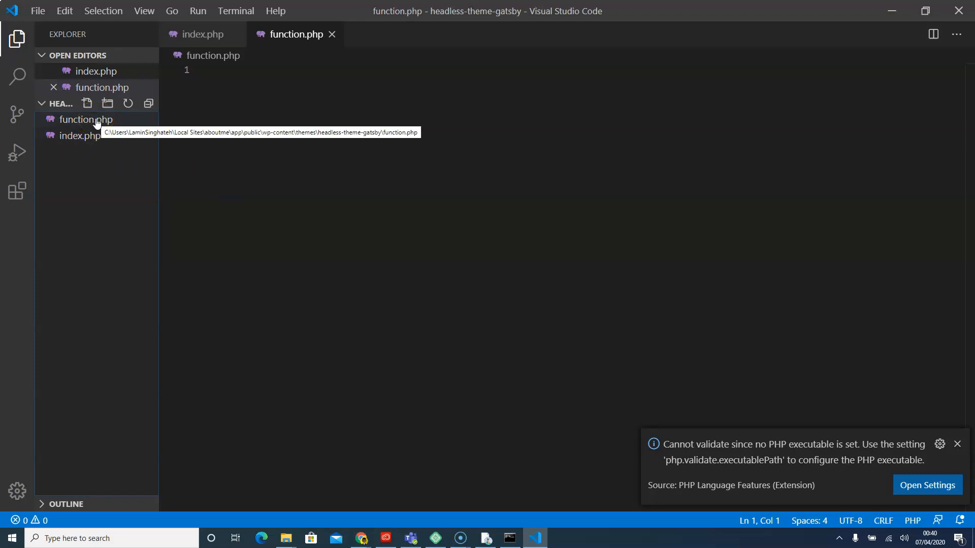
{"action": "left_click", "coordinate": [88, 103]}
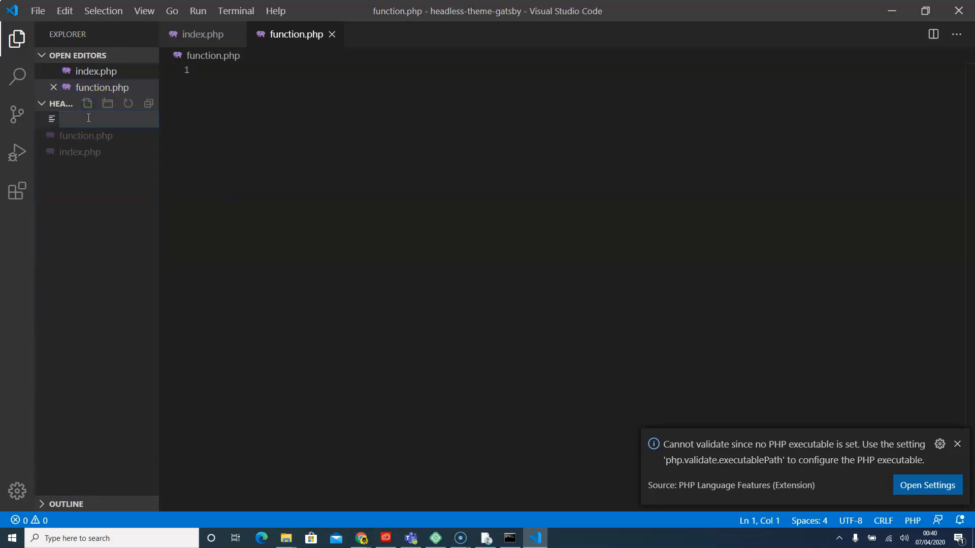
{"action": "type", "text": "sty"}
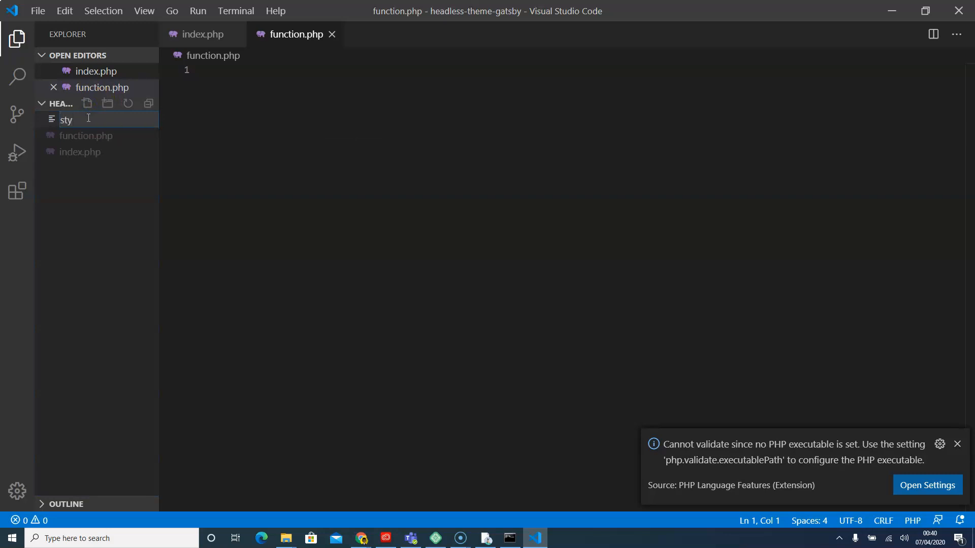
{"action": "type", "text": "le."}
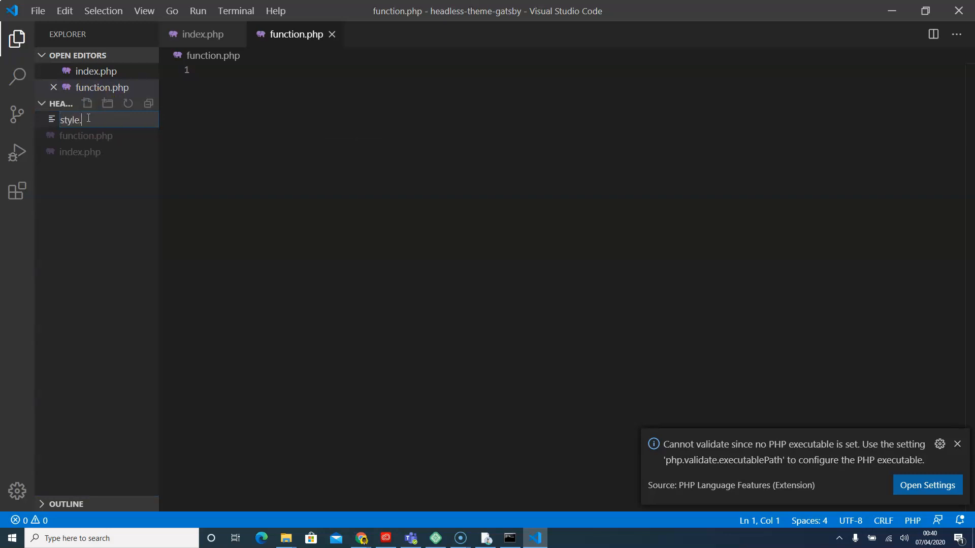
{"action": "key", "text": "Return"}
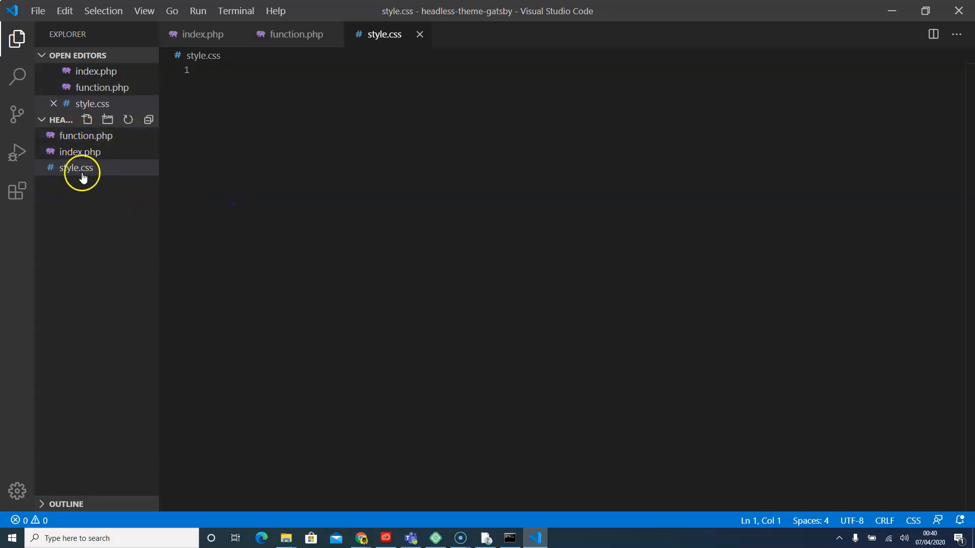
{"action": "mouse_move", "coordinate": [104, 213]}
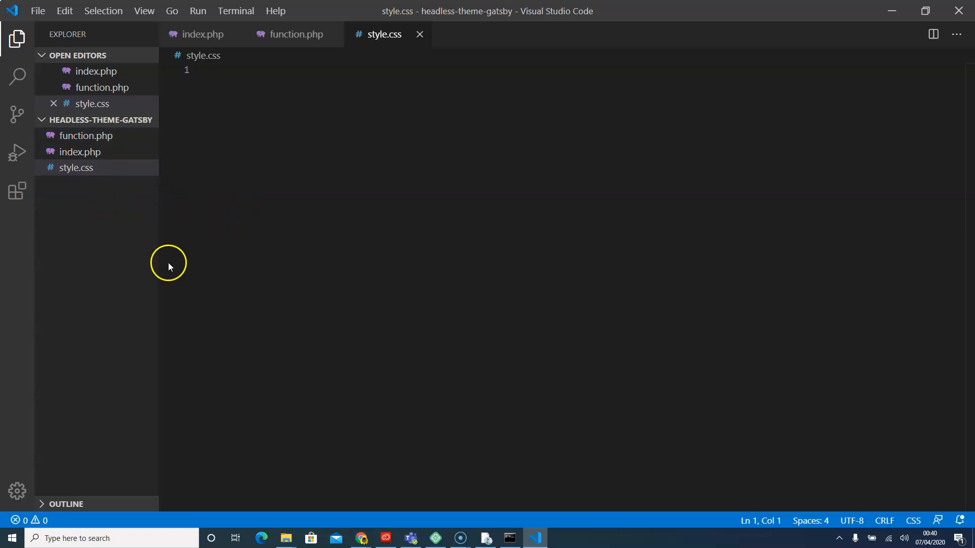
{"action": "mouse_move", "coordinate": [374, 229]}
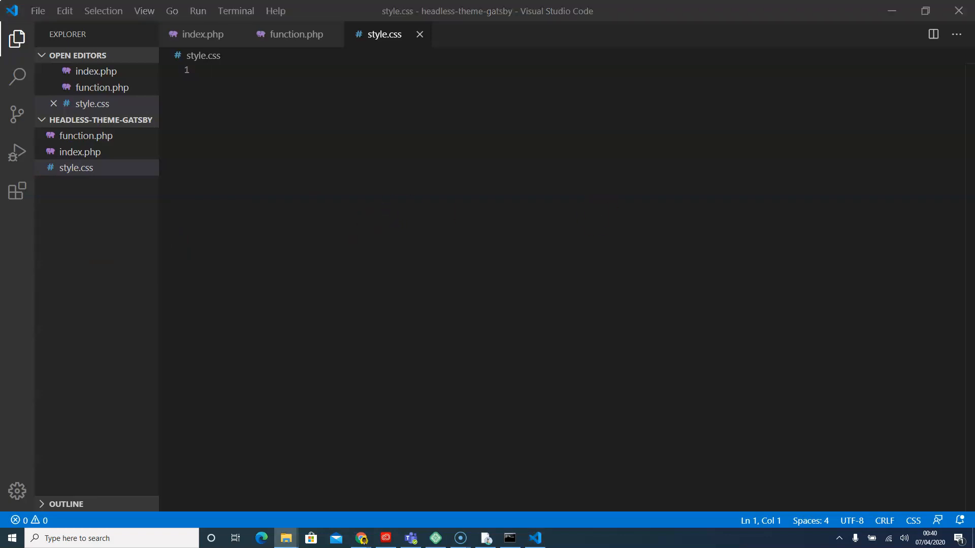
{"action": "mouse_move", "coordinate": [377, 260]}
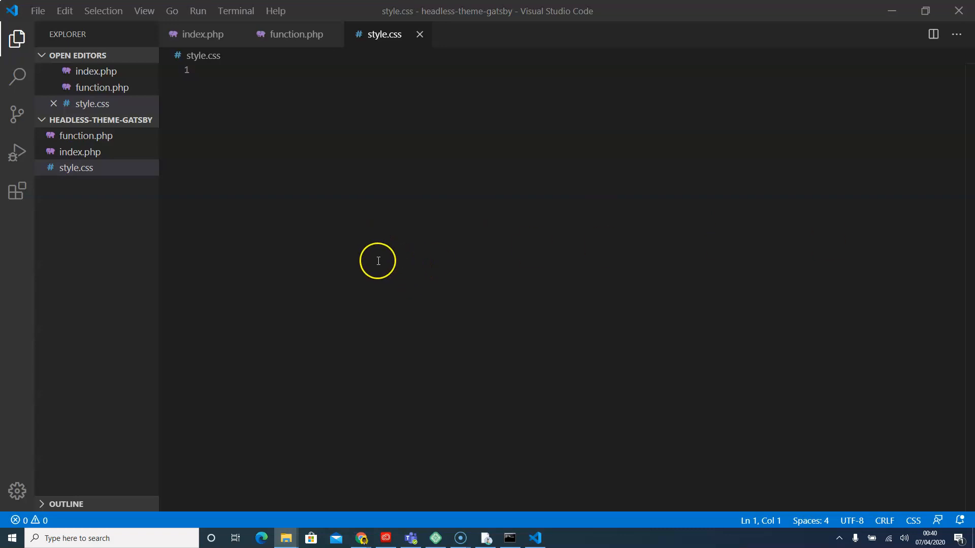
{"action": "mouse_move", "coordinate": [104, 210]}
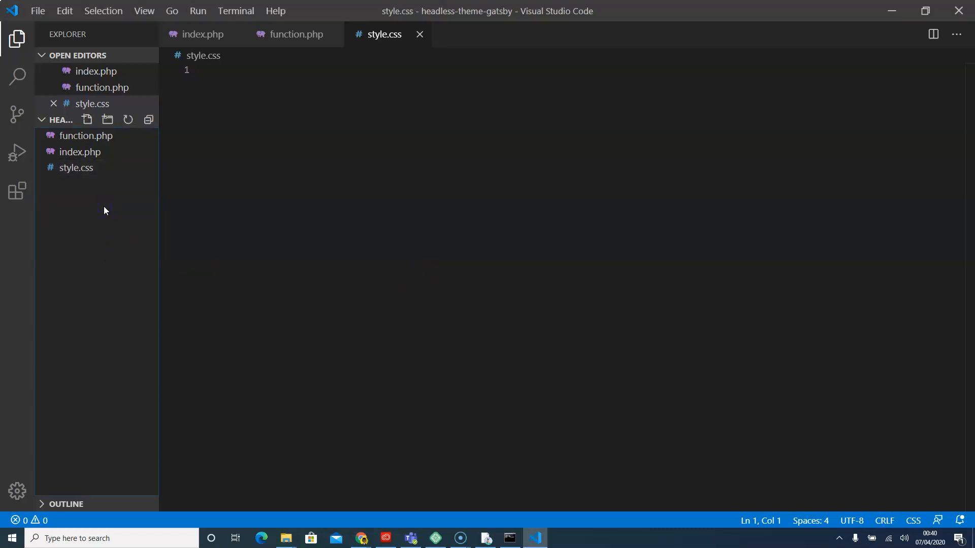
{"action": "mouse_move", "coordinate": [6, 225]}
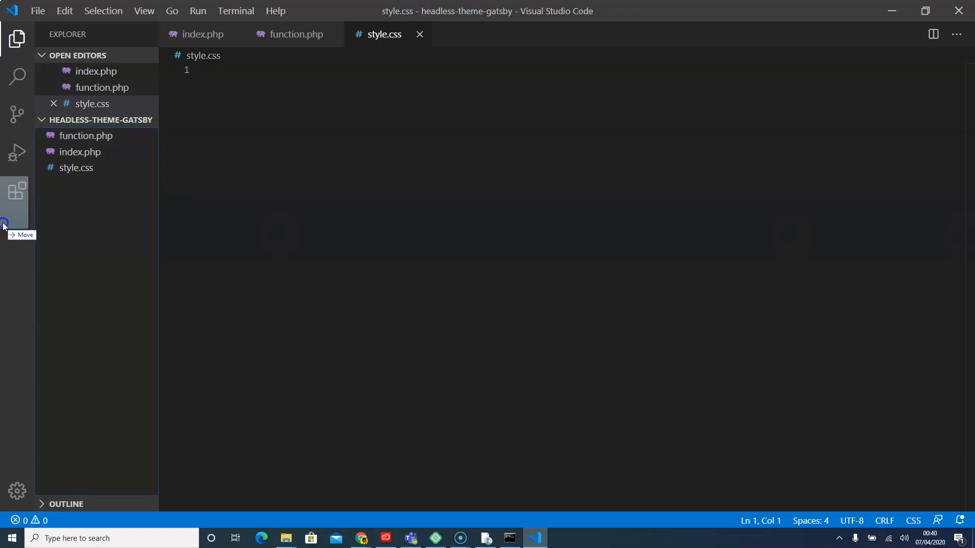
Drop screenshot.png into the theme folder and look through the theme files.
{"action": "left_click", "coordinate": [92, 184]}
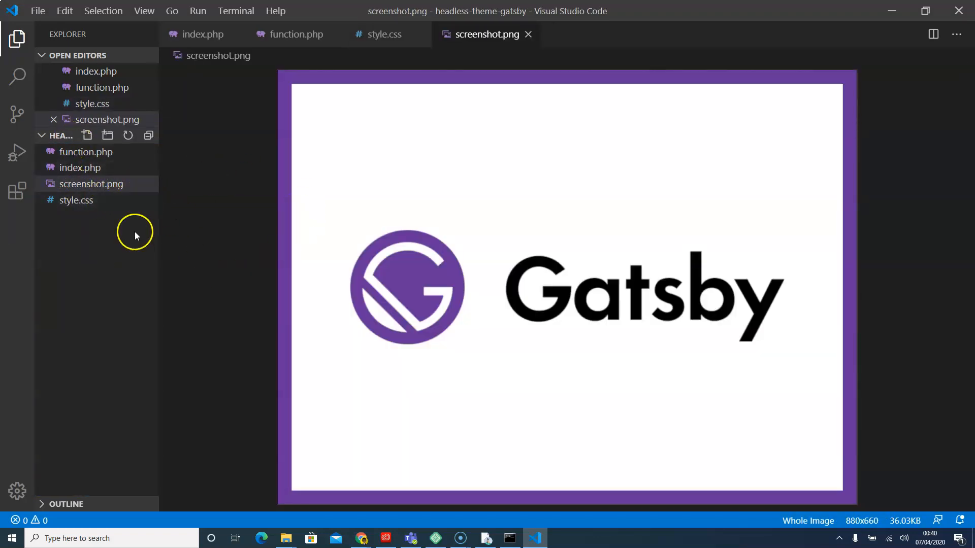
{"action": "left_click", "coordinate": [86, 152]}
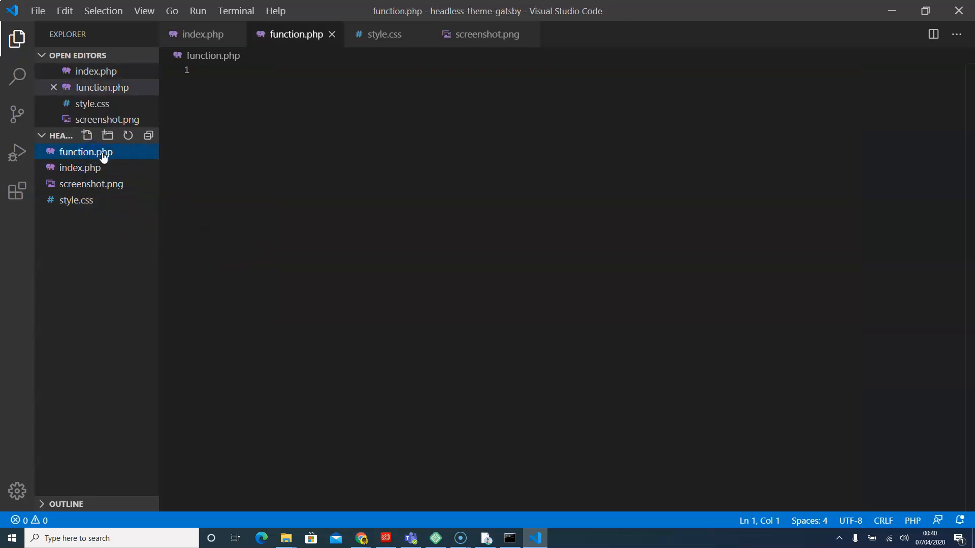
{"action": "left_click", "coordinate": [80, 167]}
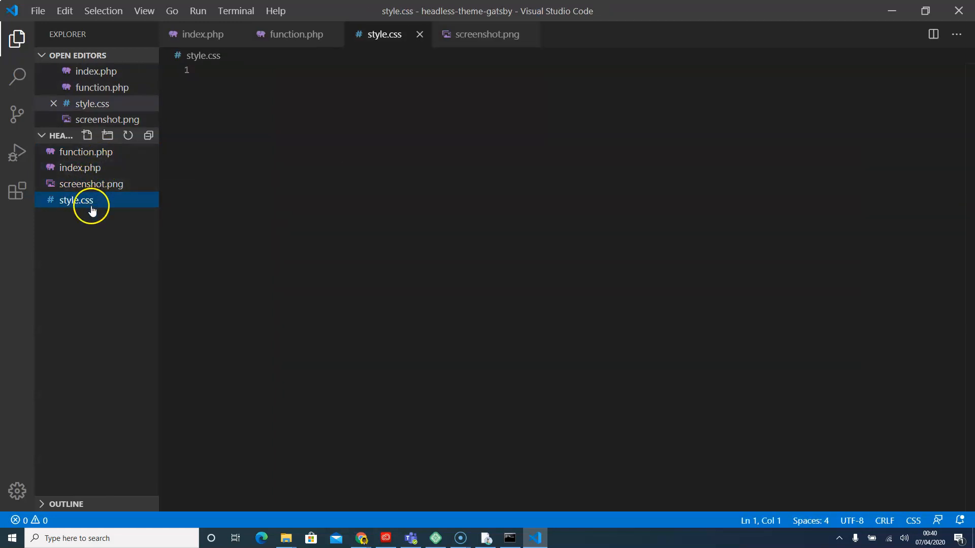
{"action": "mouse_move", "coordinate": [80, 168]}
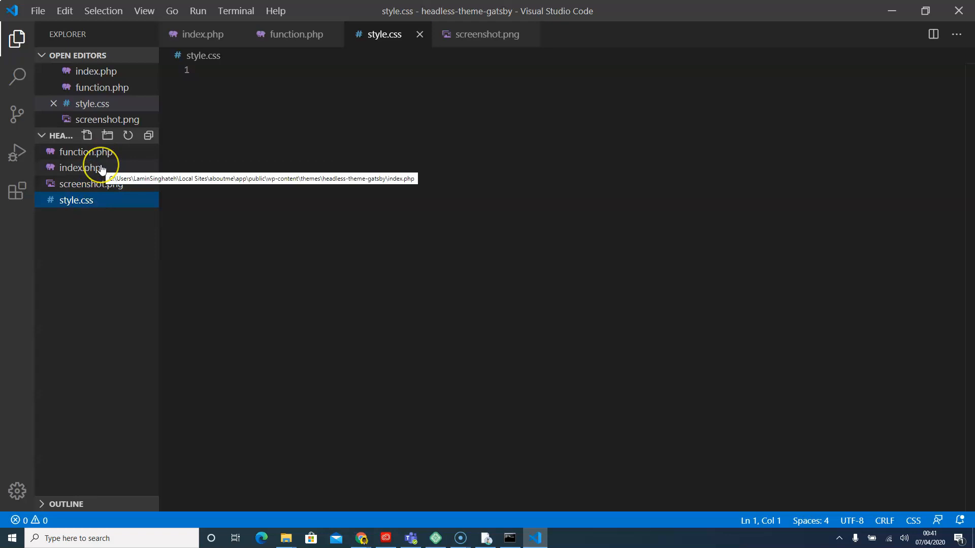
{"action": "mouse_move", "coordinate": [97, 168]}
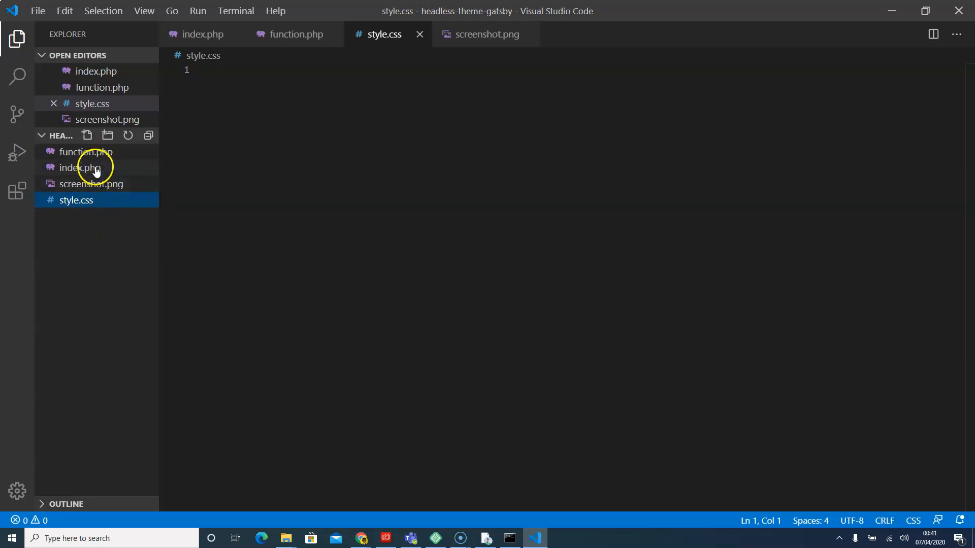
{"action": "left_click", "coordinate": [91, 183]}
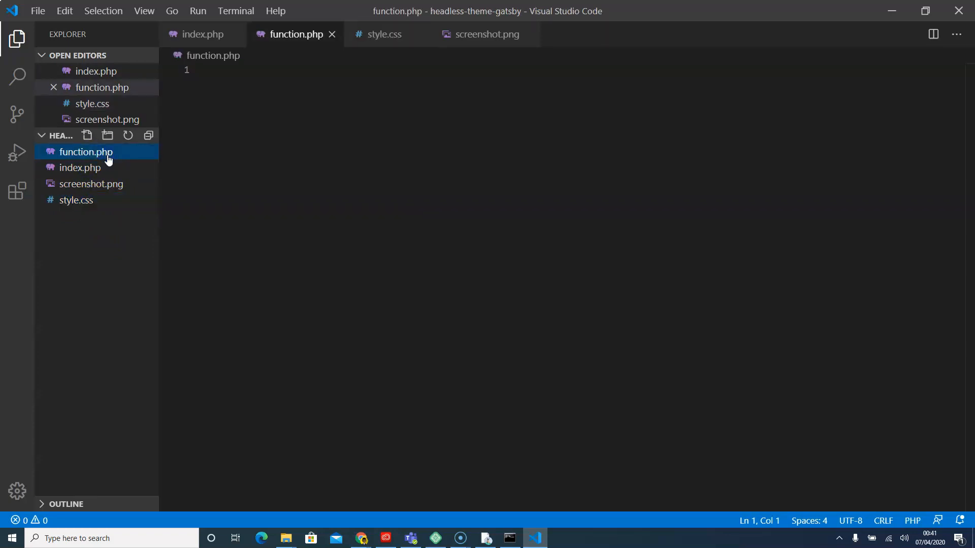
Write an empty <php ... ?> tag block into index.php and save it.
{"action": "left_click", "coordinate": [80, 167]}
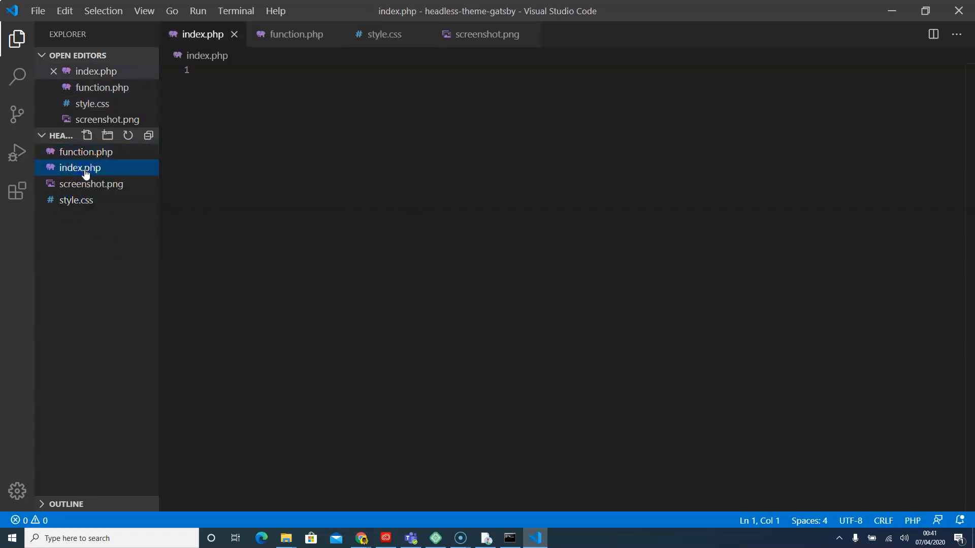
{"action": "left_click", "coordinate": [489, 121]}
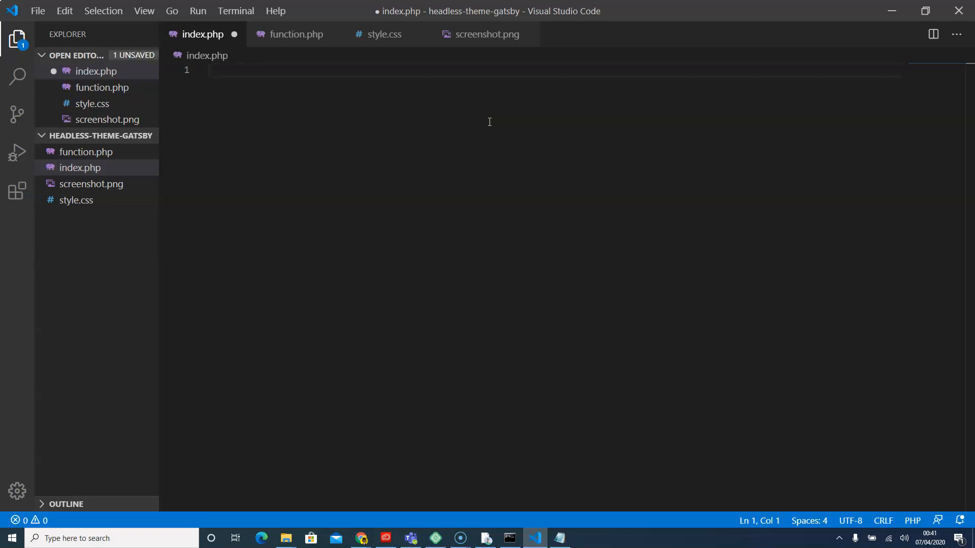
{"action": "type", "text": "<php"}
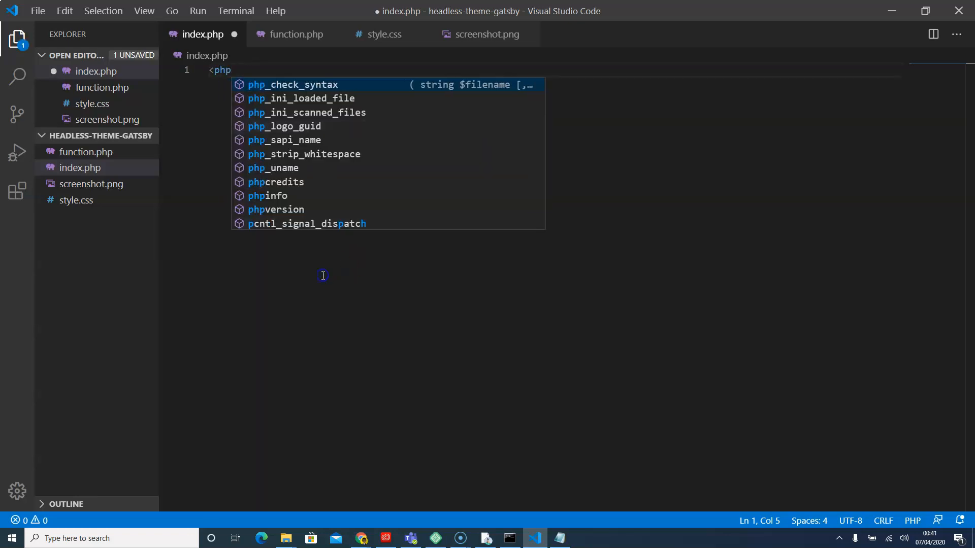
{"action": "key", "text": "Escape"}
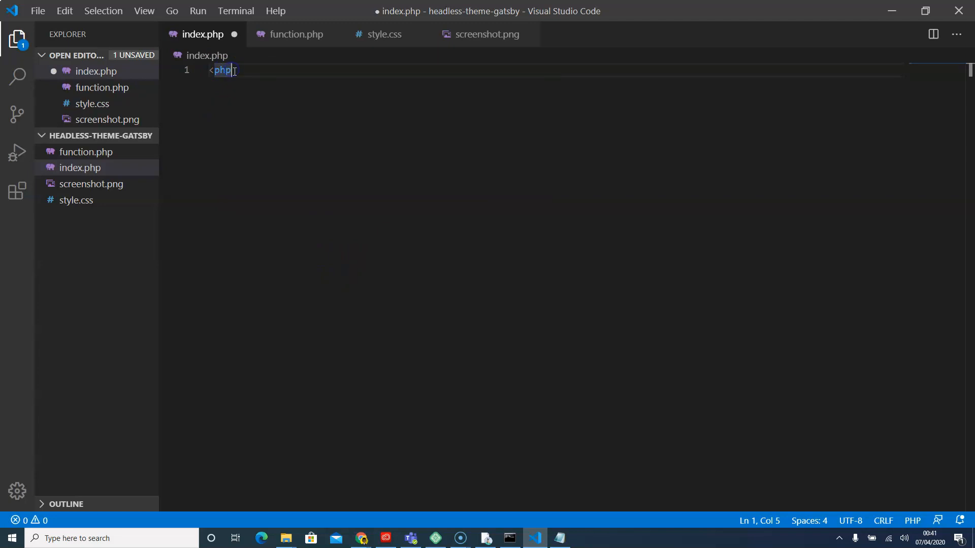
{"action": "key", "text": "Enter"}
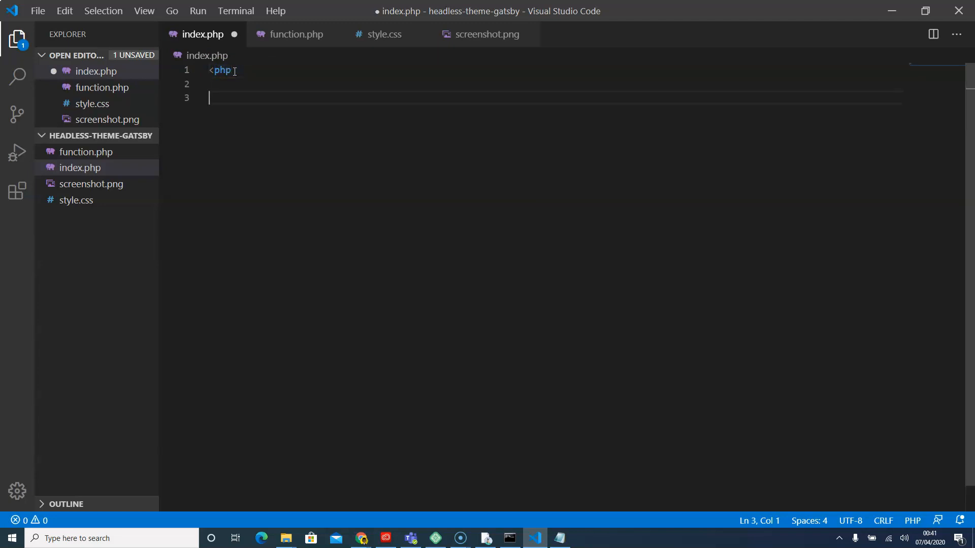
{"action": "type", "text": "?>"}
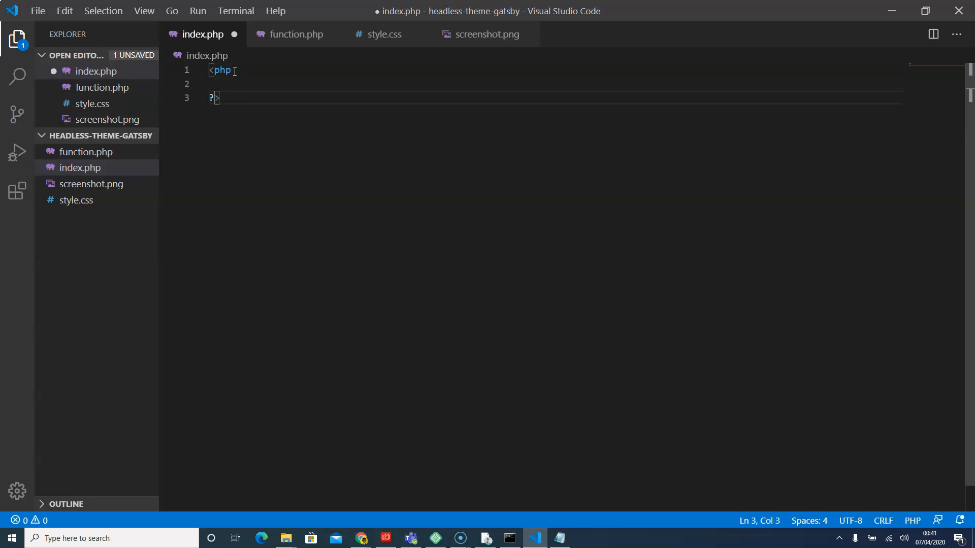
{"action": "key", "text": "ctrl+a"}
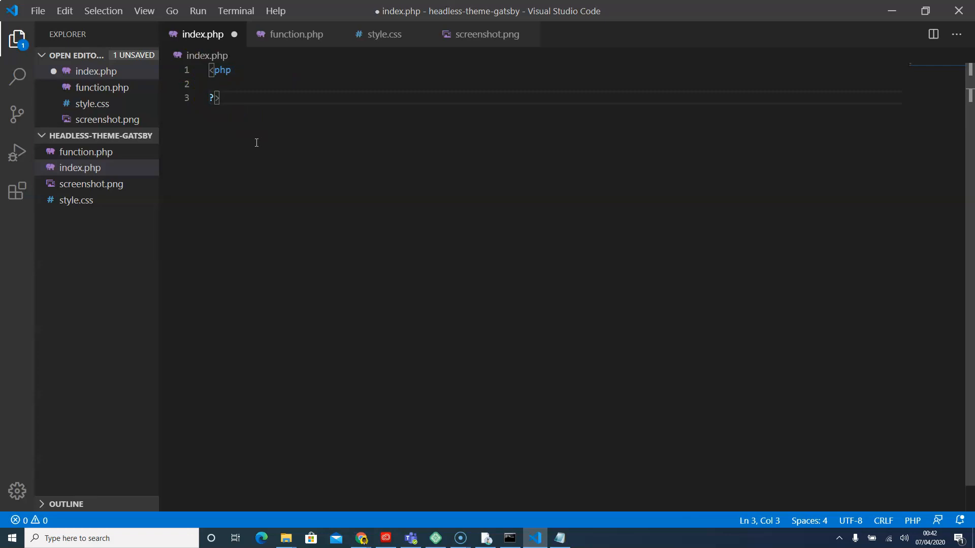
{"action": "key", "text": "ctrl+s"}
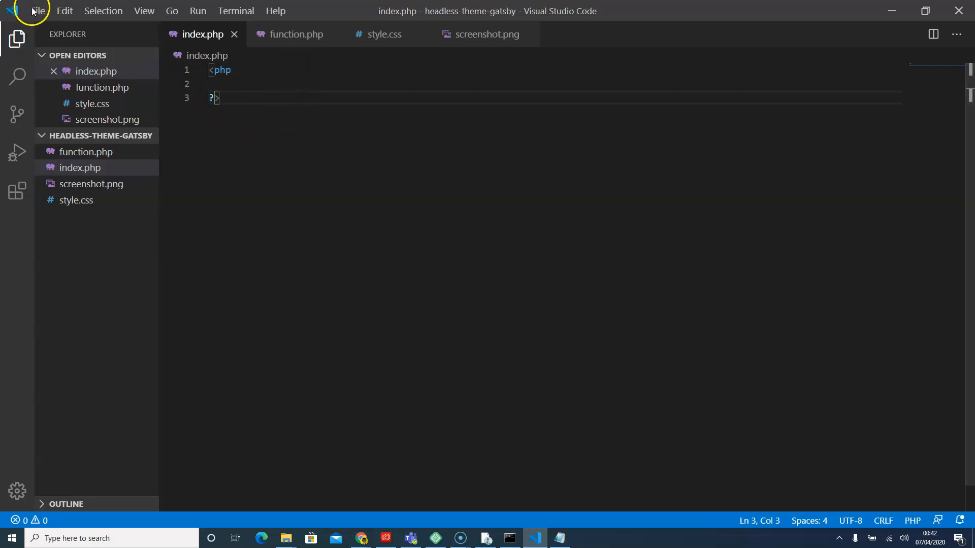
{"action": "mouse_move", "coordinate": [74, 30]}
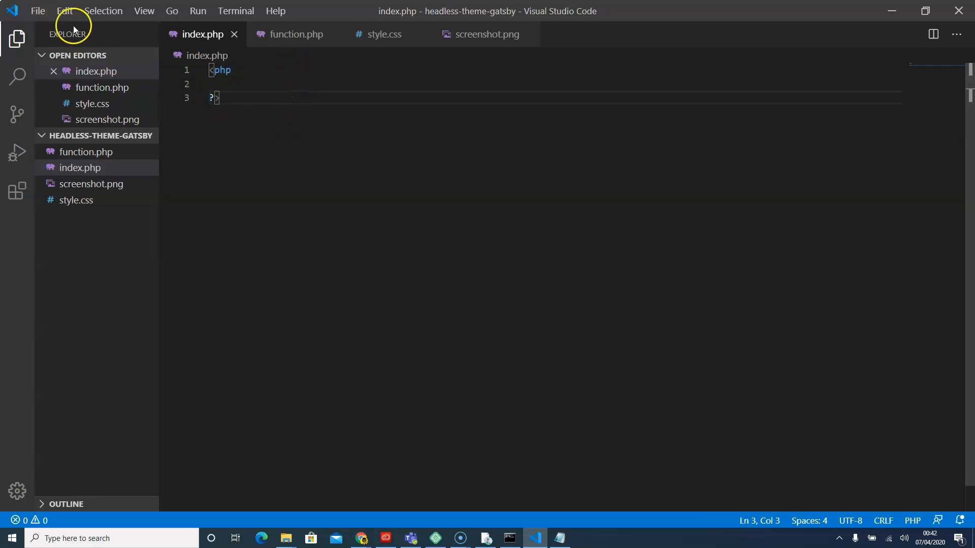
{"action": "left_click", "coordinate": [37, 11]}
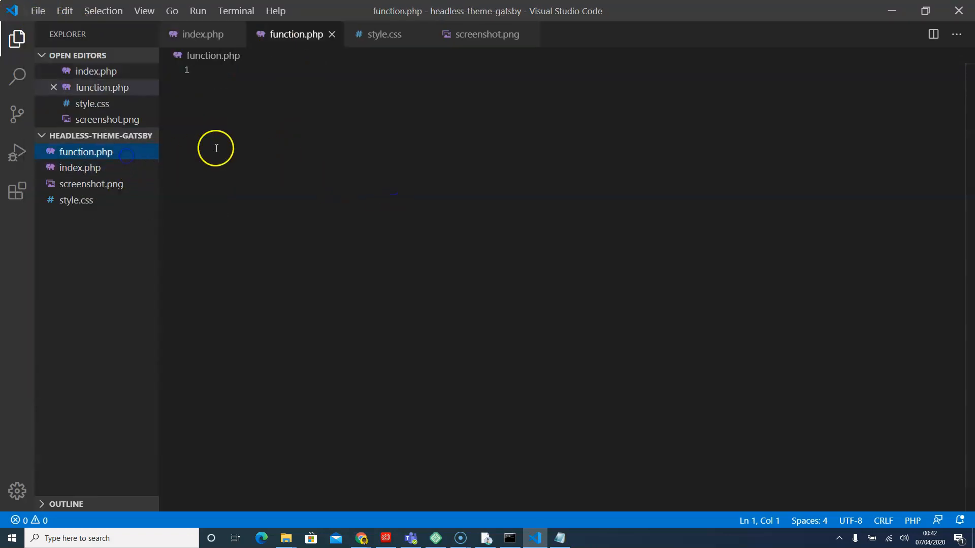
{"action": "mouse_move", "coordinate": [254, 131]}
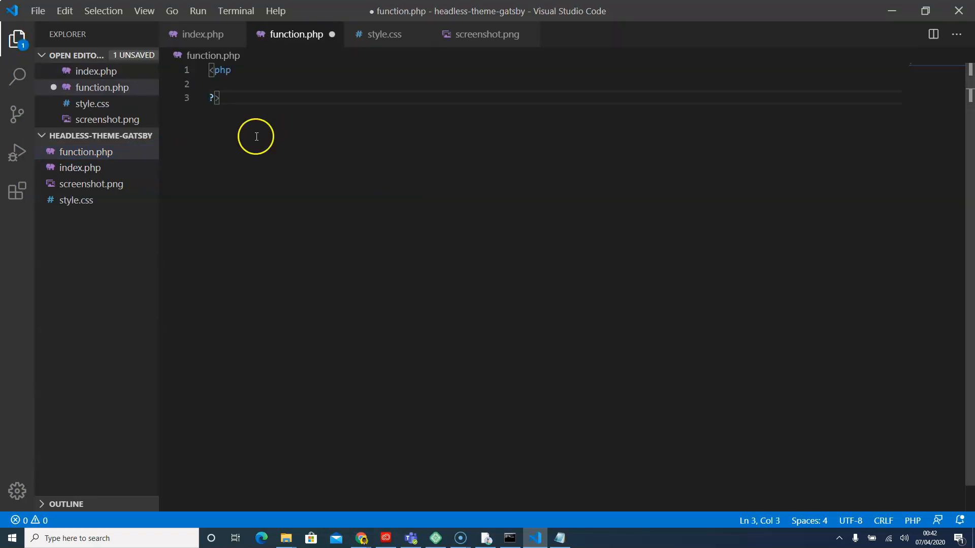
Save function.php with its PHP tag block and open style.css.
{"action": "key", "text": "ctrl+s"}
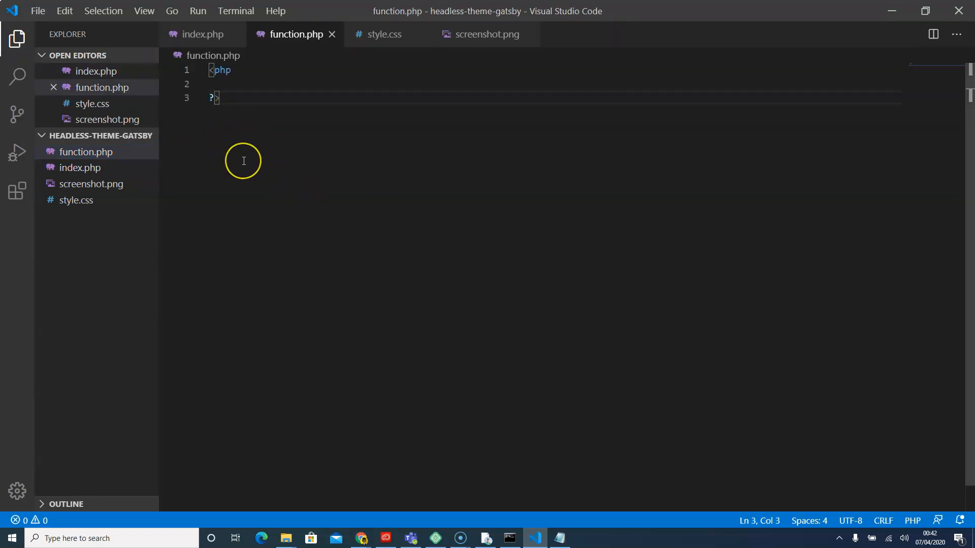
{"action": "mouse_move", "coordinate": [206, 180]}
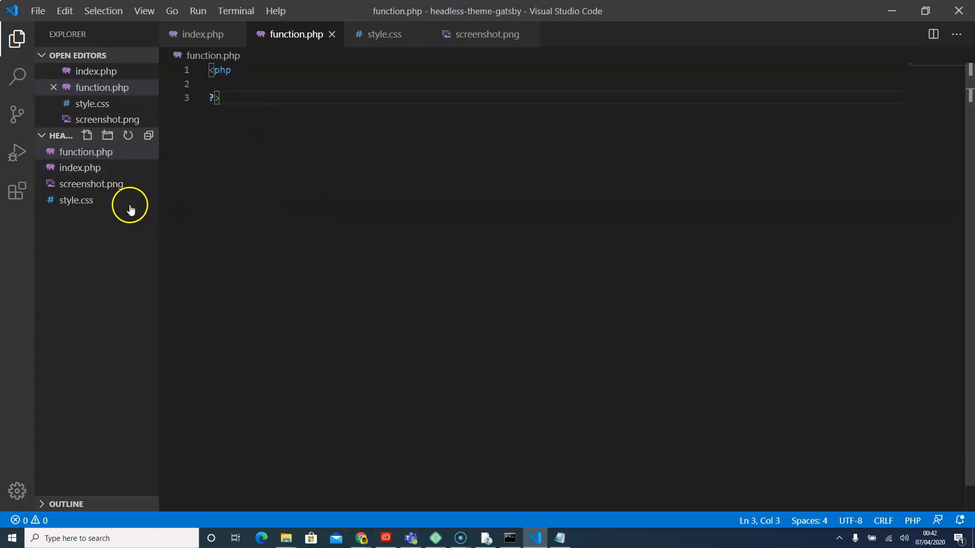
{"action": "left_click", "coordinate": [75, 199]}
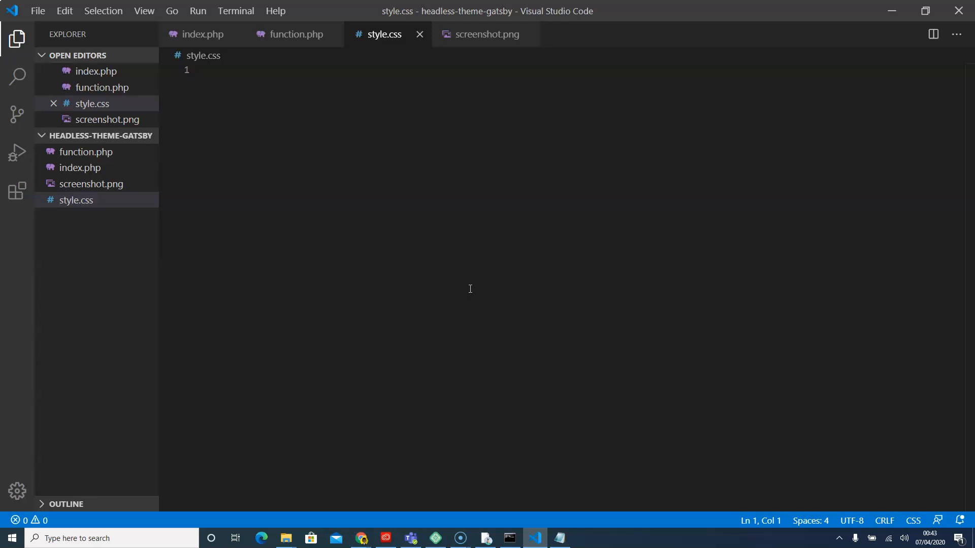
{"action": "type", "text": "@"}
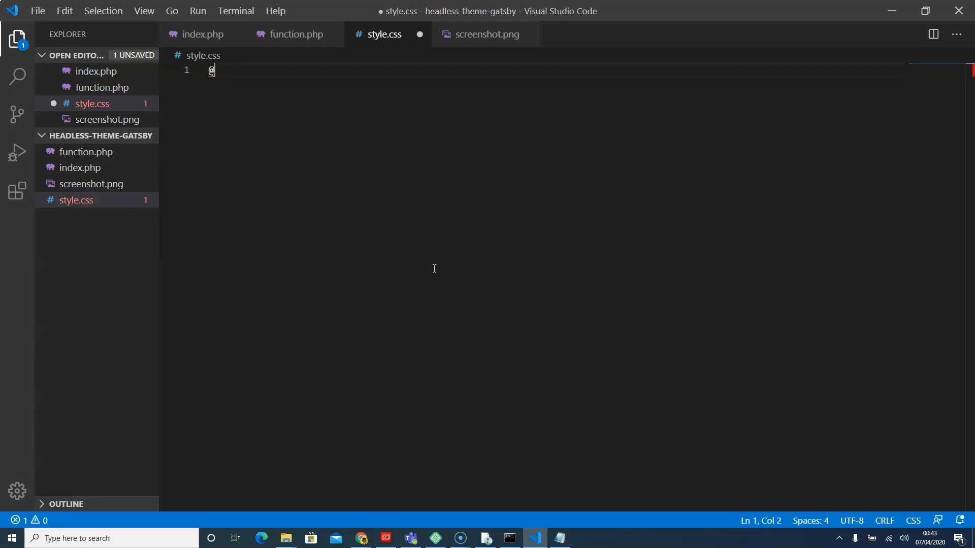
{"action": "type", "text": "charset"}
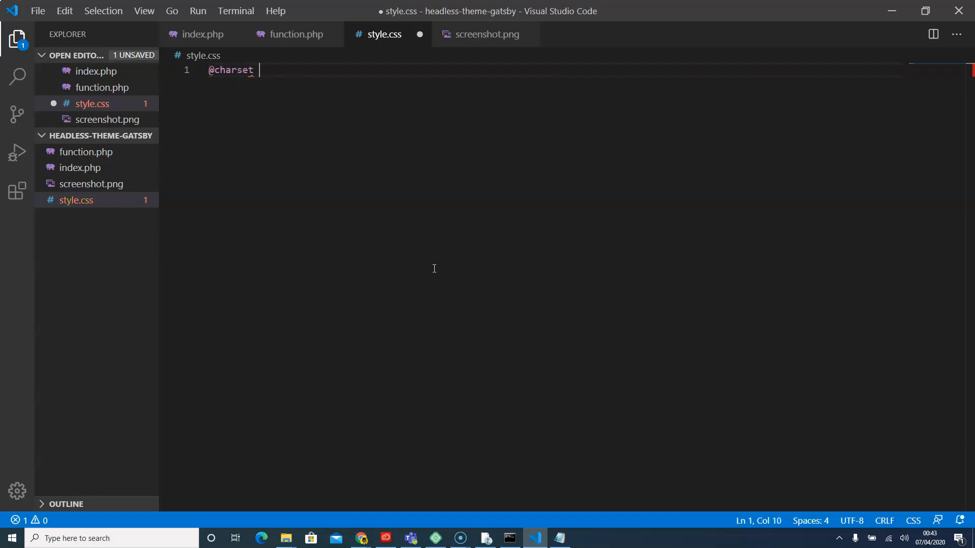
{"action": "type", "text": "\"\""}
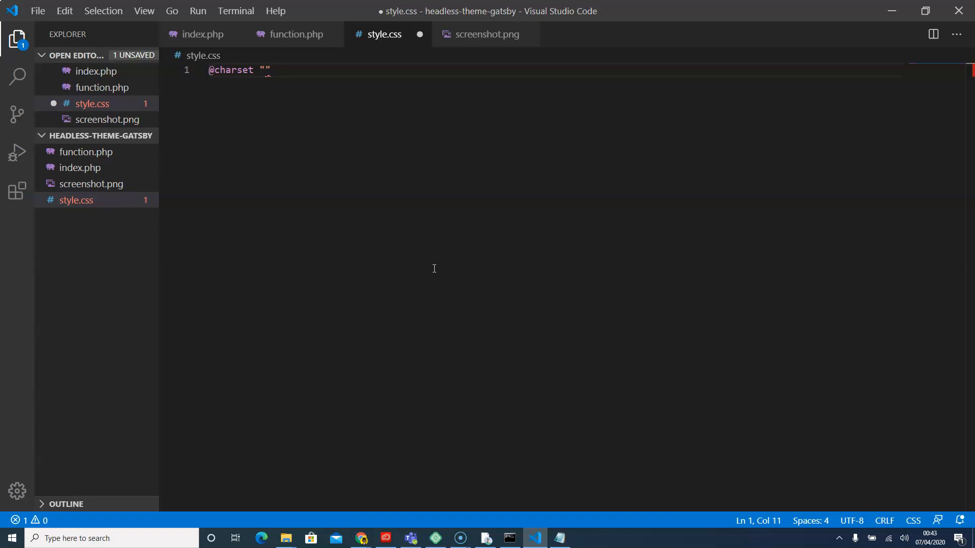
{"action": "type", "text": "UTF"}
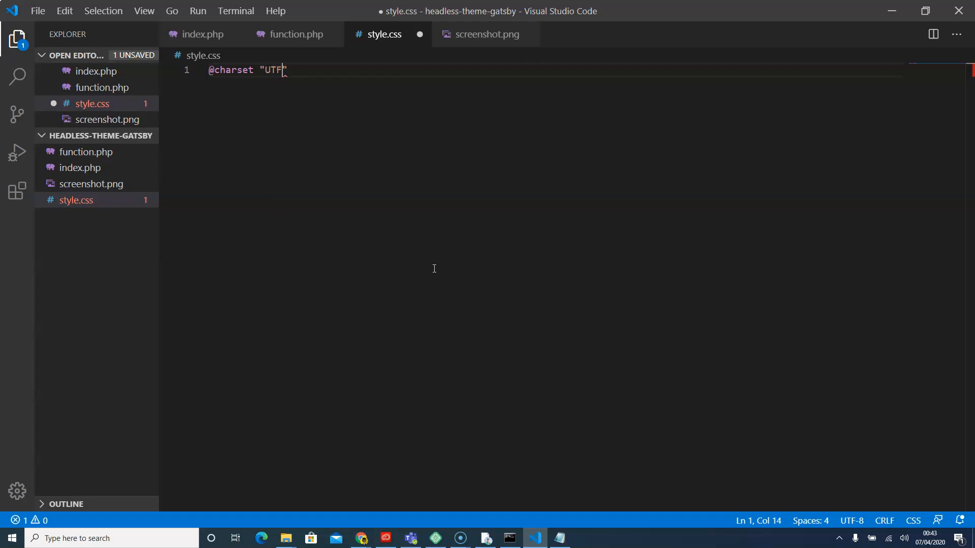
{"action": "type", "text": "-8\""}
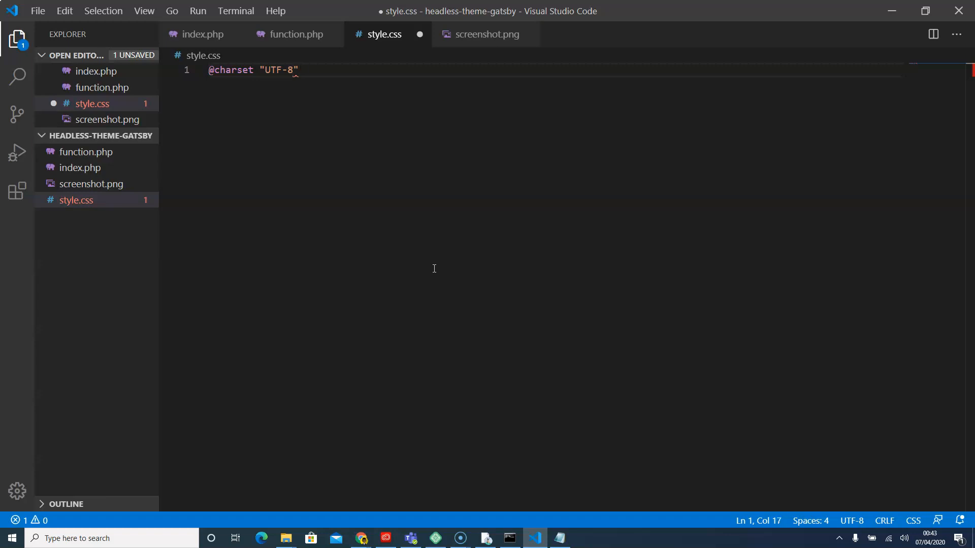
{"action": "key", "text": "Enter"}
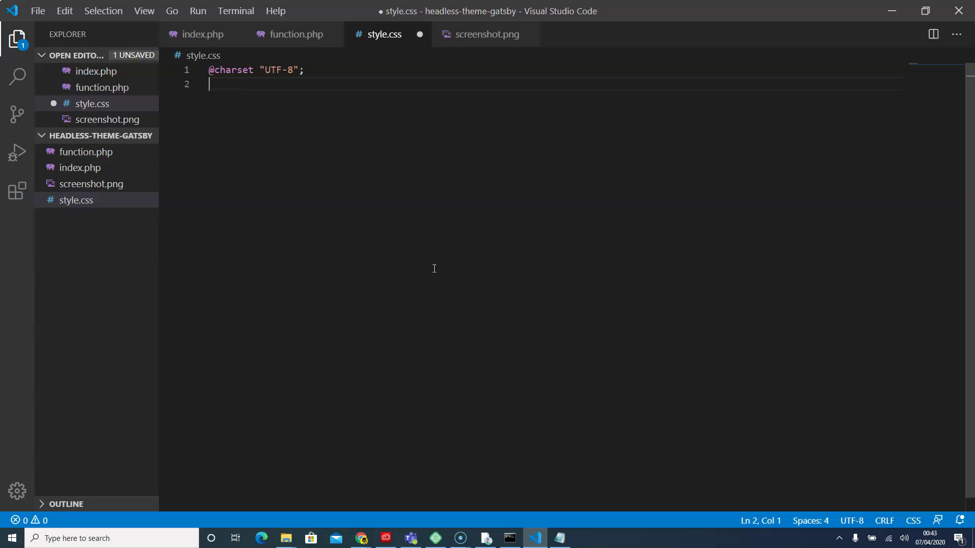
Add a Theme Name: Headless Wordpress line to the header comment.
{"action": "type", "text": "/*"}
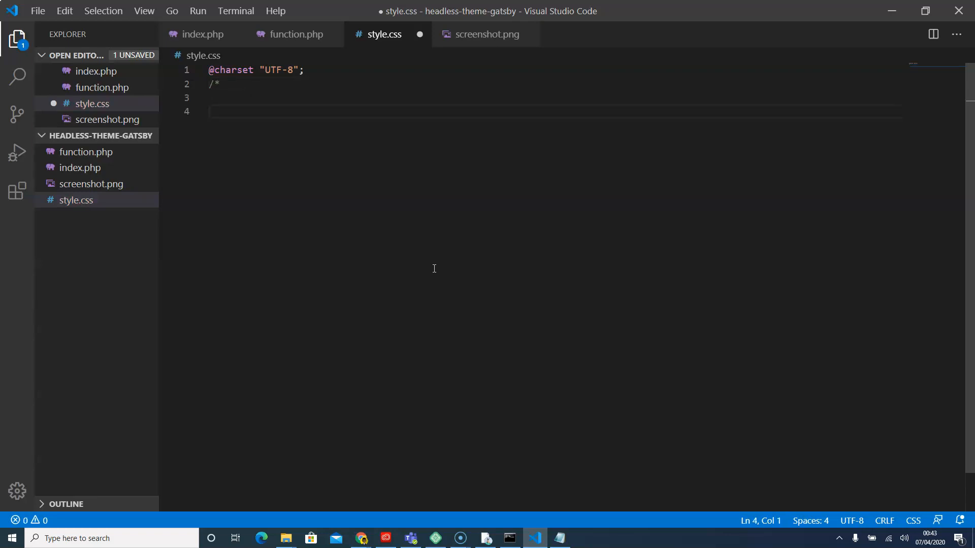
{"action": "key", "text": "Backspace"}
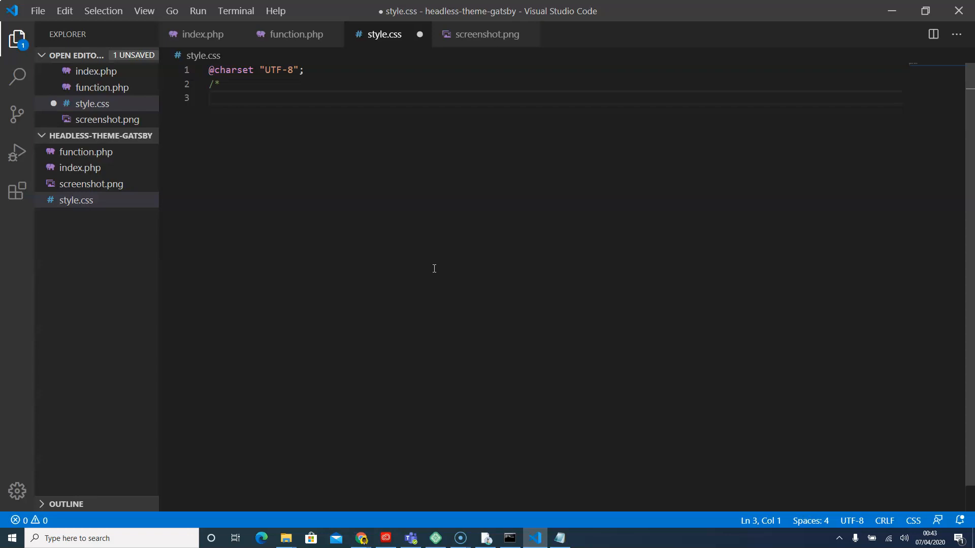
{"action": "type", "text": "t"}
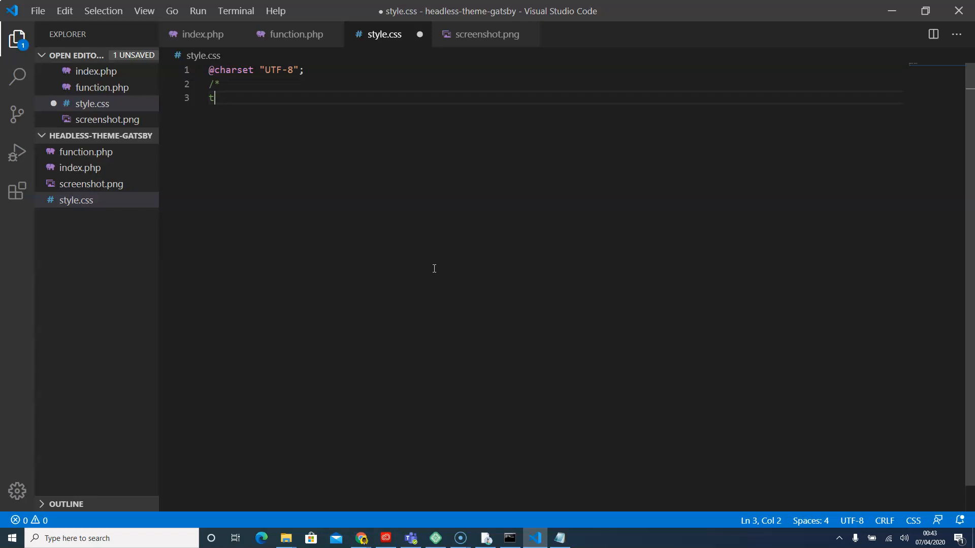
{"action": "type", "text": "he"}
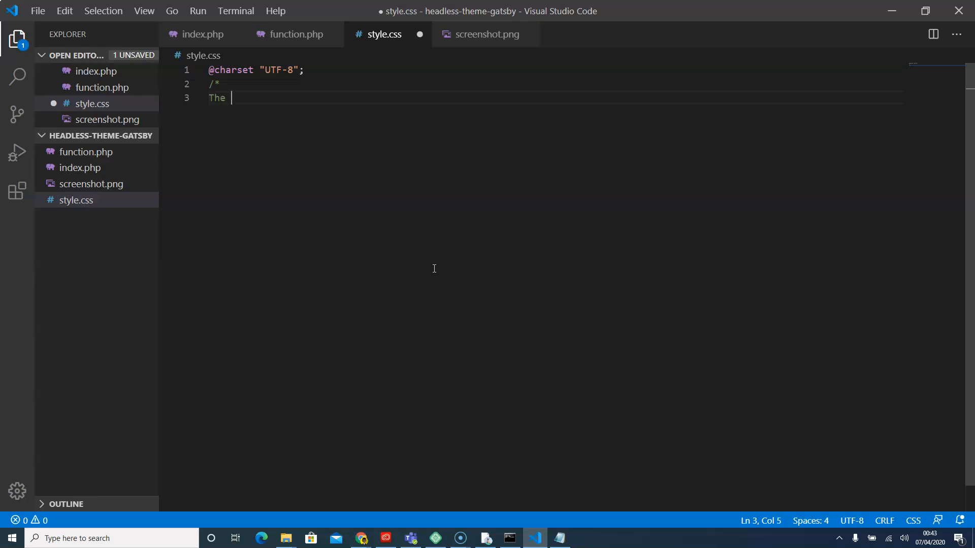
{"action": "type", "text": "me"}
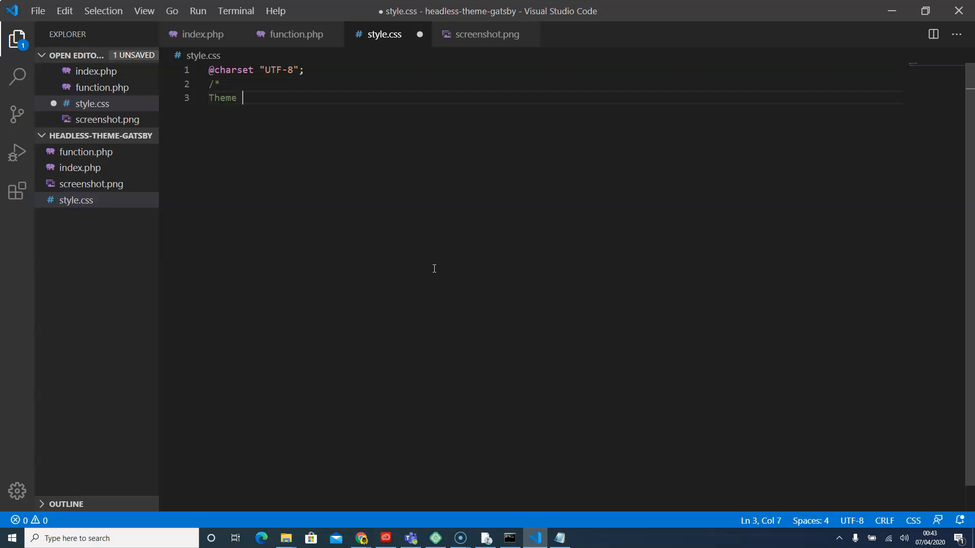
{"action": "type", "text": "Na"}
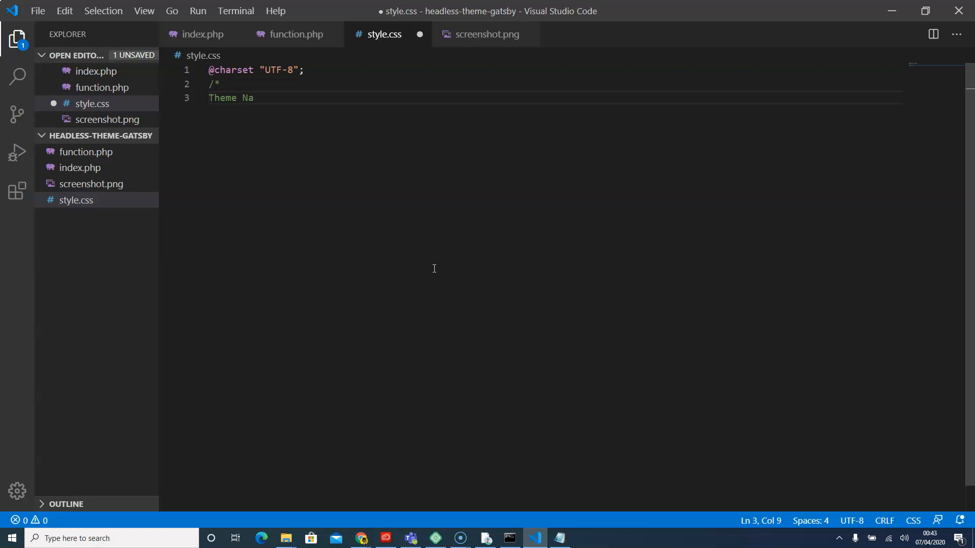
{"action": "type", "text": "me:"}
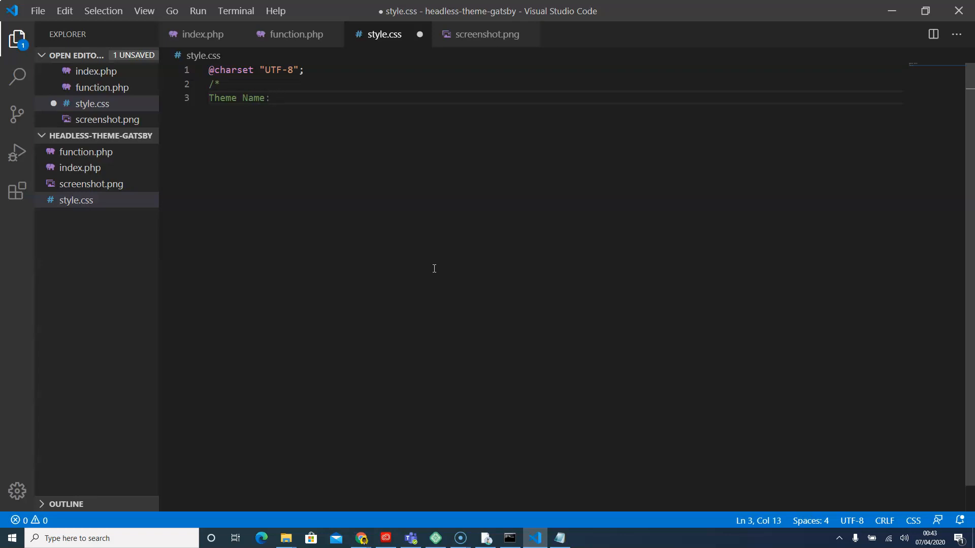
{"action": "type", "text": "Headle"}
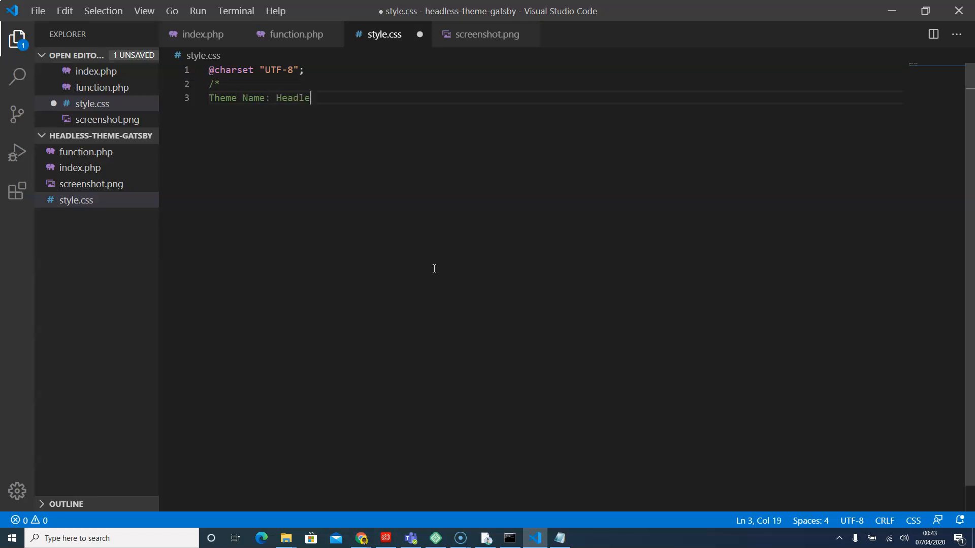
{"action": "type", "text": "ss"}
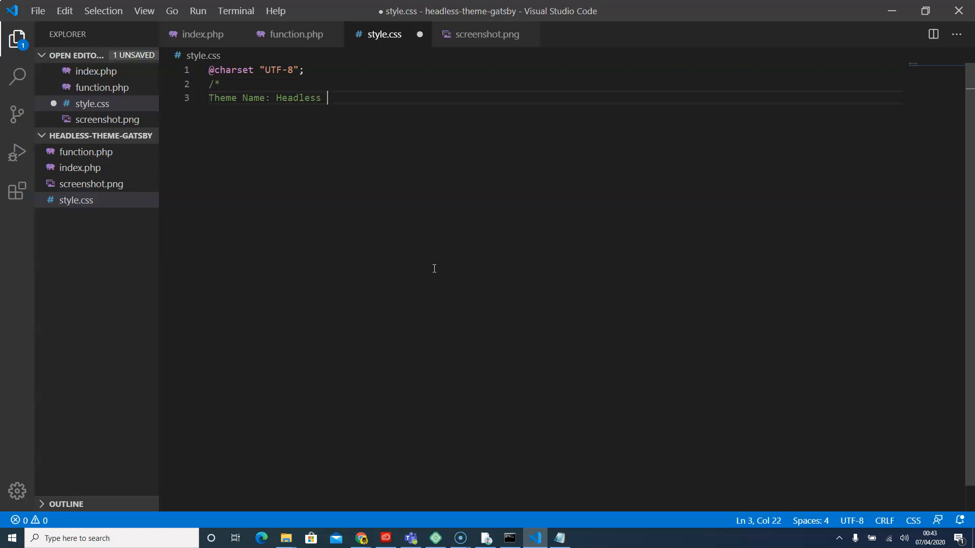
{"action": "type", "text": "W"}
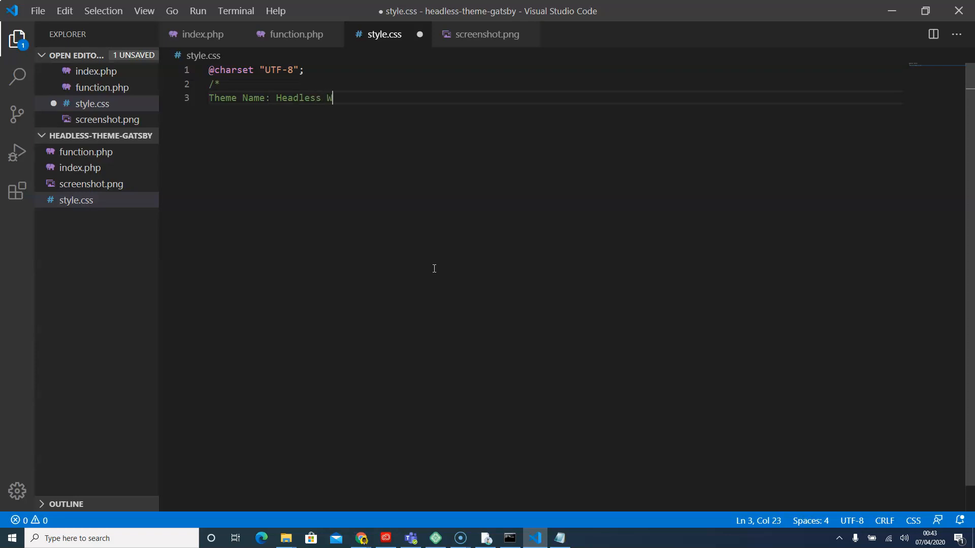
{"action": "type", "text": "prdpre"}
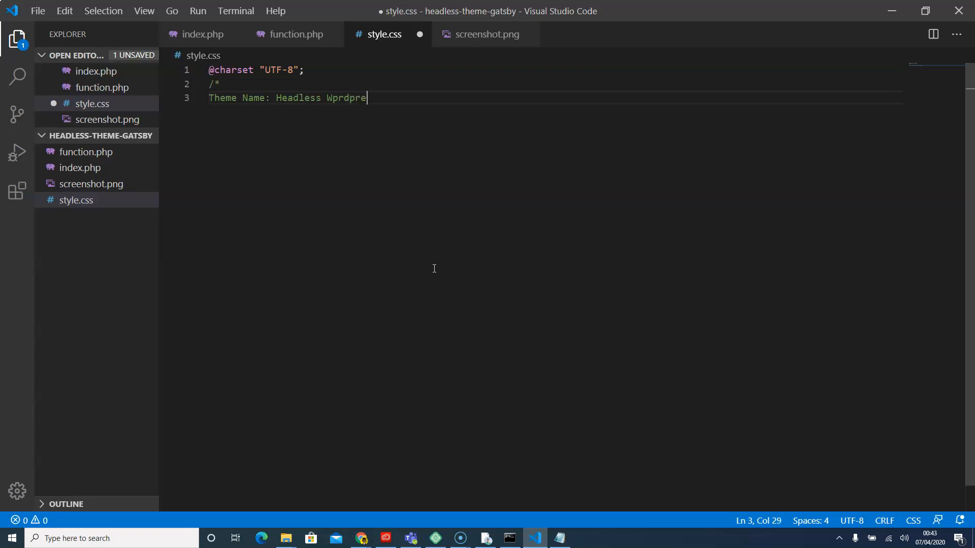
{"action": "key", "text": "BackSpace"}
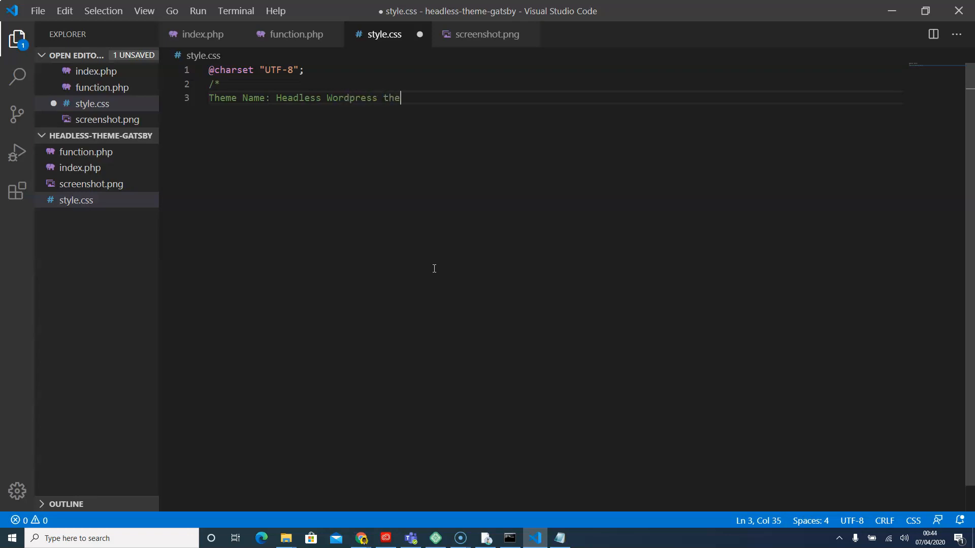
{"action": "key", "text": "enter"}
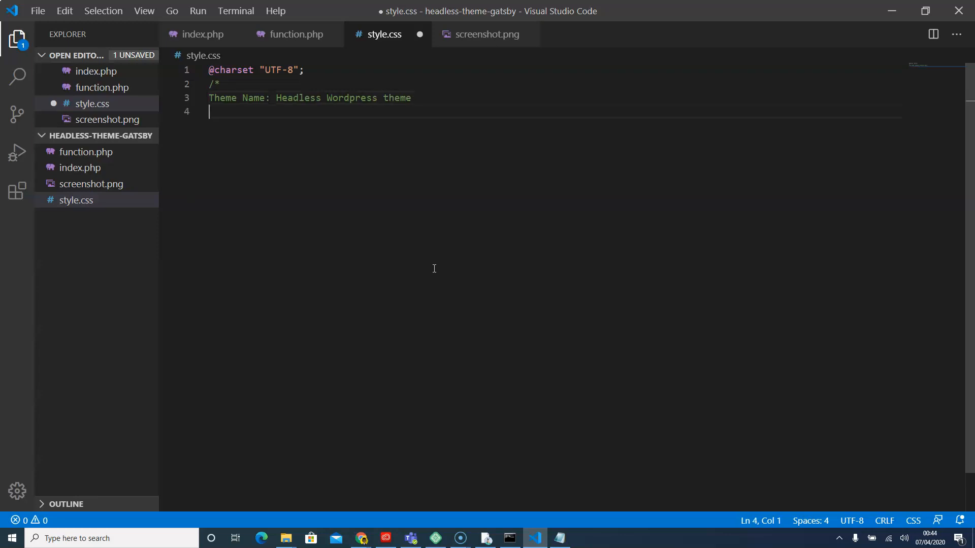
Add Author: Lamin Singh and Author: lamtutorial.com lines.
{"action": "type", "text": "A"}
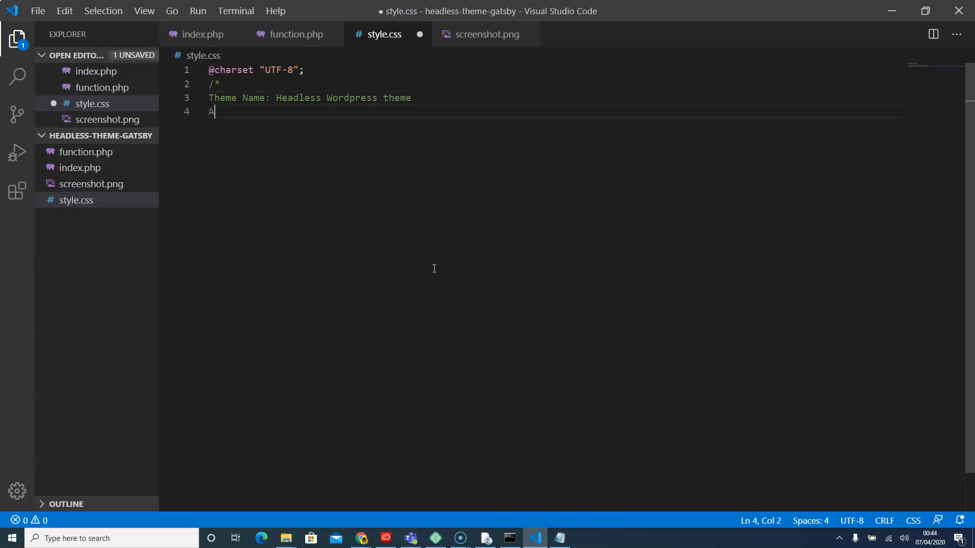
{"action": "type", "text": "uthor"}
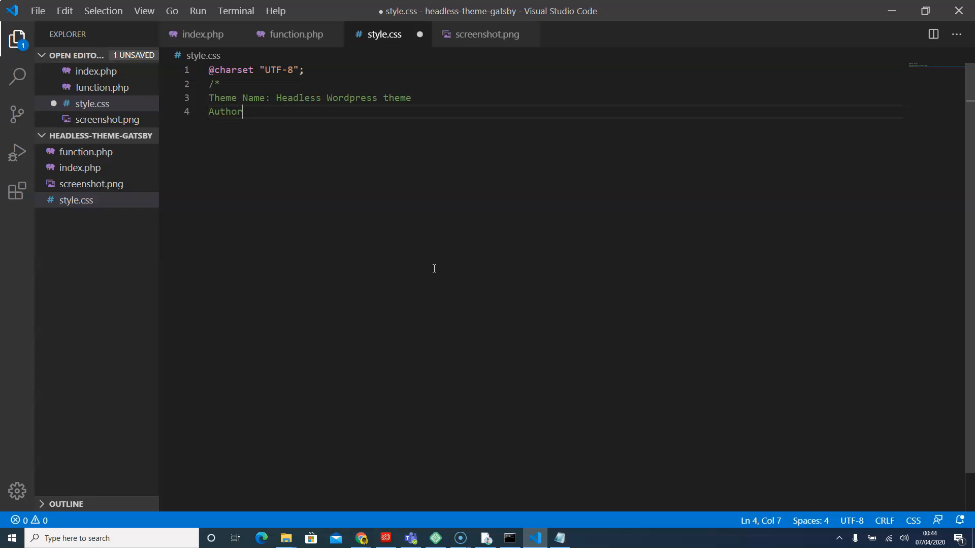
{"action": "type", "text": ":"}
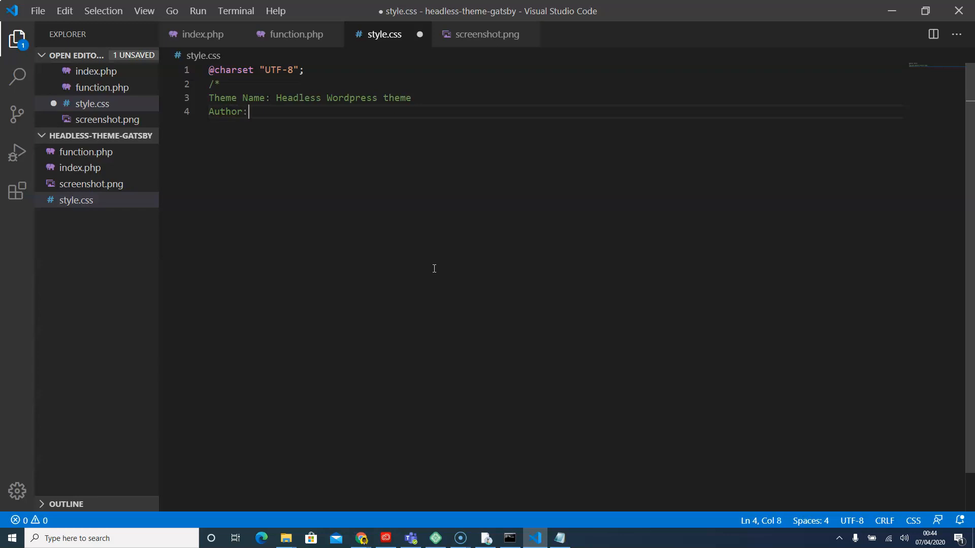
{"action": "type", "text": "Lamin"}
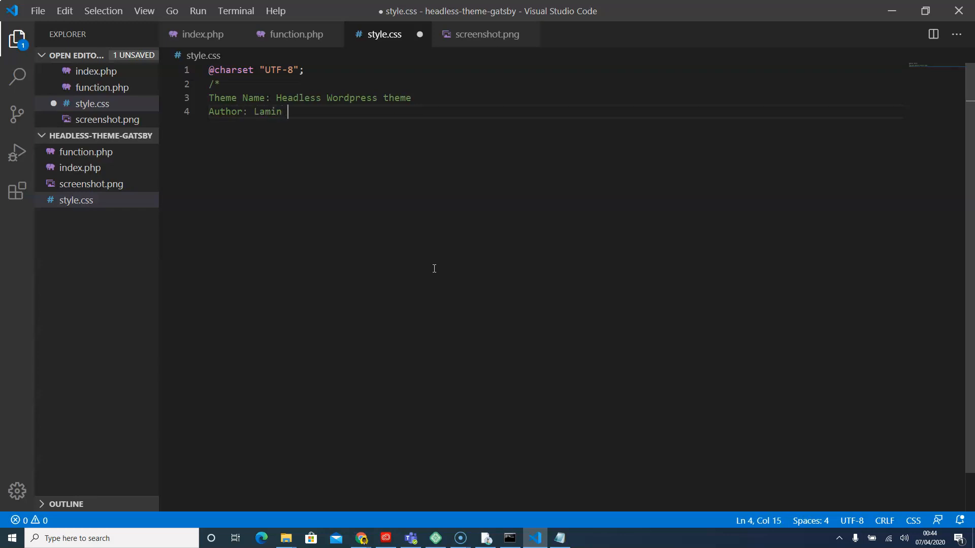
{"action": "type", "text": "Singhateh"}
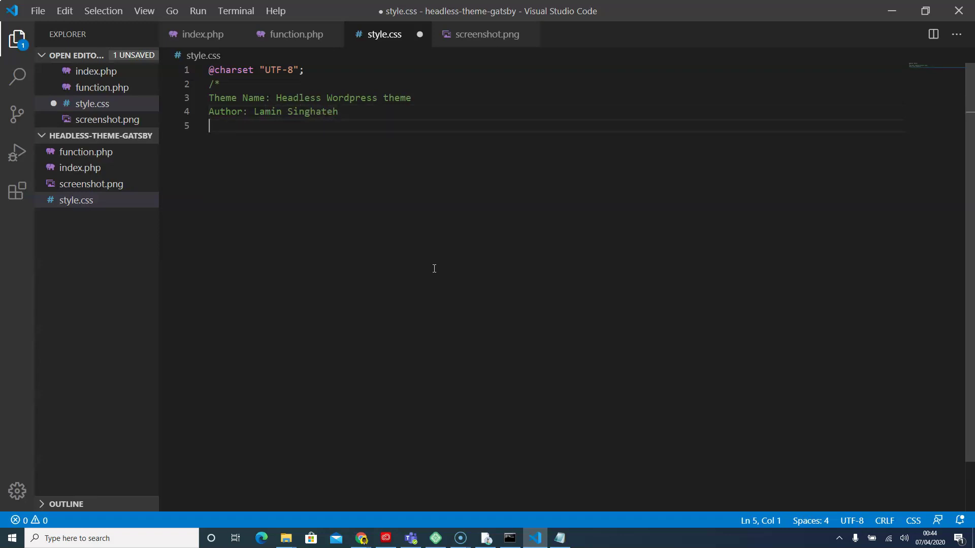
{"action": "type", "text": "Au"}
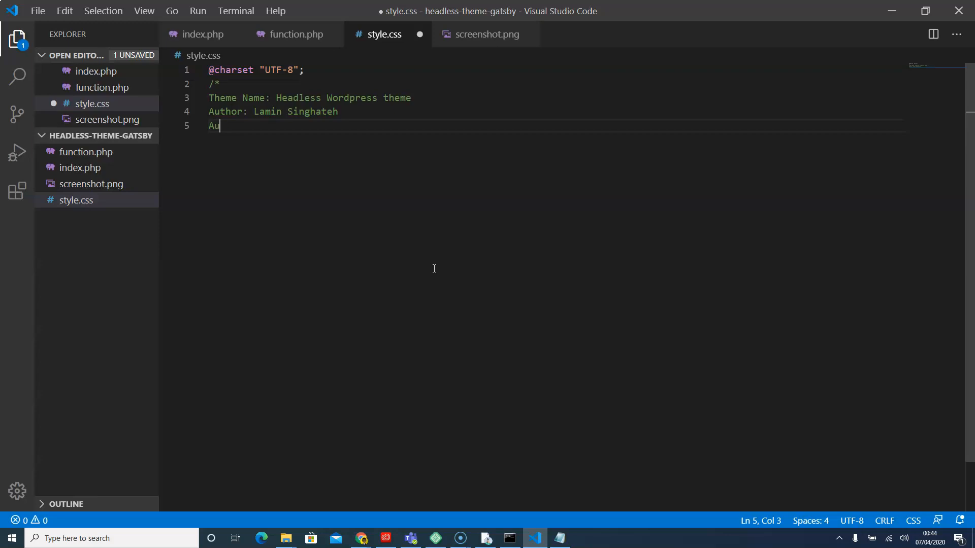
{"action": "type", "text": "thor:"}
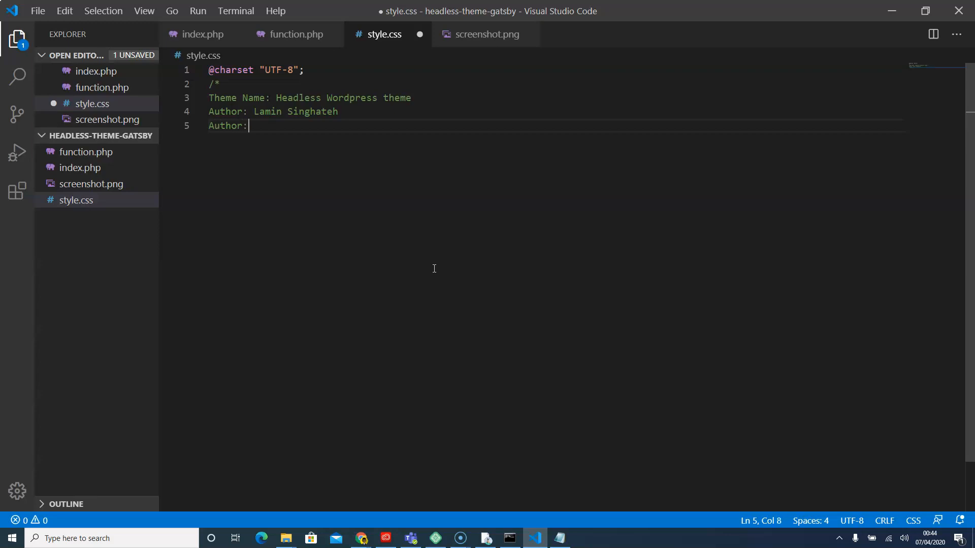
{"action": "type", "text": "lam"}
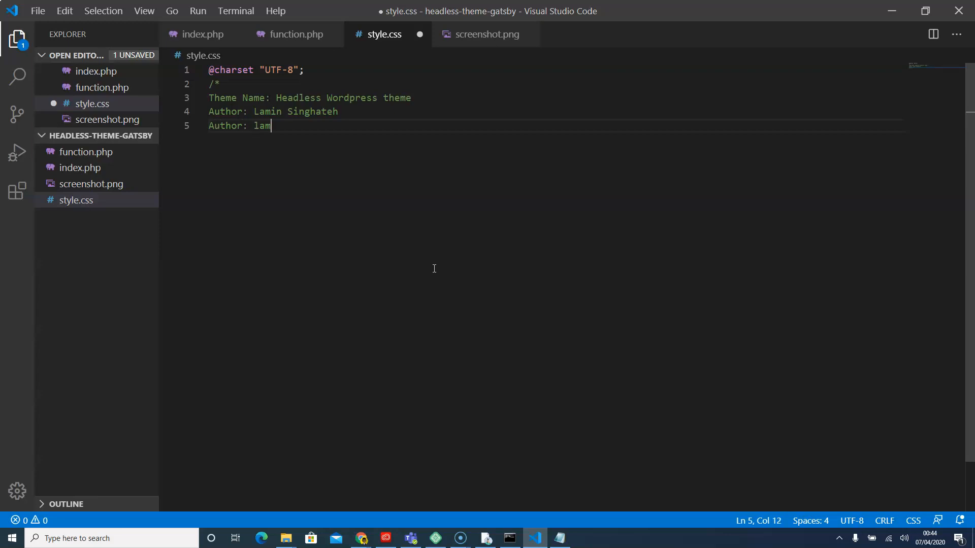
{"action": "type", "text": "tuto"}
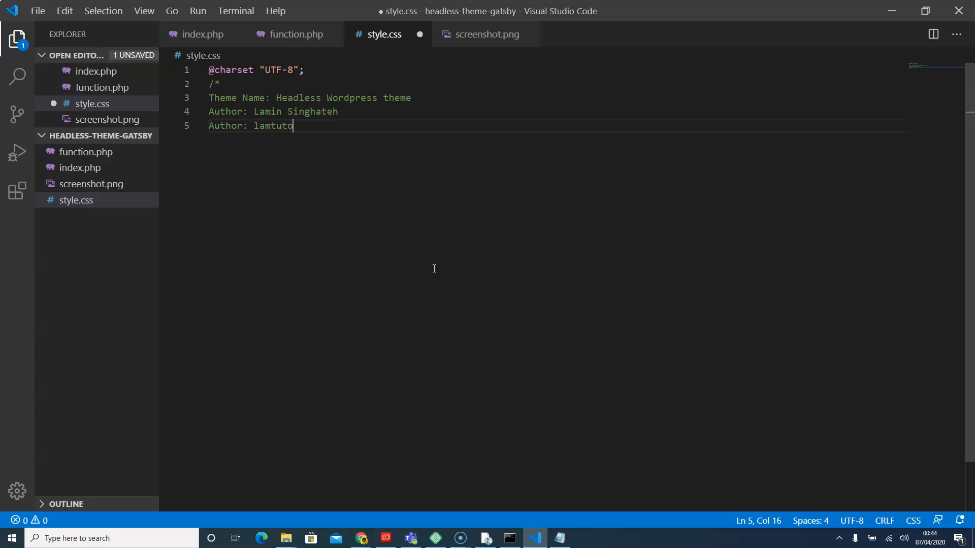
{"action": "type", "text": "rial.com"}
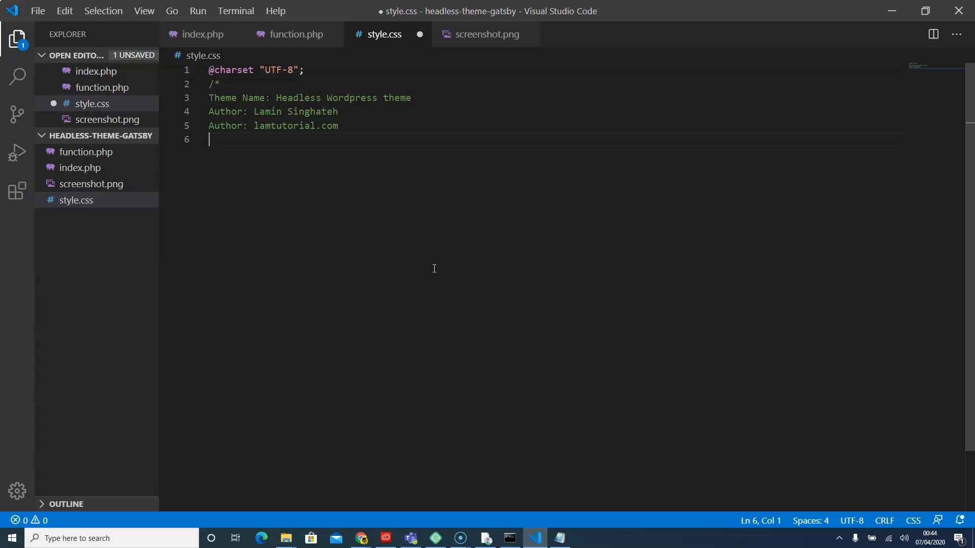
Add 'Description: This is a headless wordpress theme built for gatsby' below the authors.
{"action": "type", "text": "Descri"}
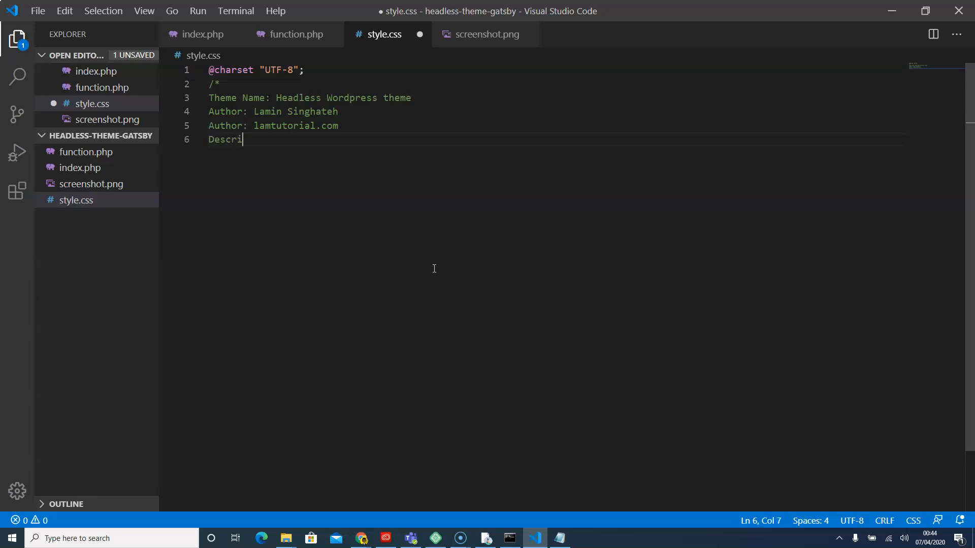
{"action": "type", "text": "ption"}
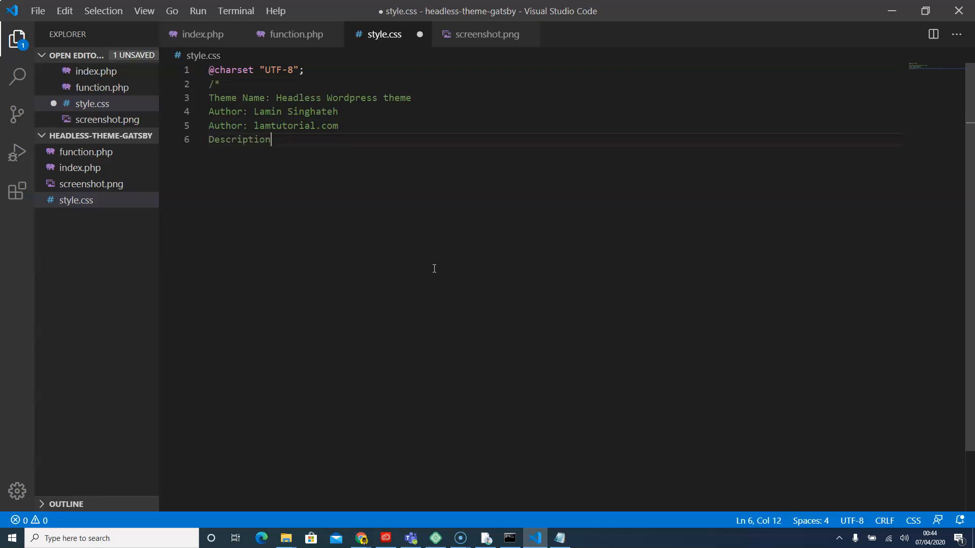
{"action": "type", "text": ": Thi"}
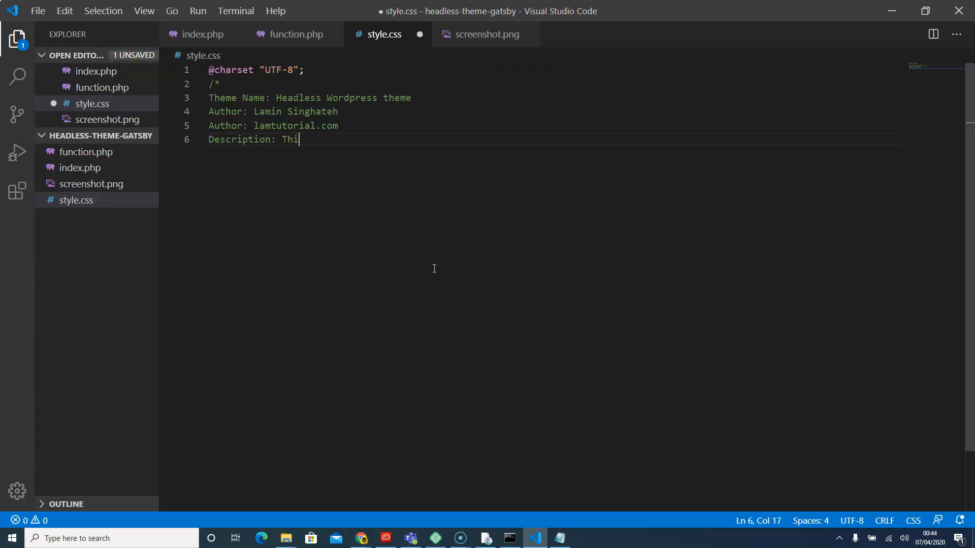
{"action": "type", "text": "s is a hea"}
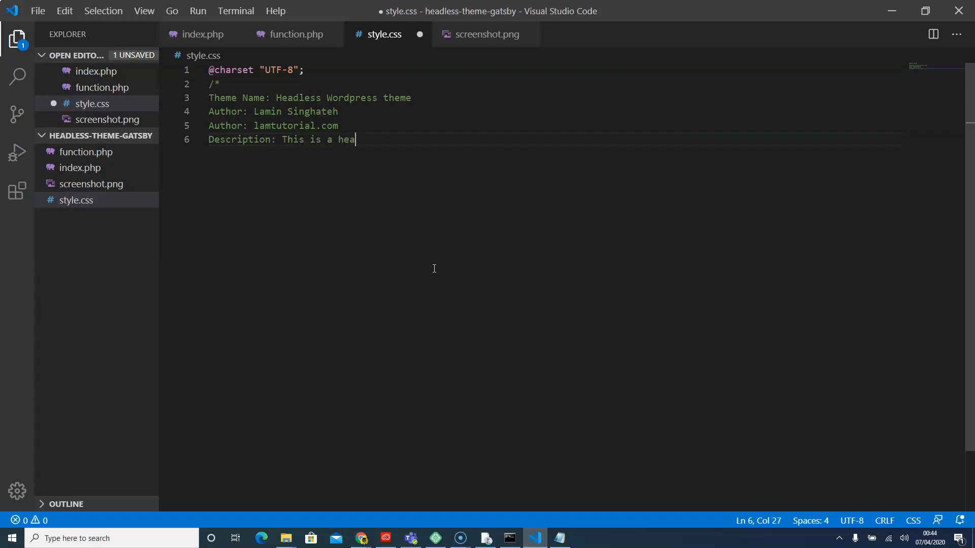
{"action": "type", "text": "dless wo"}
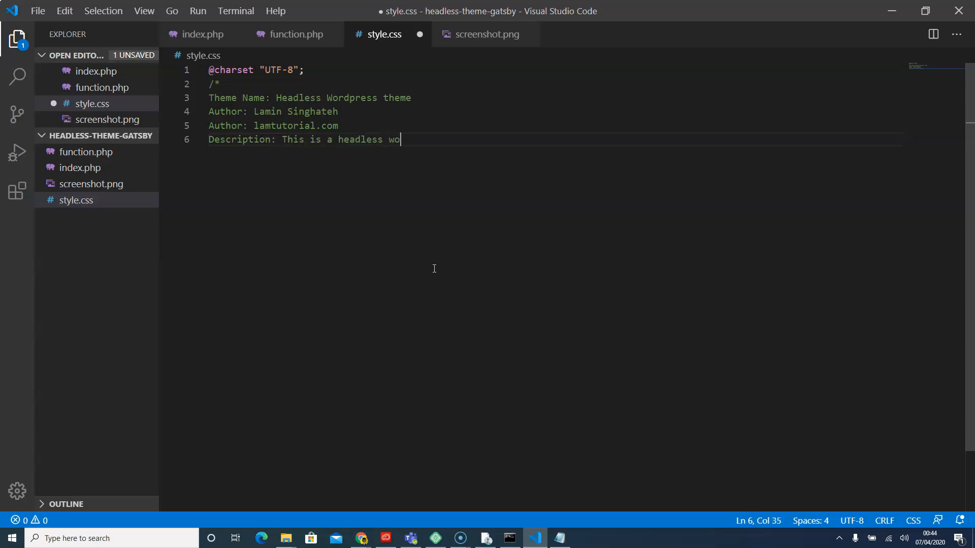
{"action": "type", "text": "rdpress theme built for gat"}
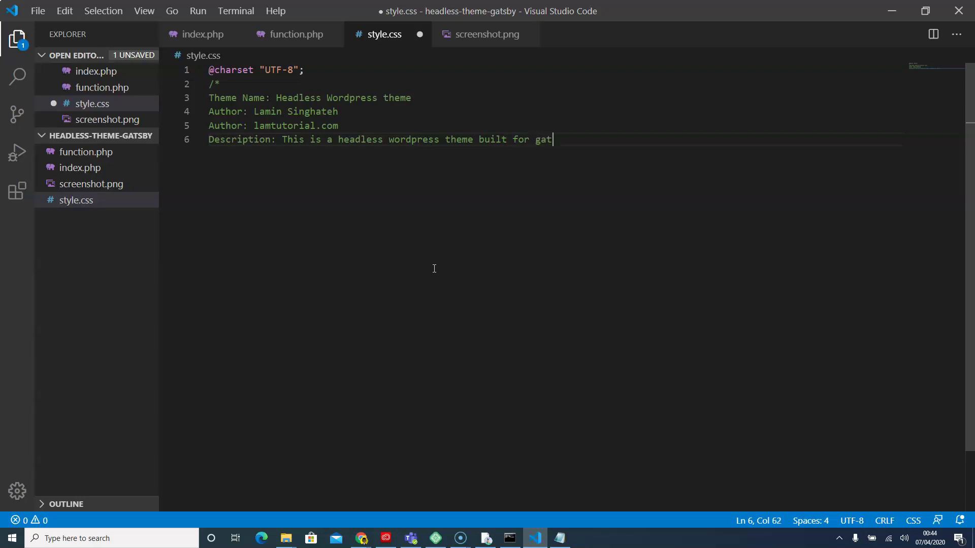
{"action": "key", "text": "enter"}
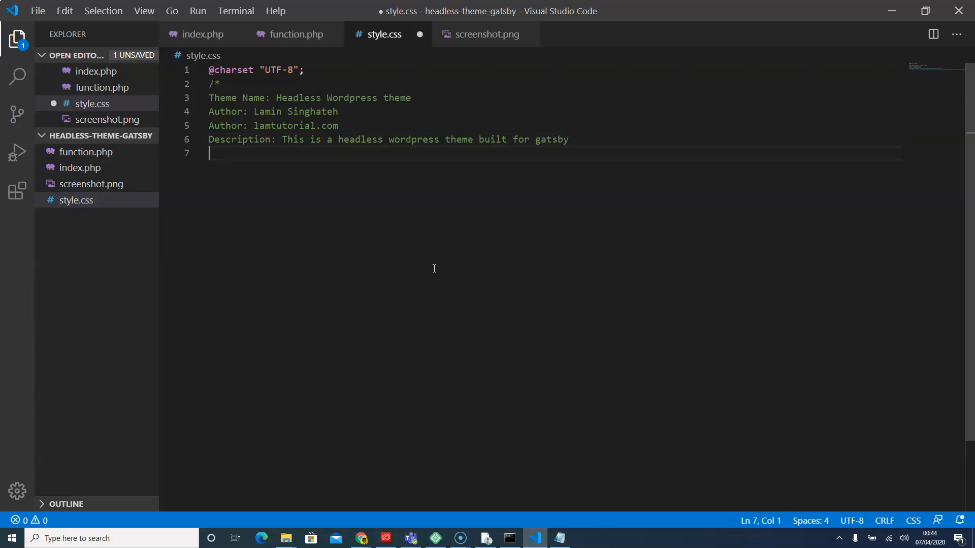
Type 'Requires at least: Wordpress 4.9.6' under the description line.
{"action": "type", "text": "R"}
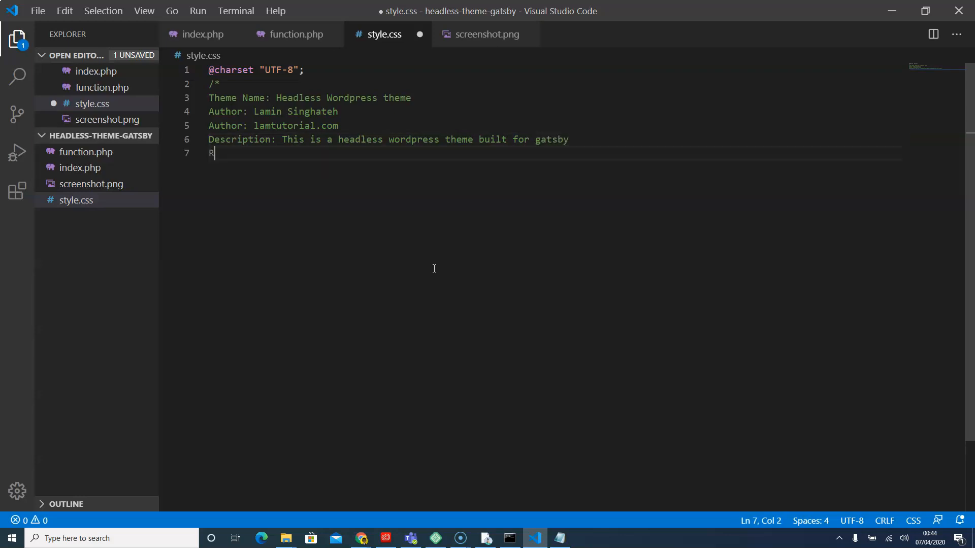
{"action": "type", "text": "es"}
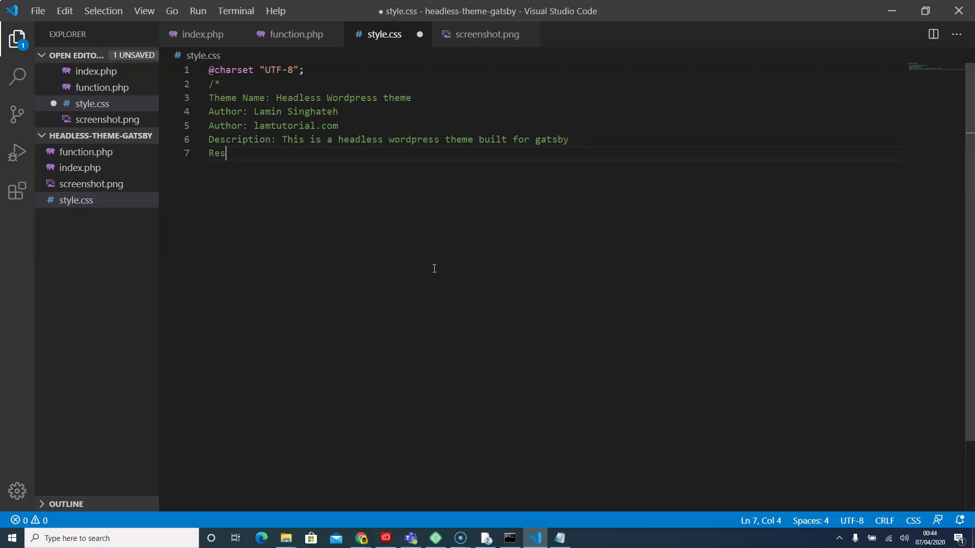
{"action": "key", "text": "Backspace"}
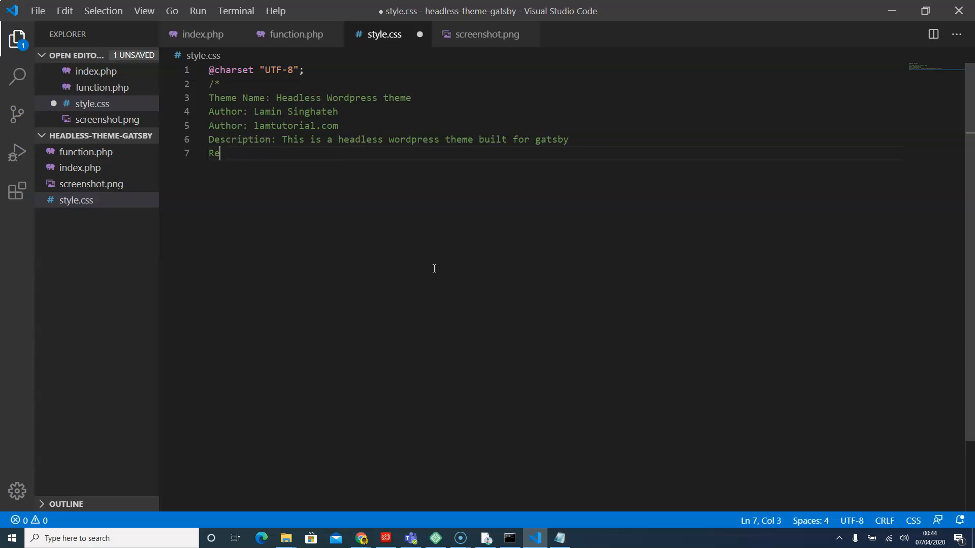
{"action": "type", "text": "q"}
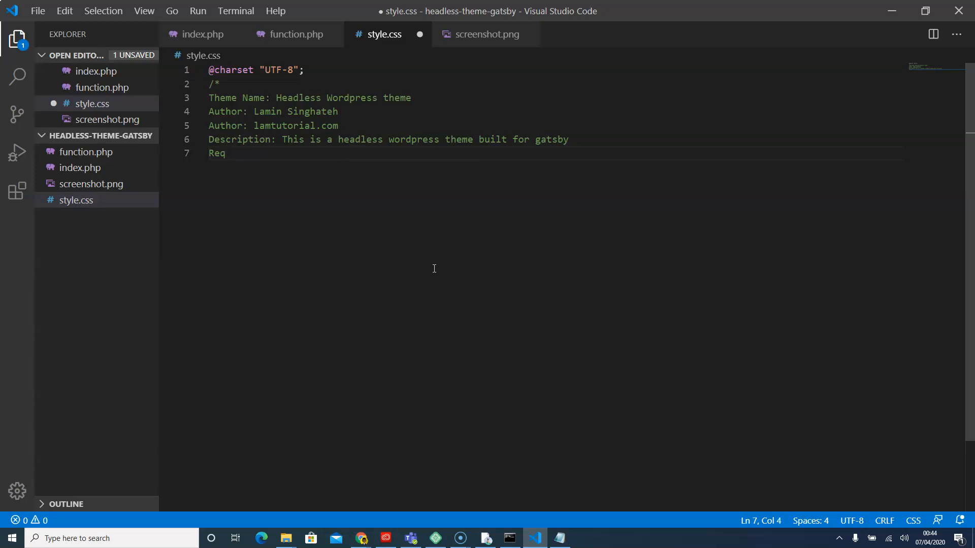
{"action": "type", "text": "uires"}
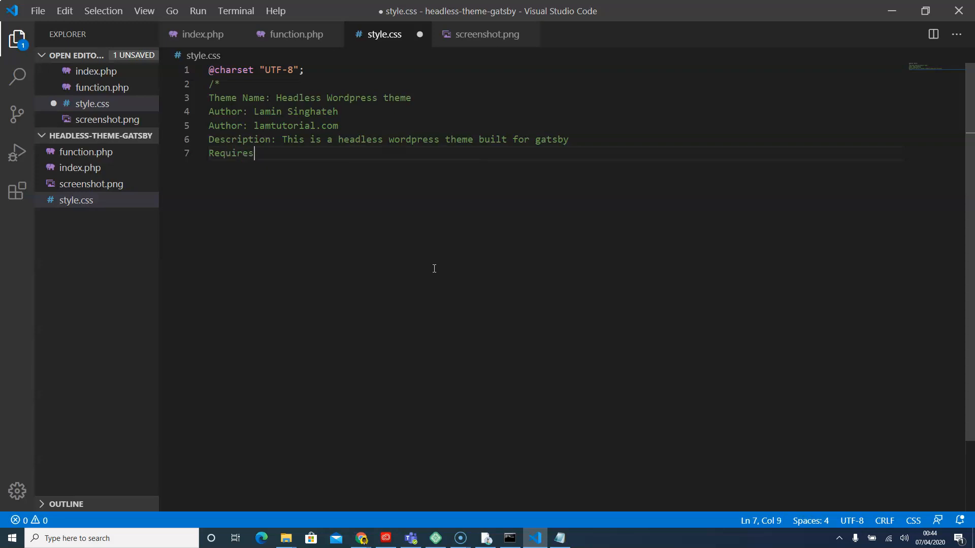
{"action": "type", "text": "at"}
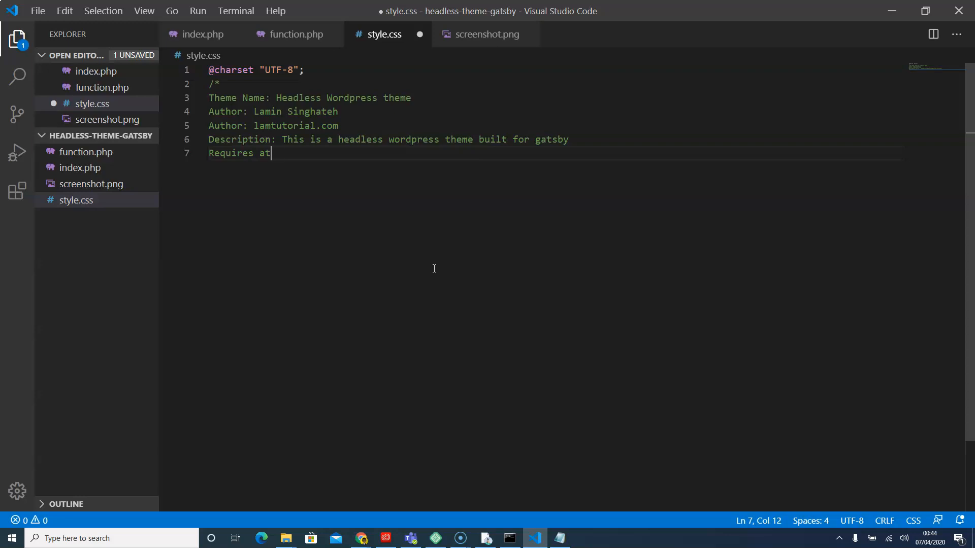
{"action": "type", "text": "leat"}
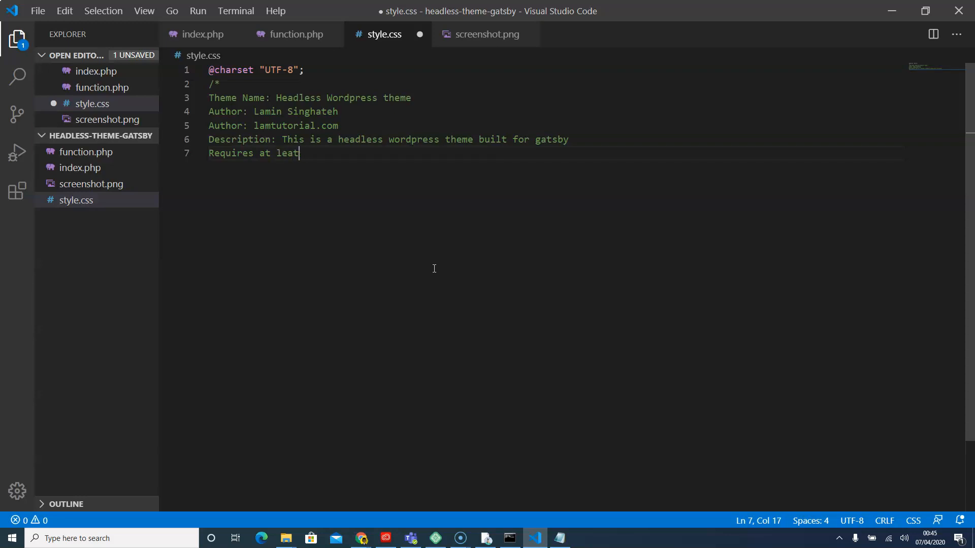
{"action": "type", "text": "s"}
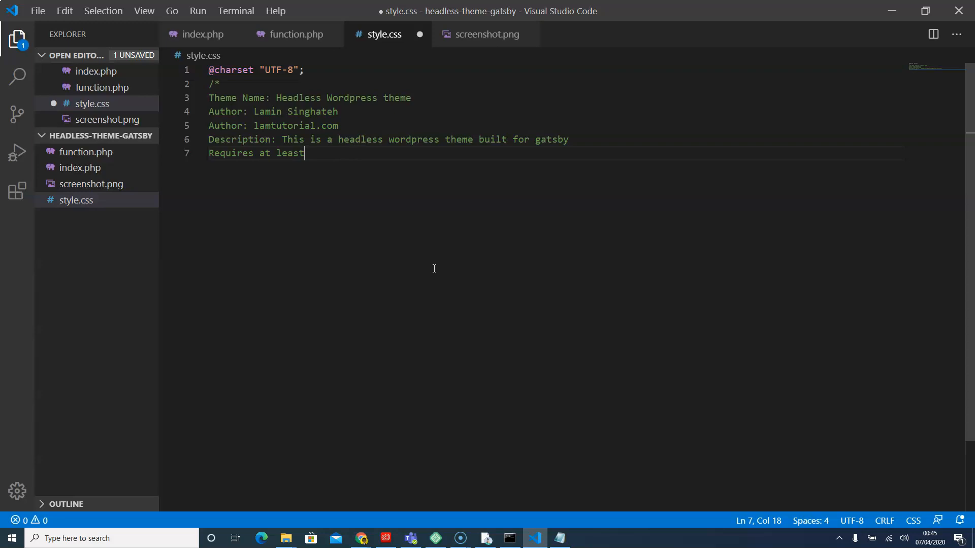
{"action": "type", "text": ":"}
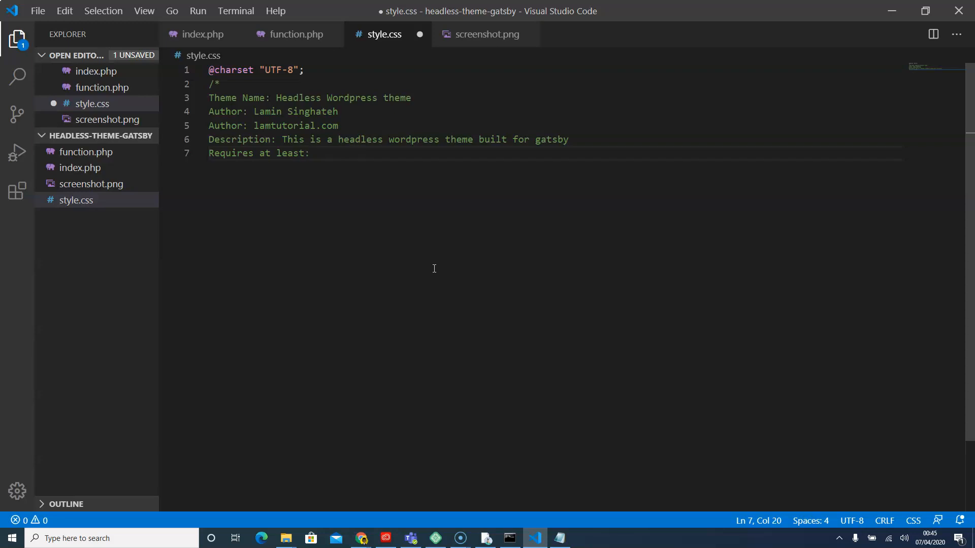
{"action": "type", "text": "Word"}
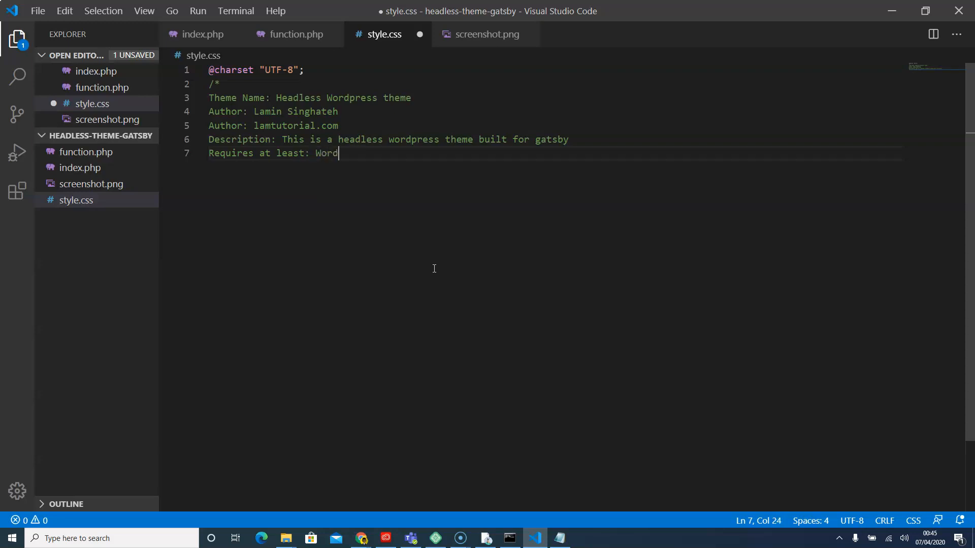
{"action": "type", "text": "press"}
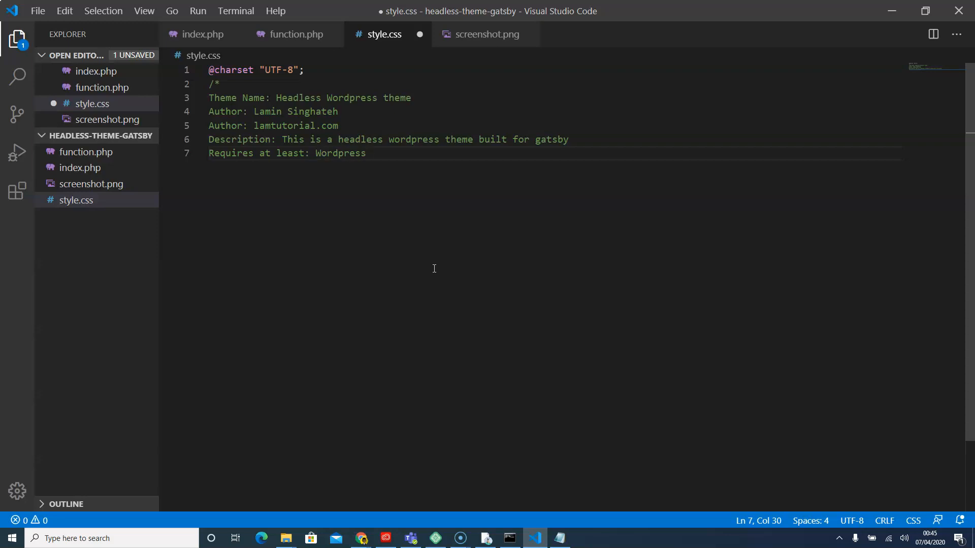
{"action": "type", "text": "4.9"}
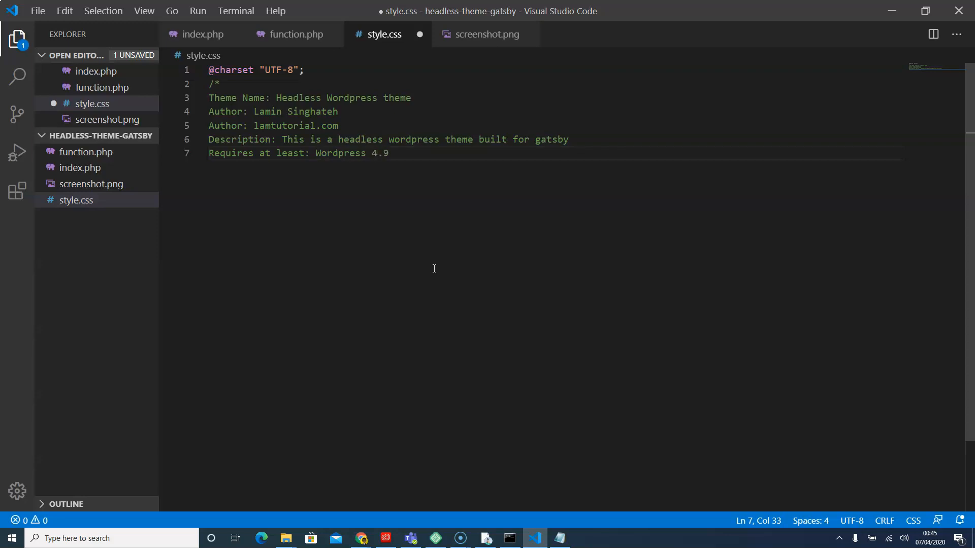
{"action": "type", "text": "6"}
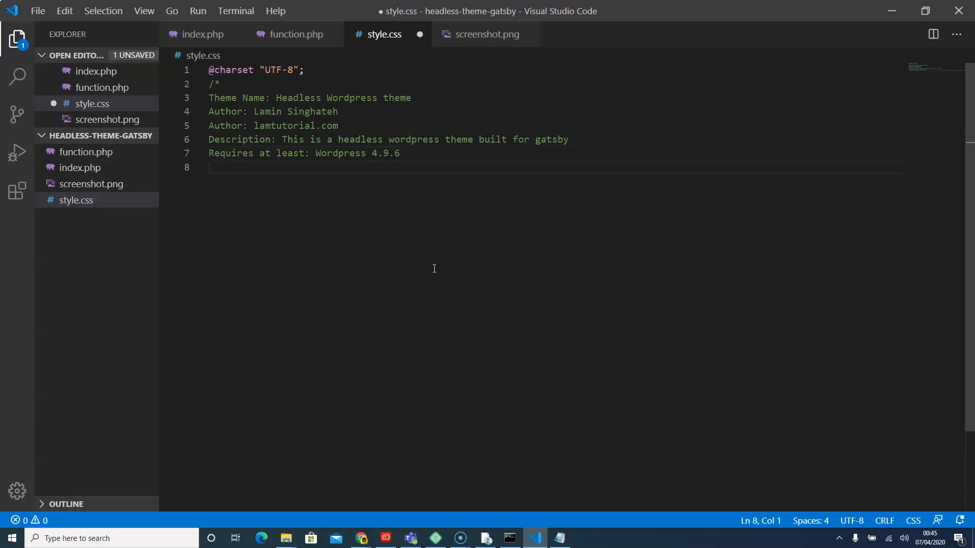
Add a 'Version: 1.0' line to the header.
{"action": "type", "text": "Versio"}
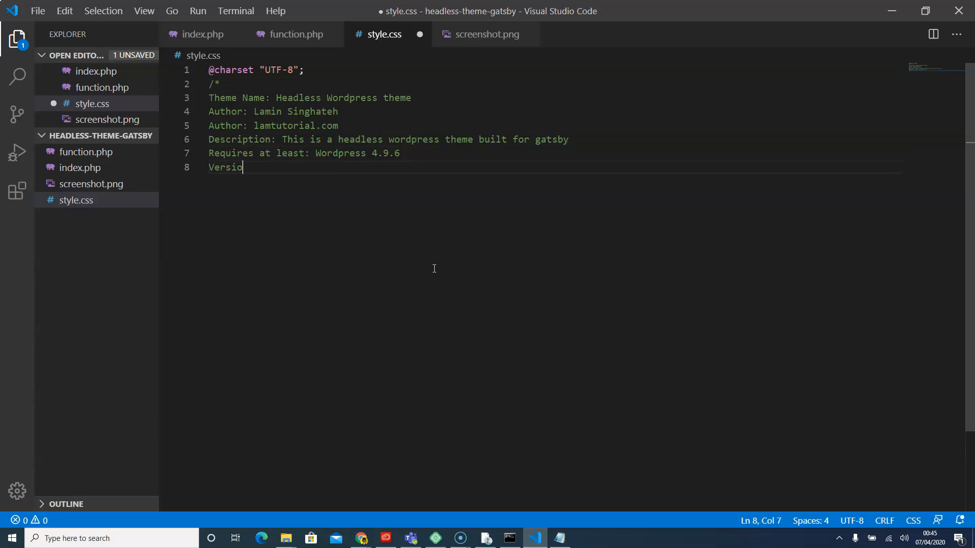
{"action": "type", "text": "n:"}
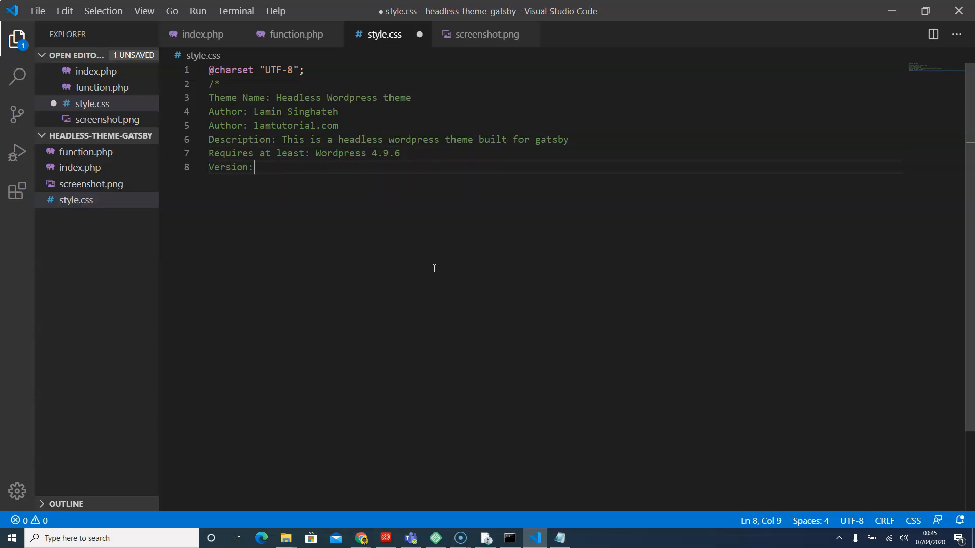
{"action": "type", "text": "1."}
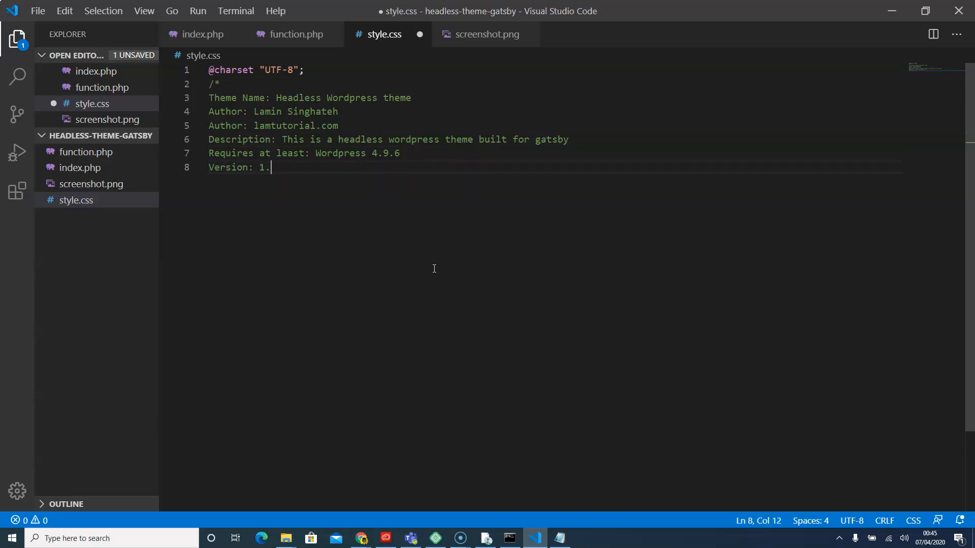
{"action": "key", "text": "Enter"}
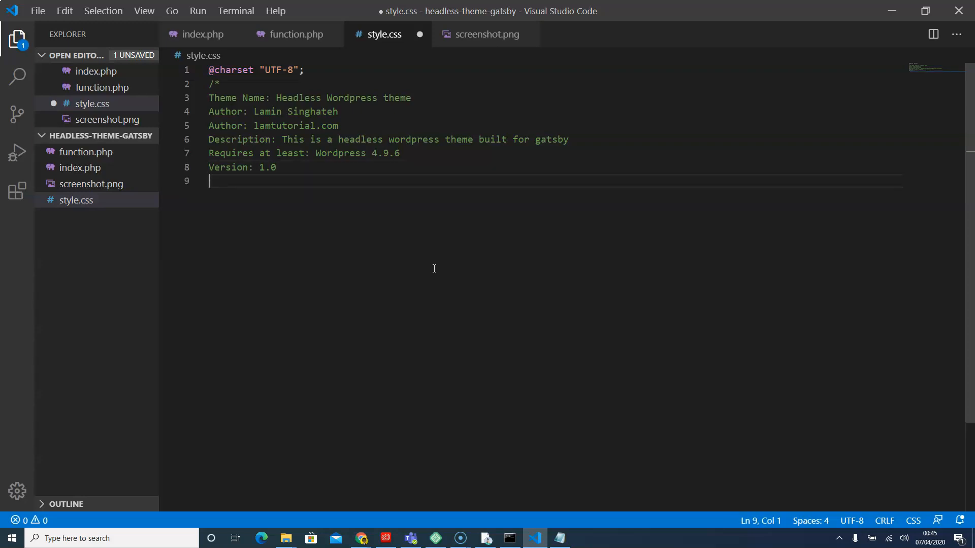
Add 'License: GNU General Public License v2 or Later' below the version.
{"action": "type", "text": "L"}
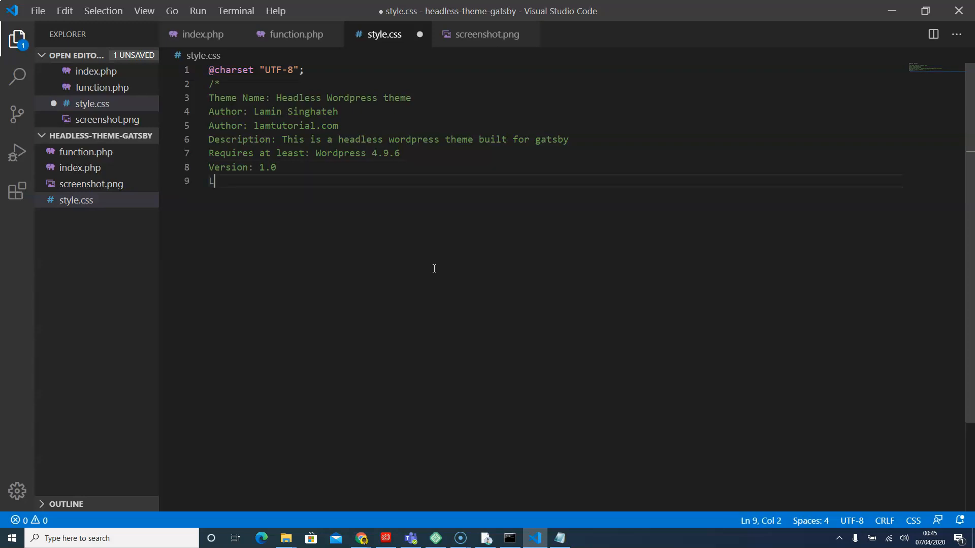
{"action": "type", "text": "ice"}
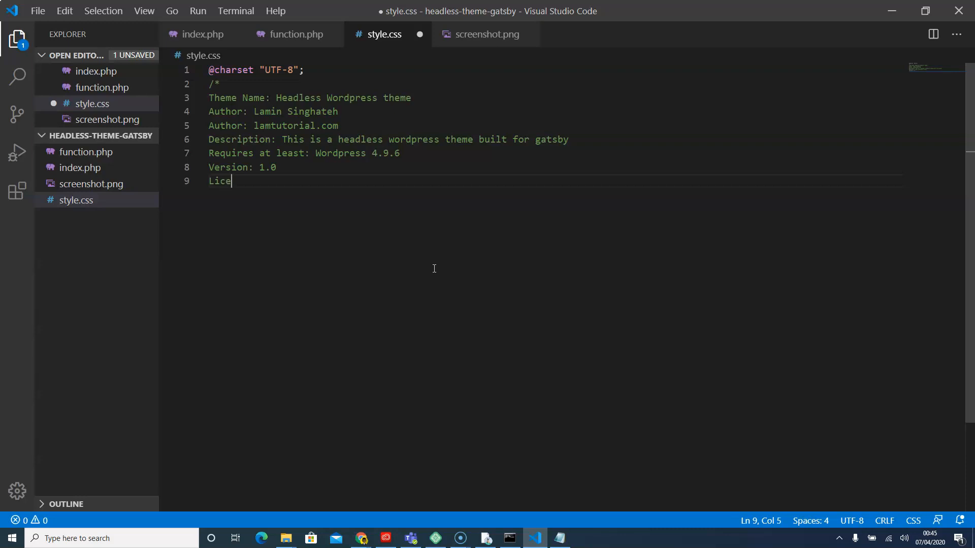
{"action": "type", "text": "nse"}
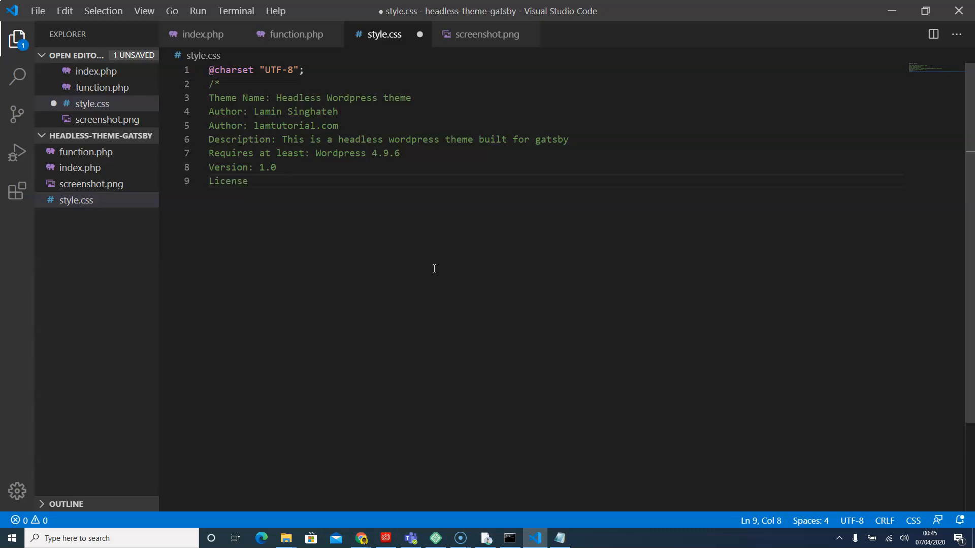
{"action": "type", "text": ":"}
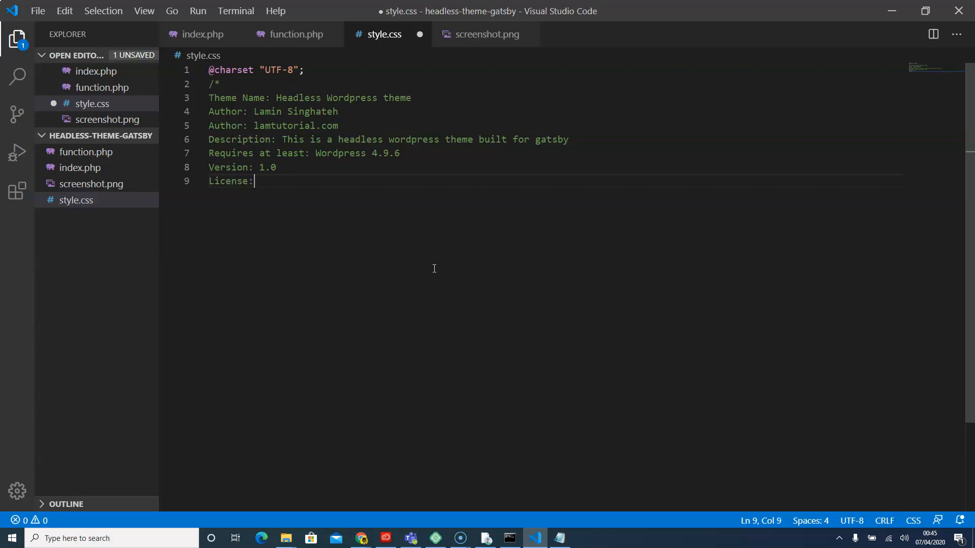
{"action": "type", "text": "Gnu"}
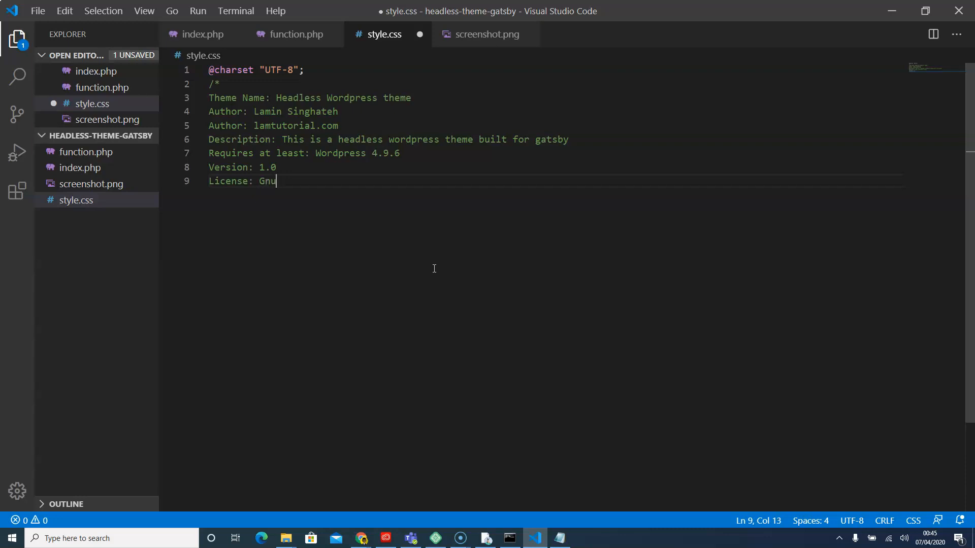
{"action": "key", "text": "Backspace"}
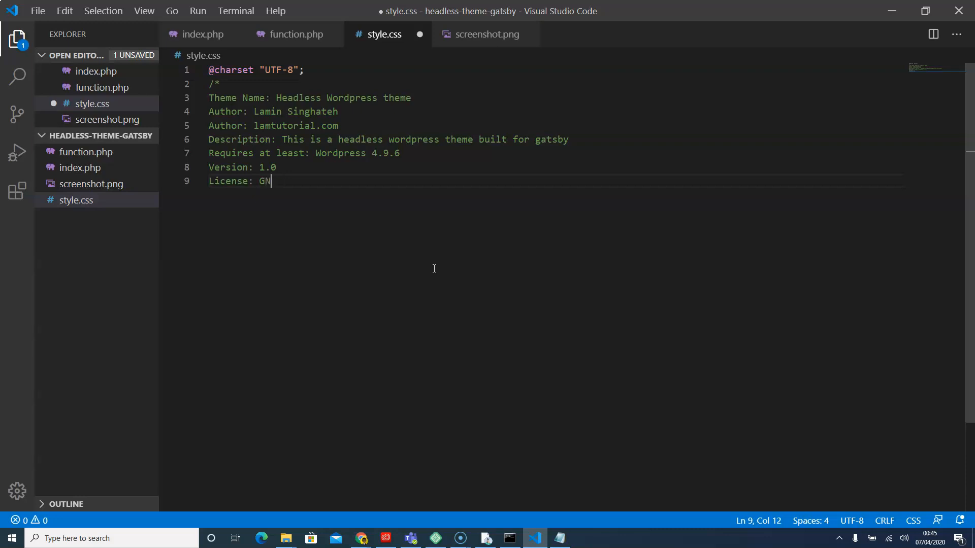
{"action": "type", "text": "U G"}
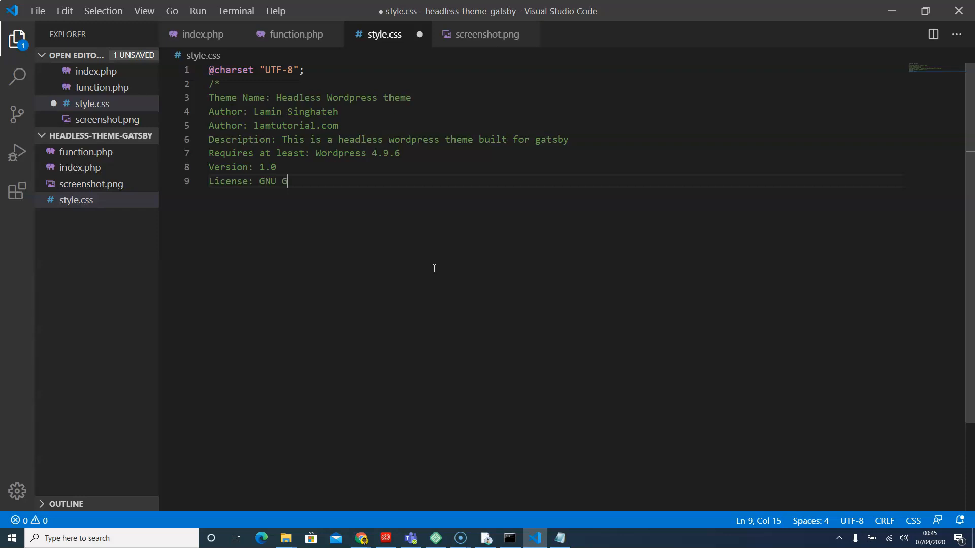
{"action": "type", "text": "eneral"}
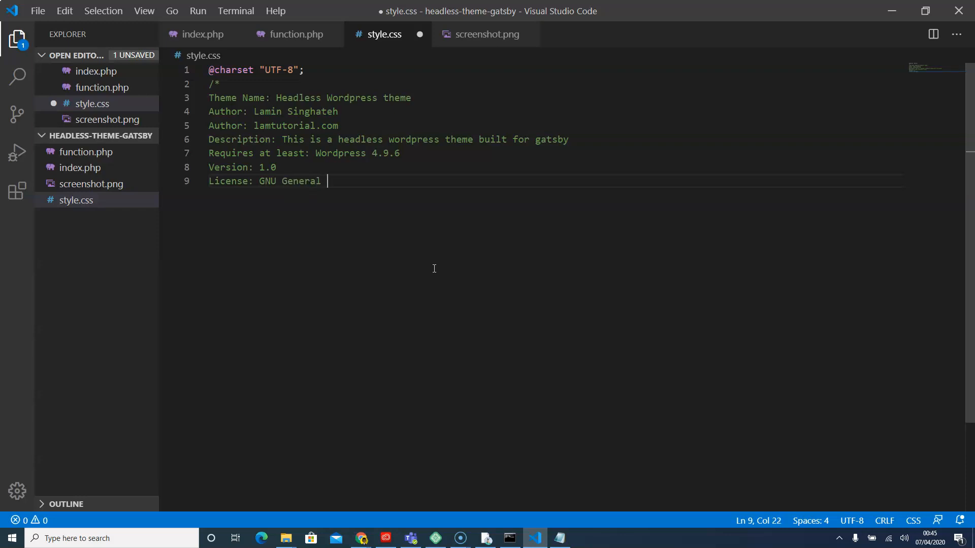
{"action": "type", "text": "Publicn"}
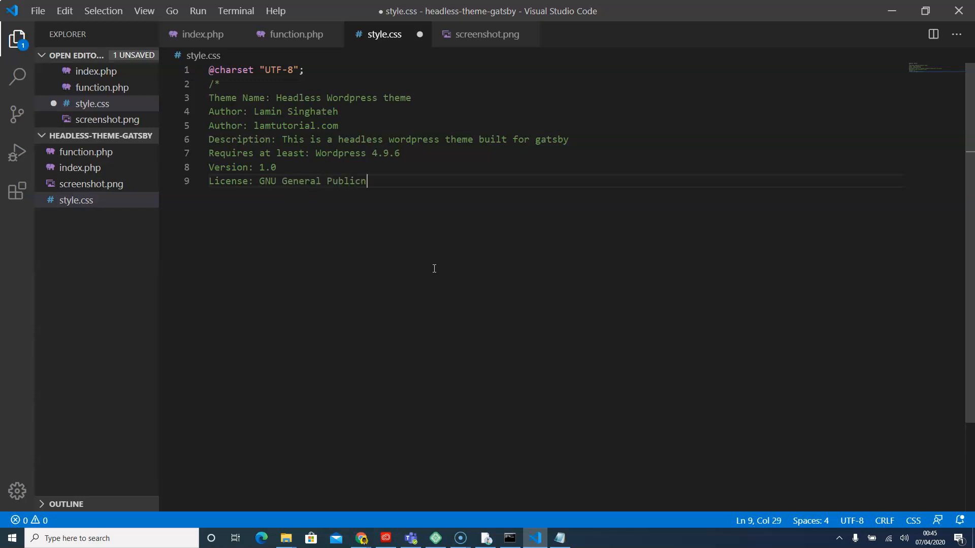
{"action": "type", "text": "Lic"}
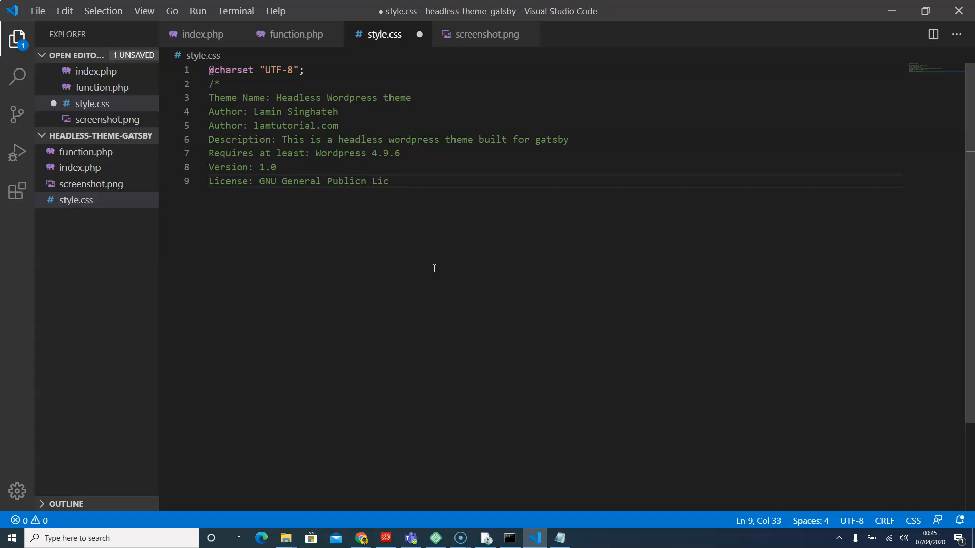
{"action": "type", "text": "ense"}
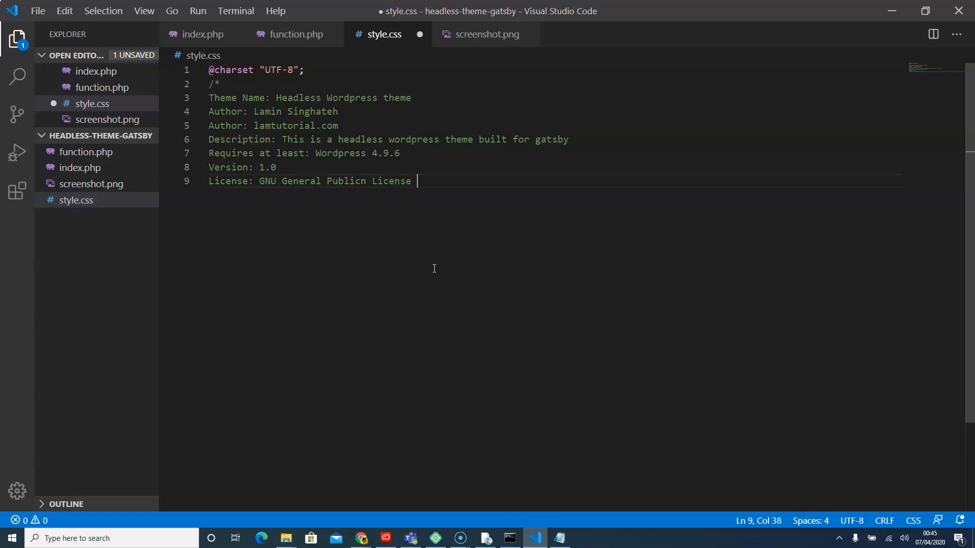
{"action": "type", "text": "v2"}
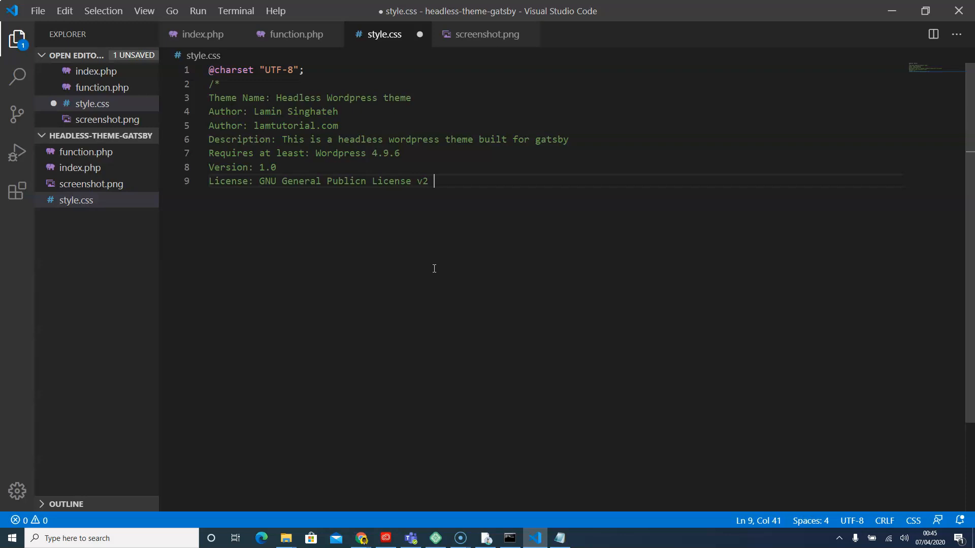
{"action": "type", "text": "or L"}
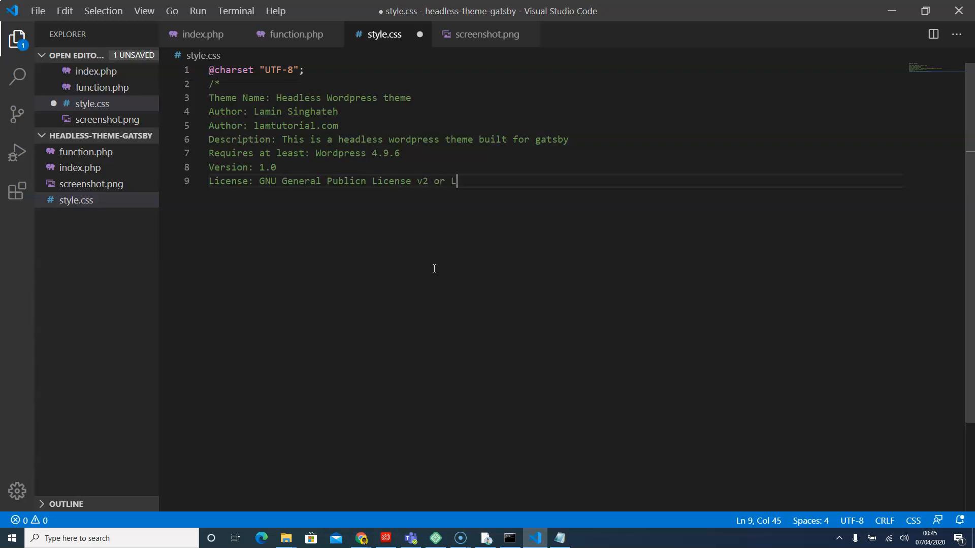
{"action": "type", "text": "ater"}
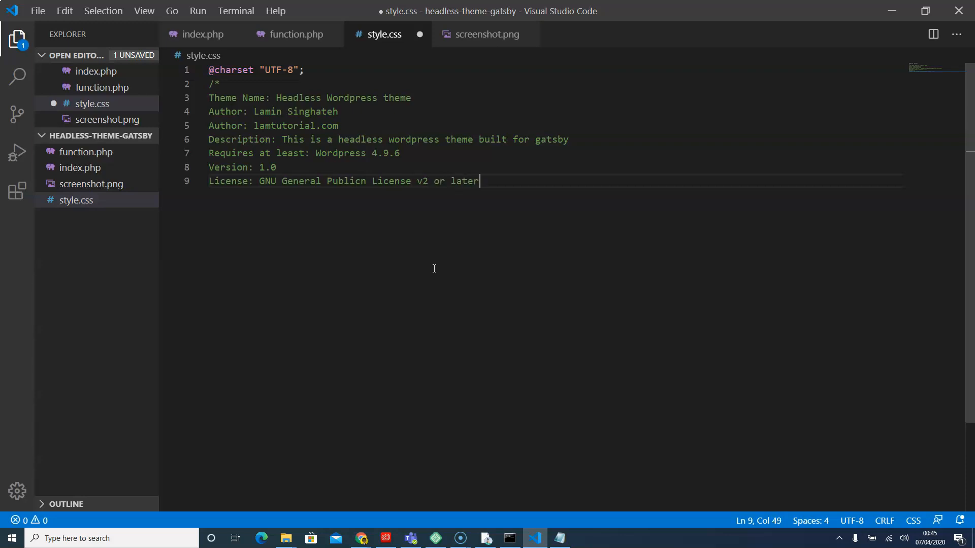
{"action": "key", "text": "Enter"}
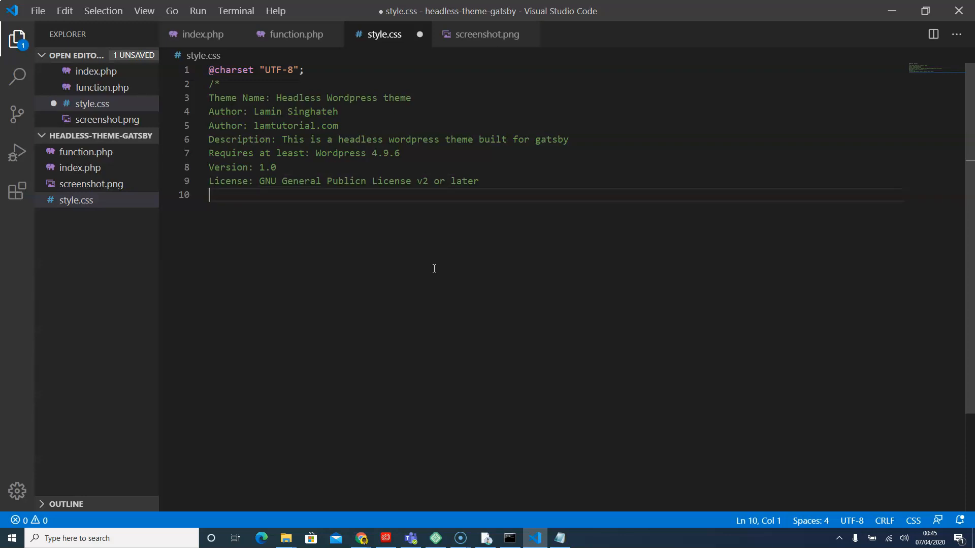
Add a 'License URI: LICENSE' line to the header.
{"action": "type", "text": "L"}
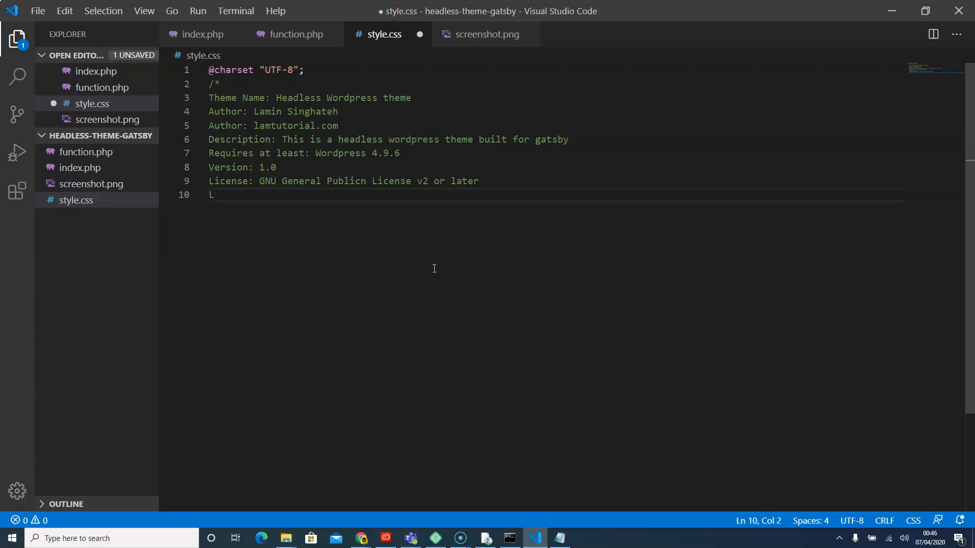
{"action": "type", "text": "ic"}
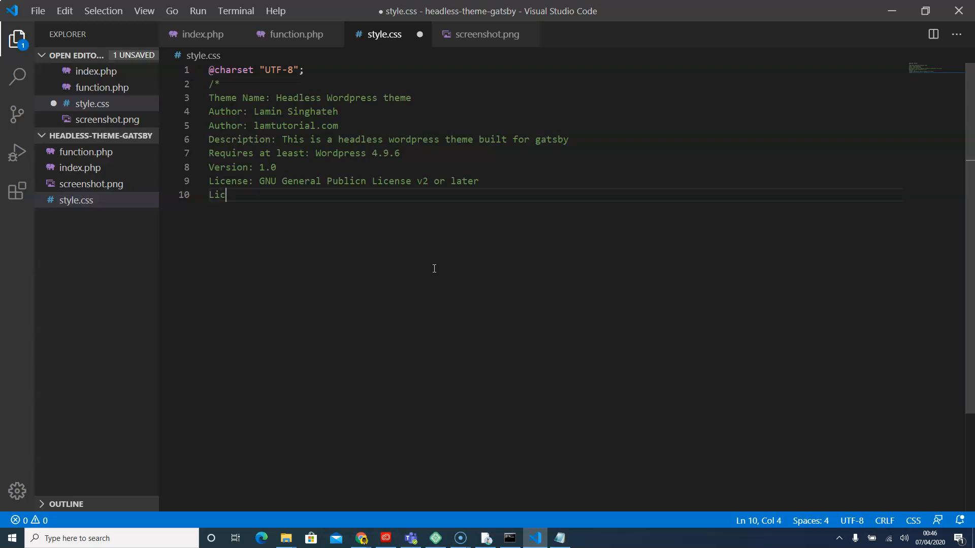
{"action": "double_click", "coordinate": [228, 181]}
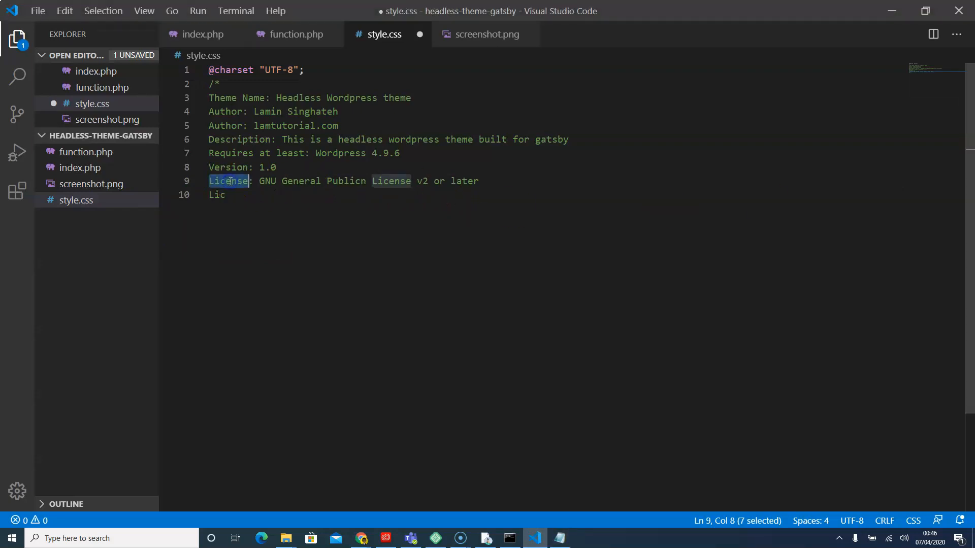
{"action": "left_click", "coordinate": [280, 181]}
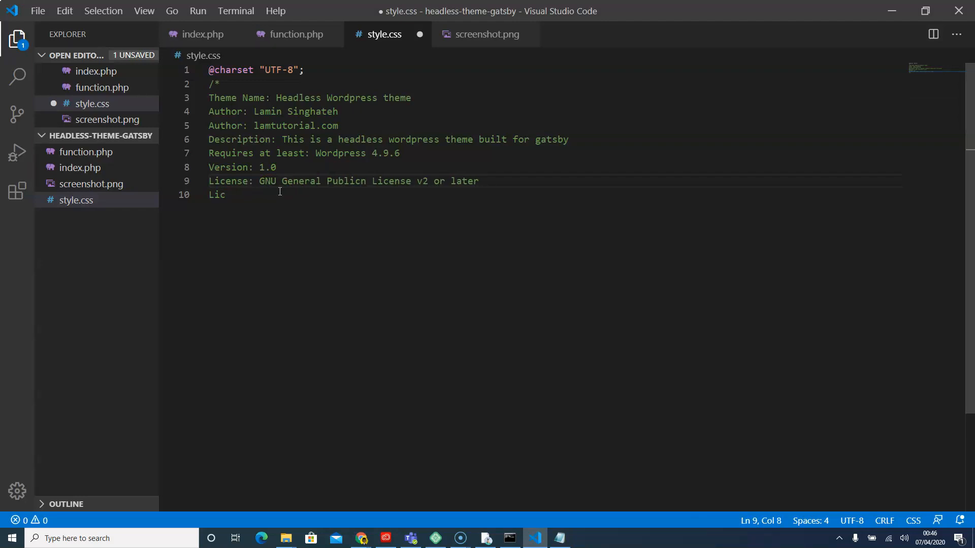
{"action": "type", "text": "ense"}
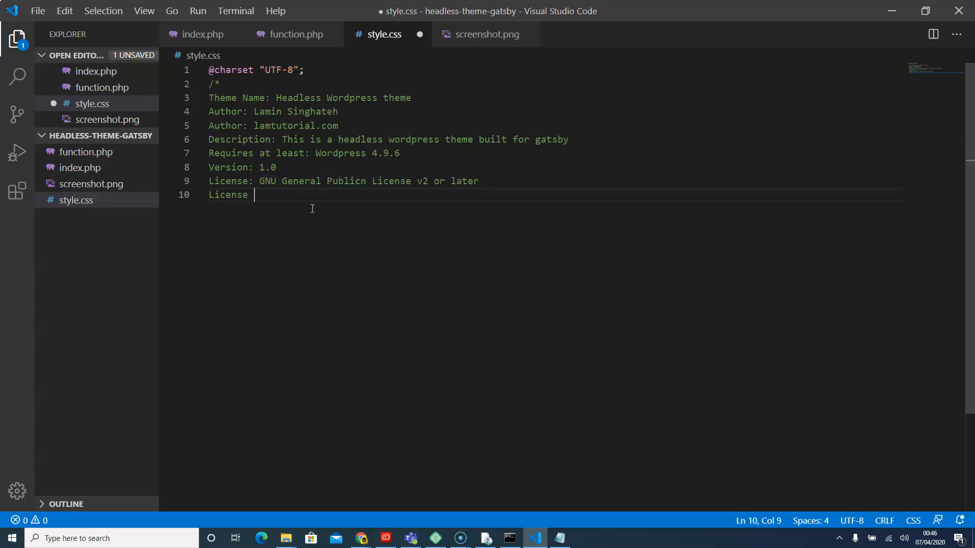
{"action": "type", "text": "UR"}
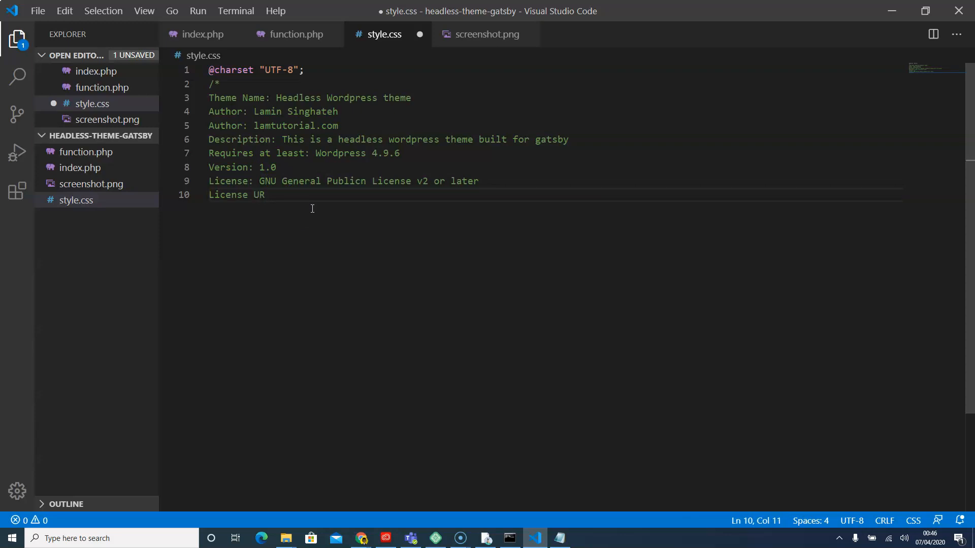
{"action": "type", "text": "I:"}
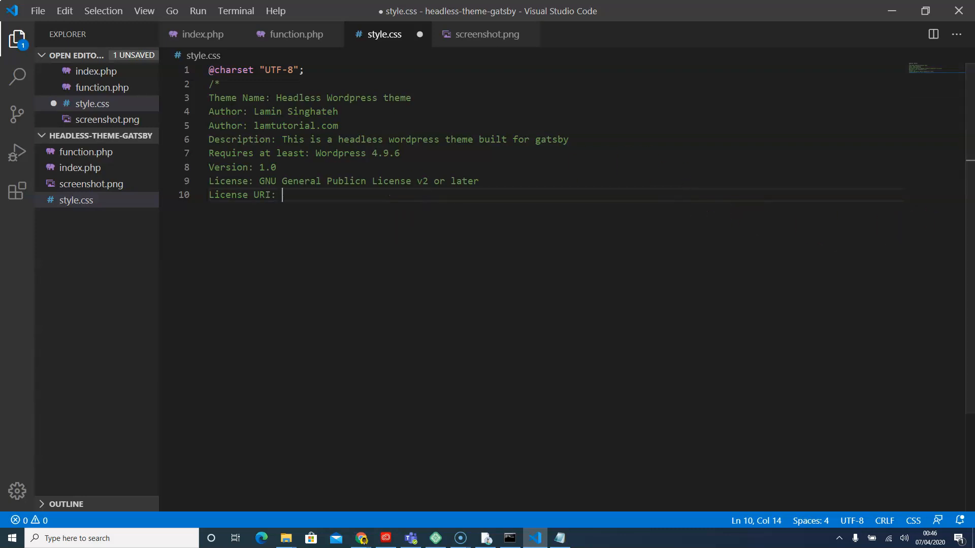
{"action": "mouse_move", "coordinate": [368, 194]}
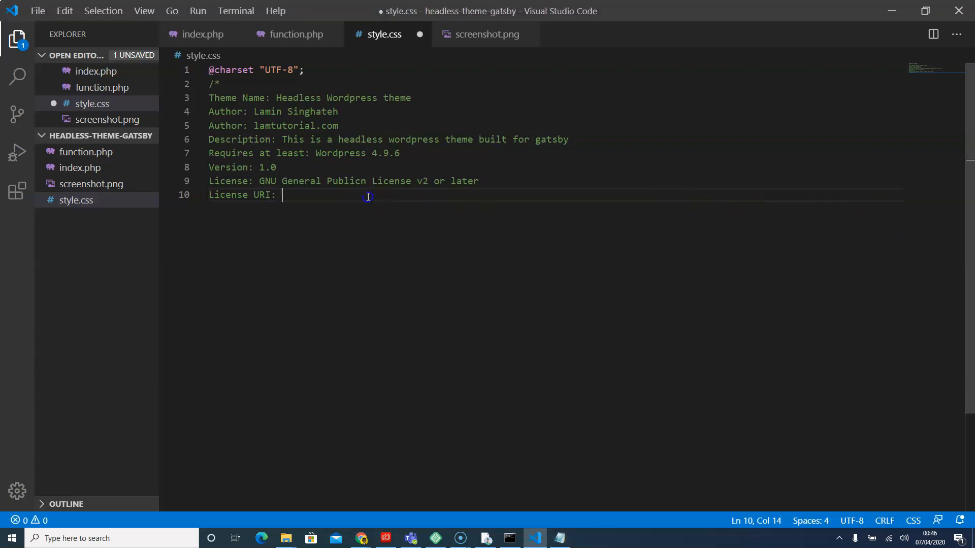
{"action": "type", "text": "LICENSE"}
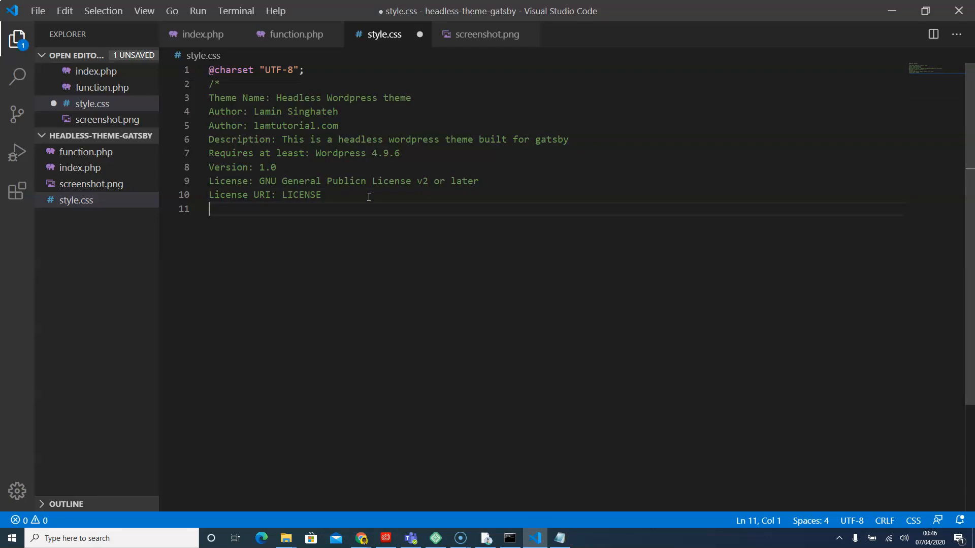
Add 'Text Domain: gatsby' and save style.css.
{"action": "type", "text": "T"}
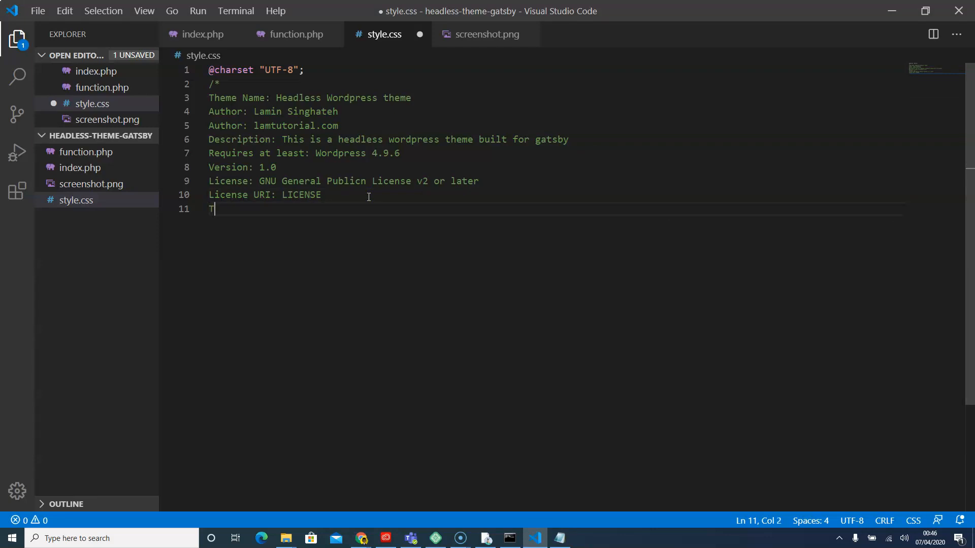
{"action": "type", "text": "ext D"}
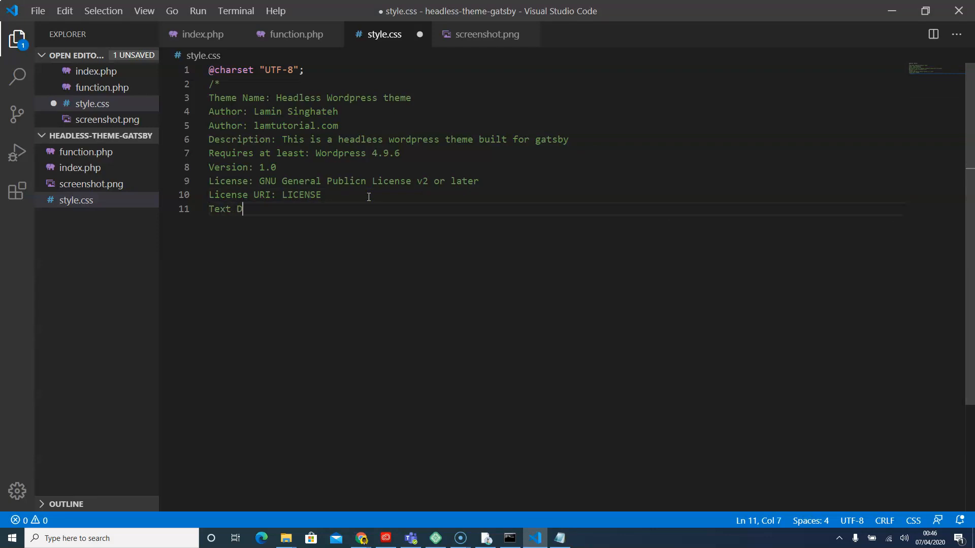
{"action": "type", "text": "omain"}
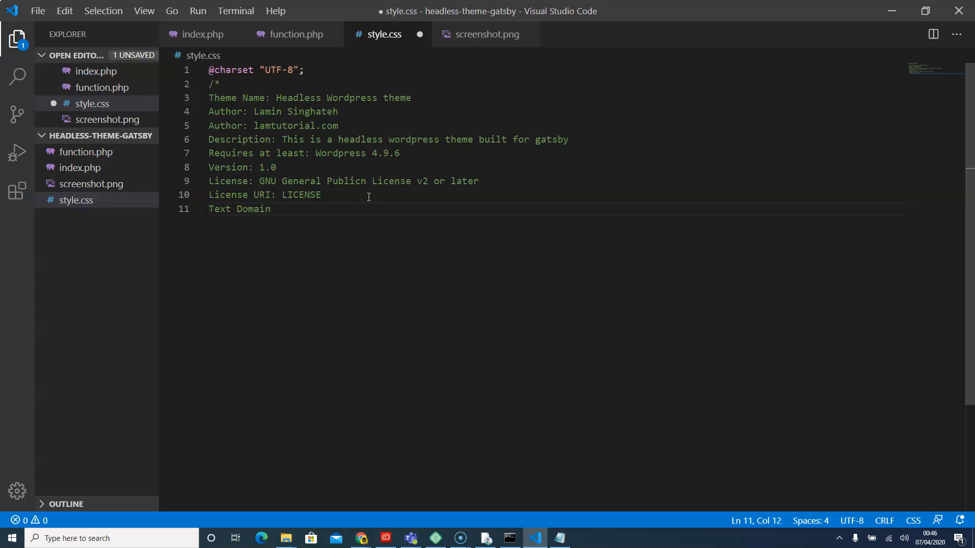
{"action": "type", "text": ":"}
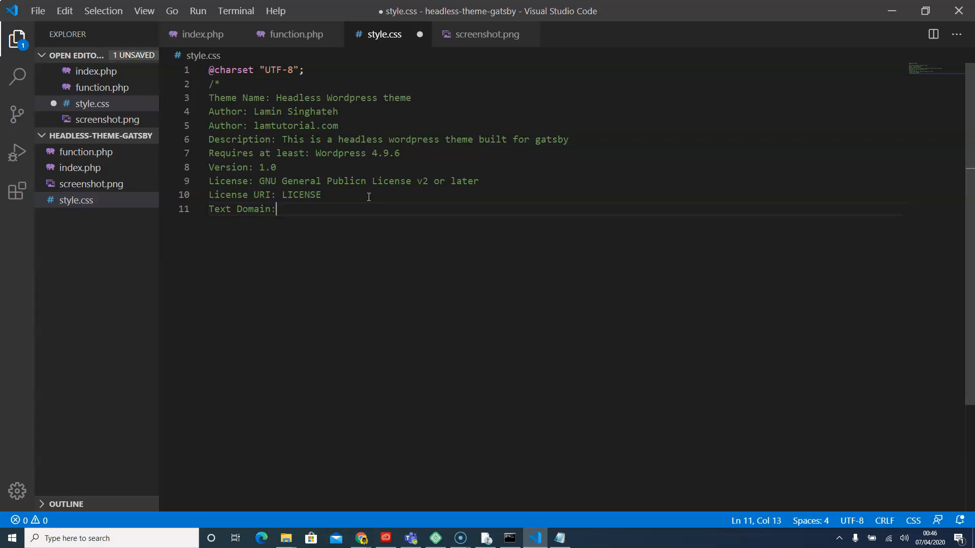
{"action": "type", "text": "gatsby"}
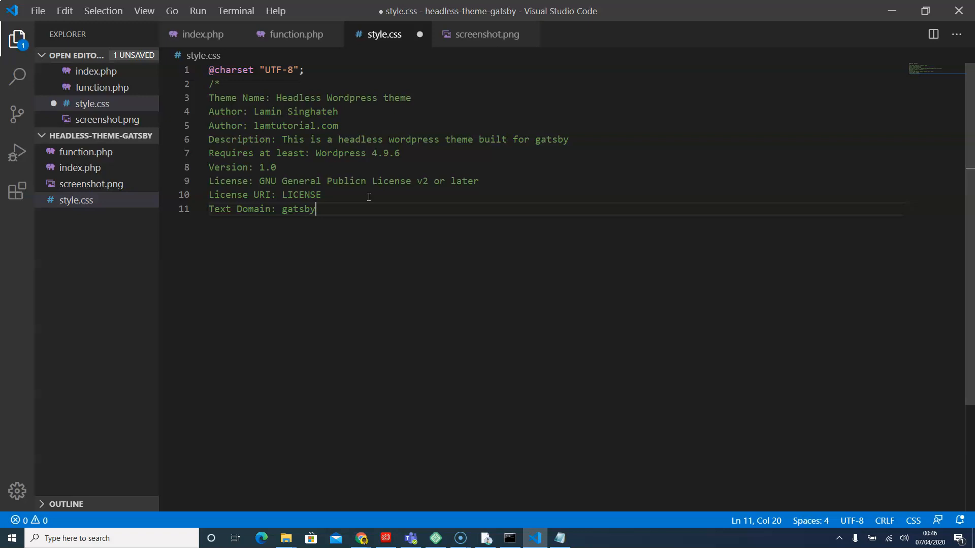
{"action": "key", "text": "ctrl+s"}
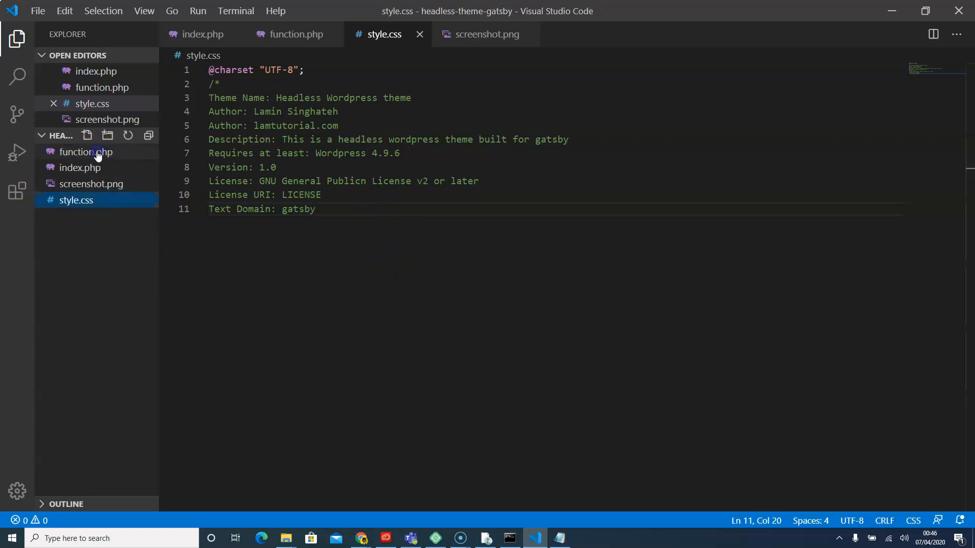
{"action": "left_click", "coordinate": [84, 152]}
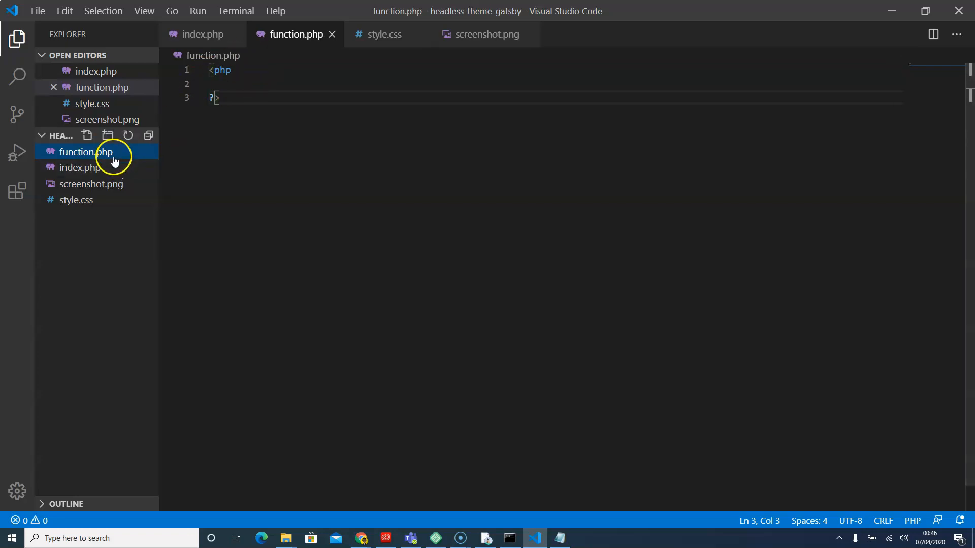
{"action": "left_click", "coordinate": [79, 167]}
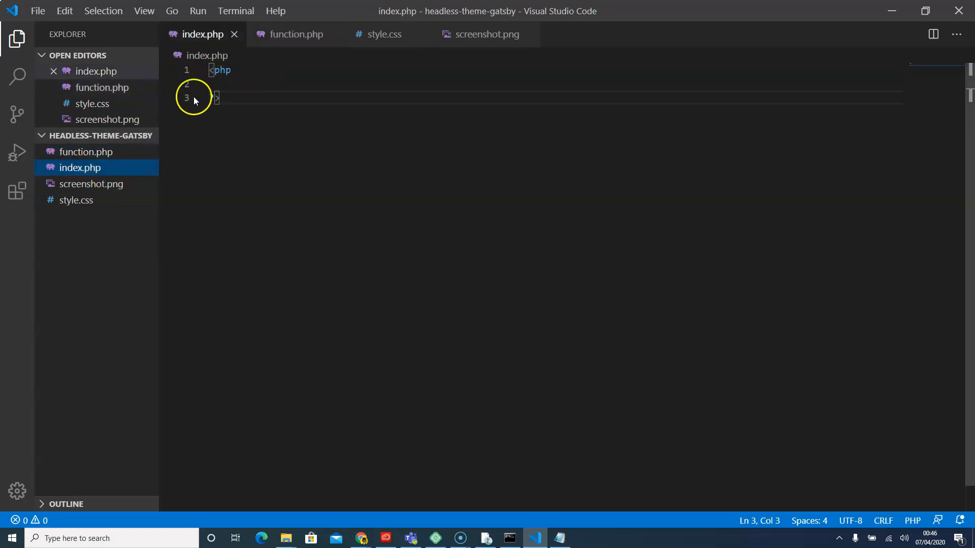
{"action": "left_click", "coordinate": [91, 183]}
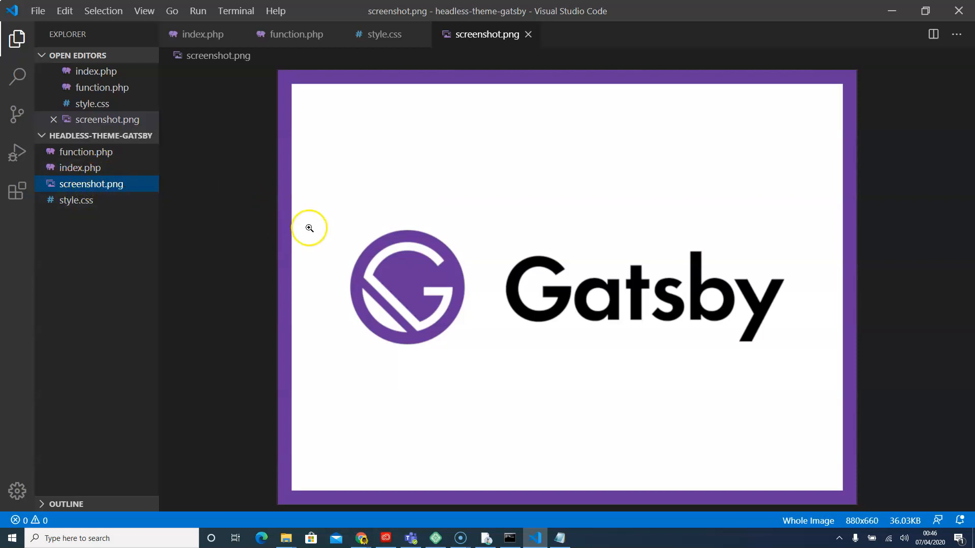
{"action": "left_click", "coordinate": [382, 34]}
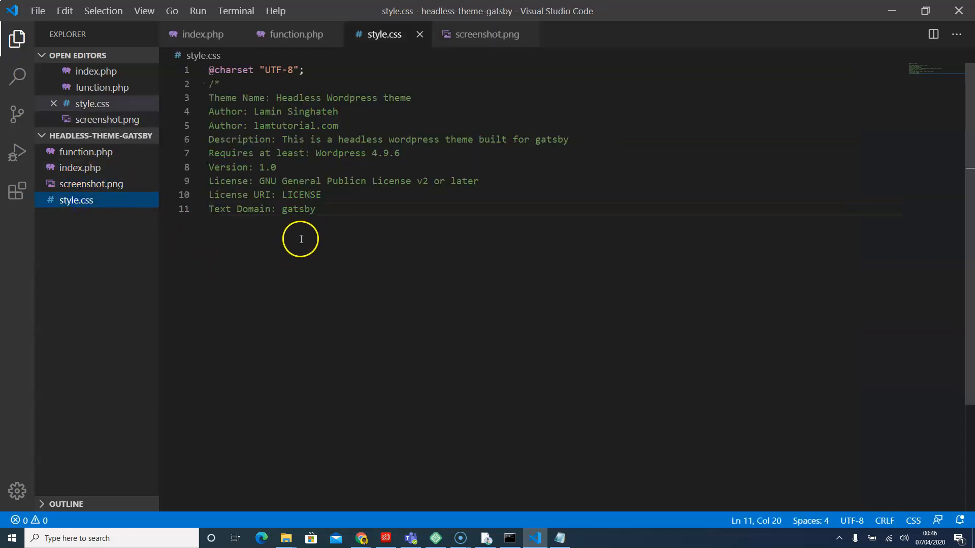
{"action": "mouse_move", "coordinate": [332, 200]}
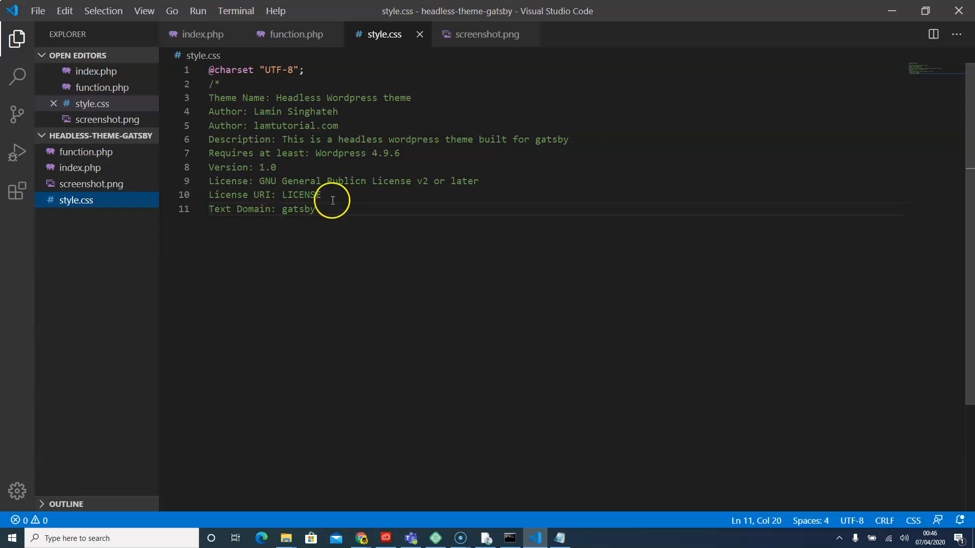
{"action": "mouse_move", "coordinate": [776, 162]}
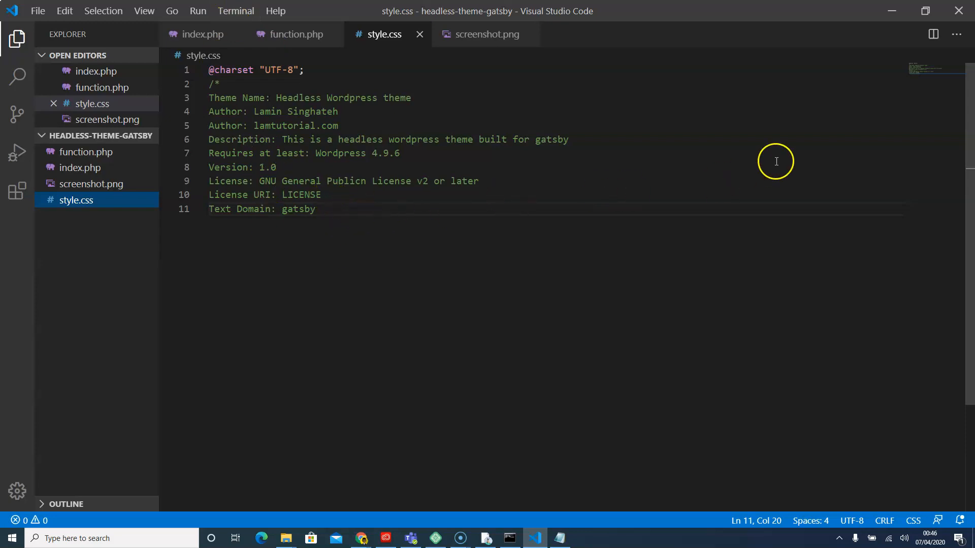
{"action": "mouse_move", "coordinate": [432, 460]}
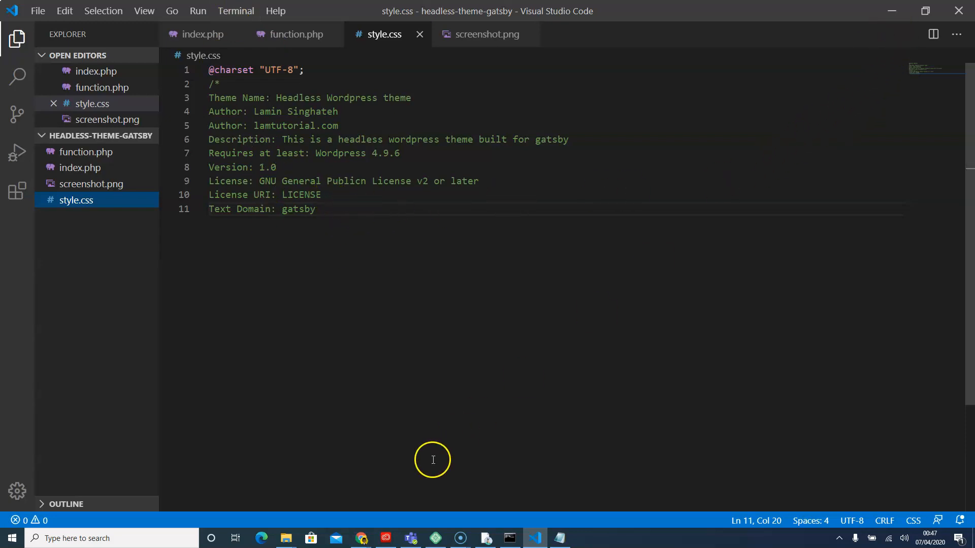
Open the aboutme site's WordPress admin from Local.
{"action": "left_click", "coordinate": [433, 538]}
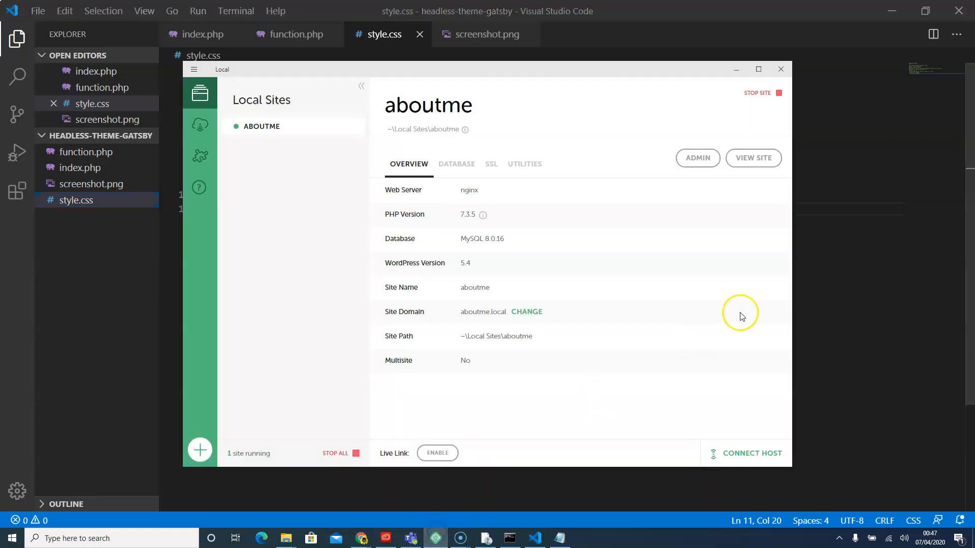
{"action": "mouse_move", "coordinate": [803, 249]}
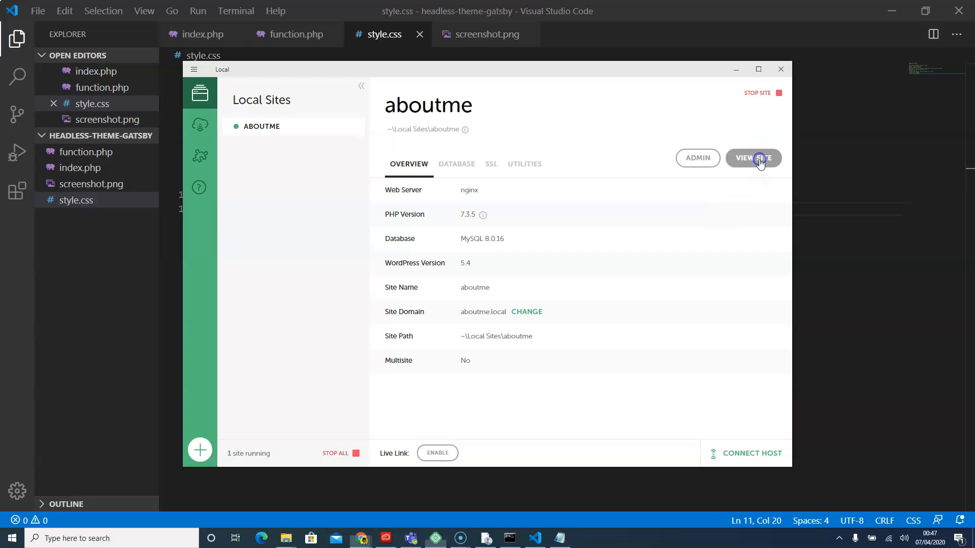
{"action": "left_click", "coordinate": [753, 157]}
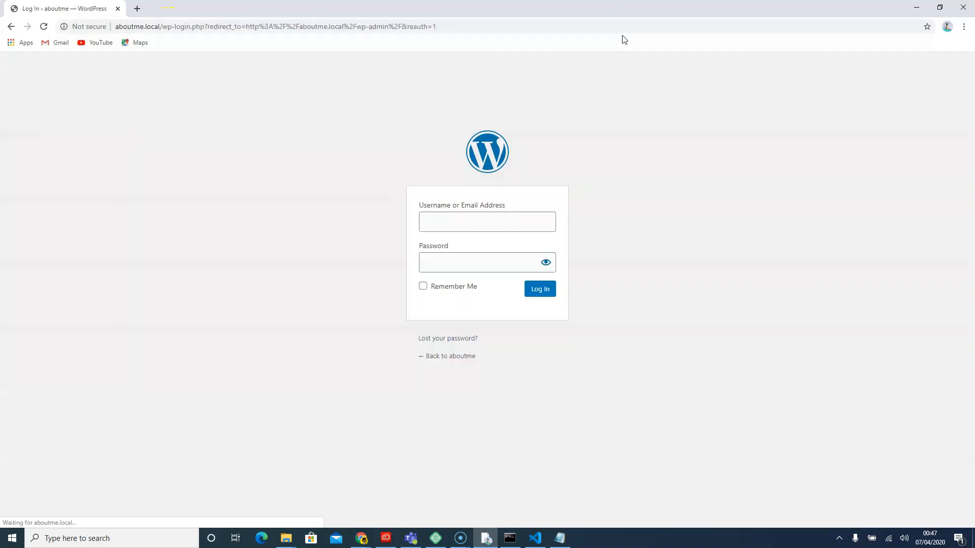
Log in to the aboutme wp-admin with username admin.
{"action": "type", "text": "admin"}
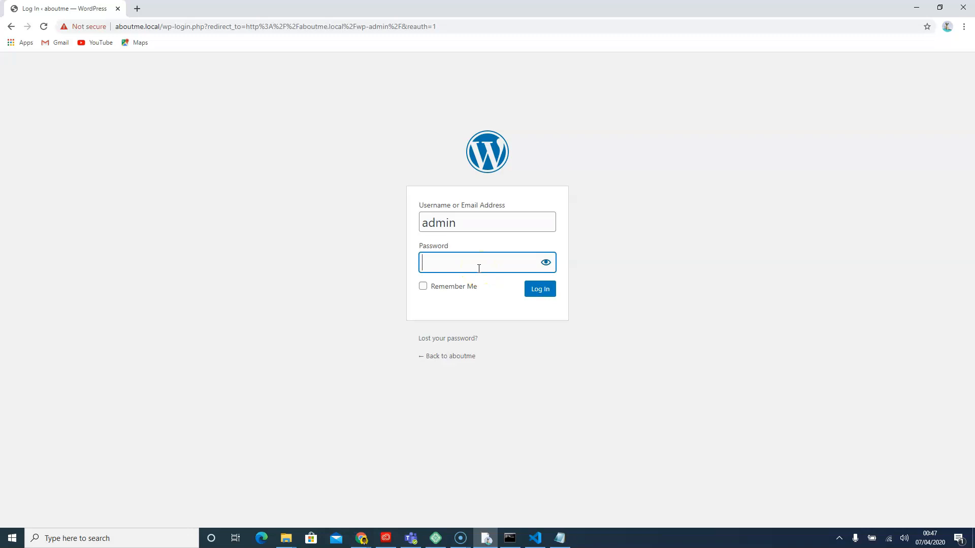
{"action": "left_click", "coordinate": [538, 288]}
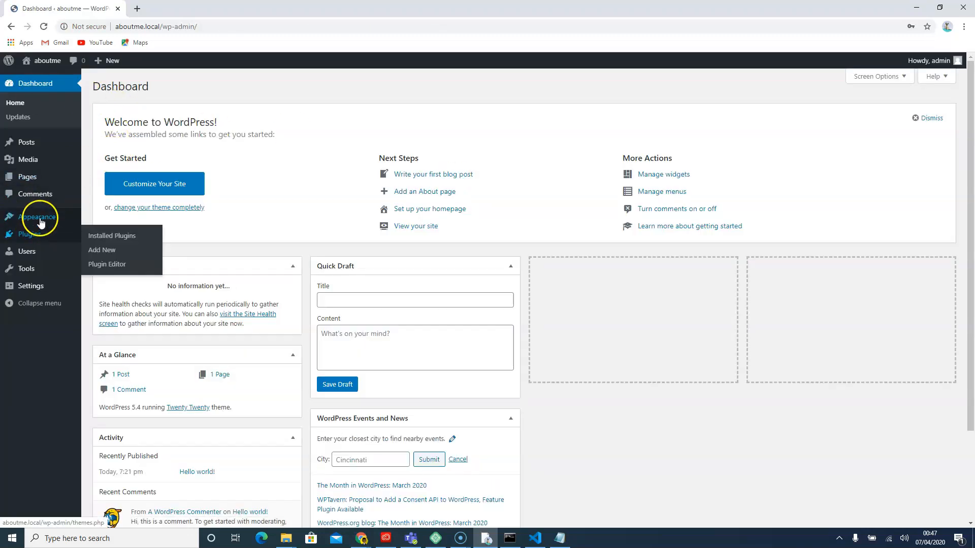
Activate the Headless Wordpress theme from Appearance > Themes.
{"action": "left_click", "coordinate": [39, 216]}
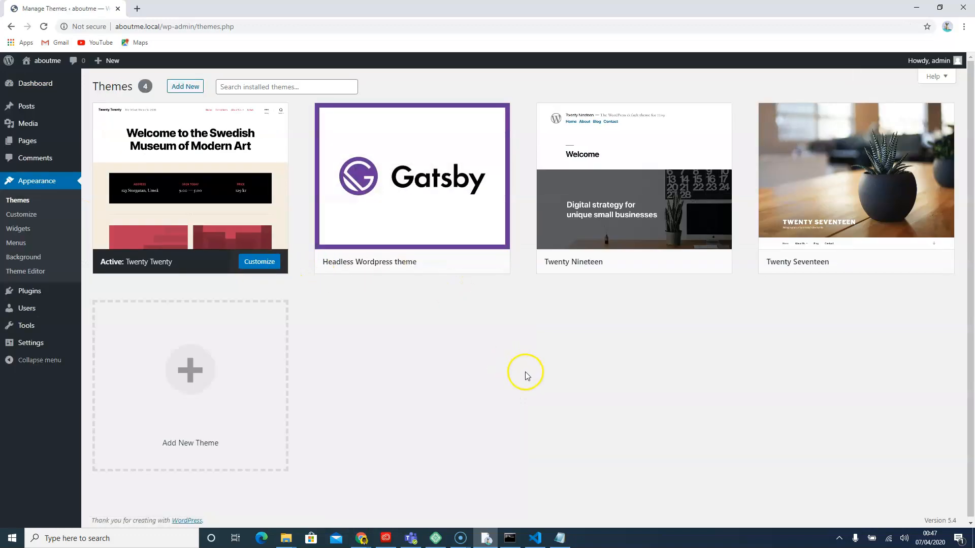
{"action": "mouse_move", "coordinate": [411, 175]}
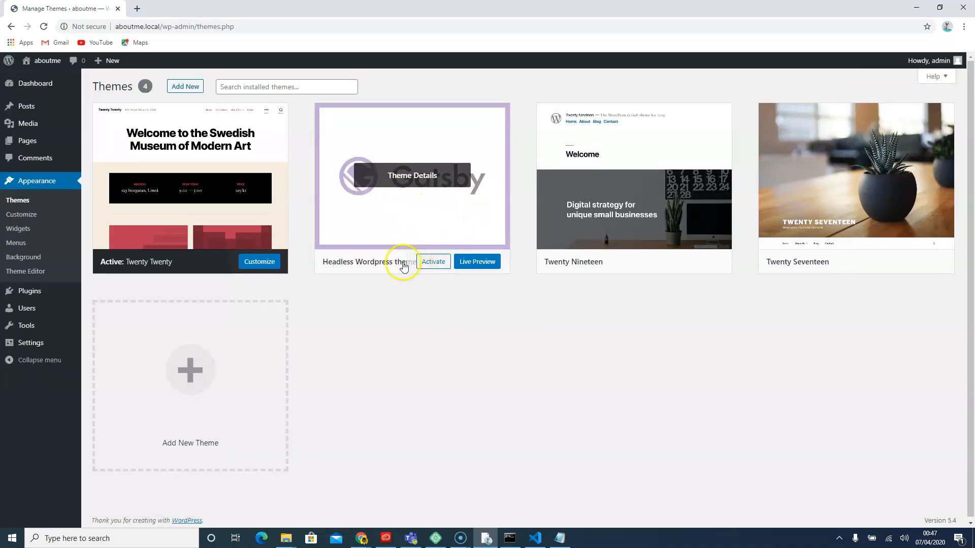
{"action": "mouse_move", "coordinate": [338, 306]}
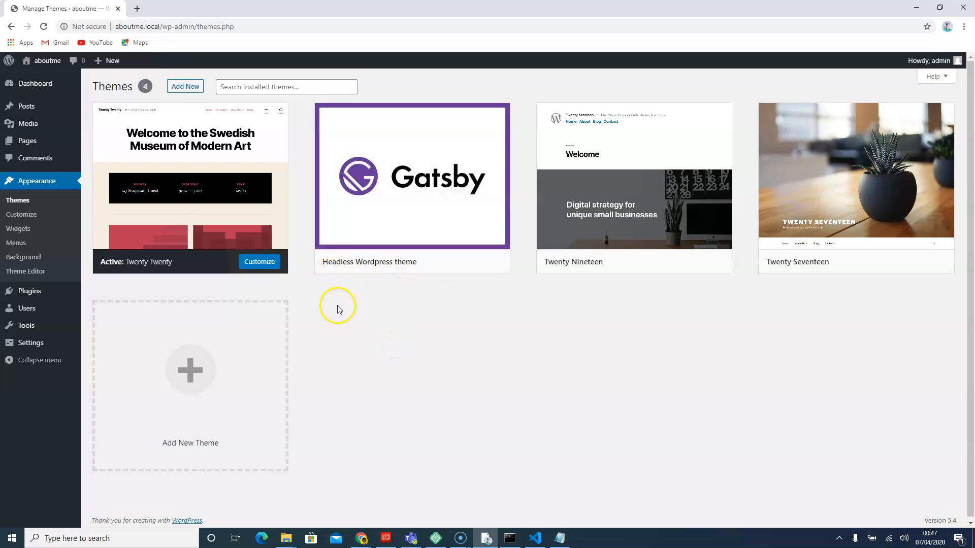
{"action": "mouse_move", "coordinate": [420, 241]}
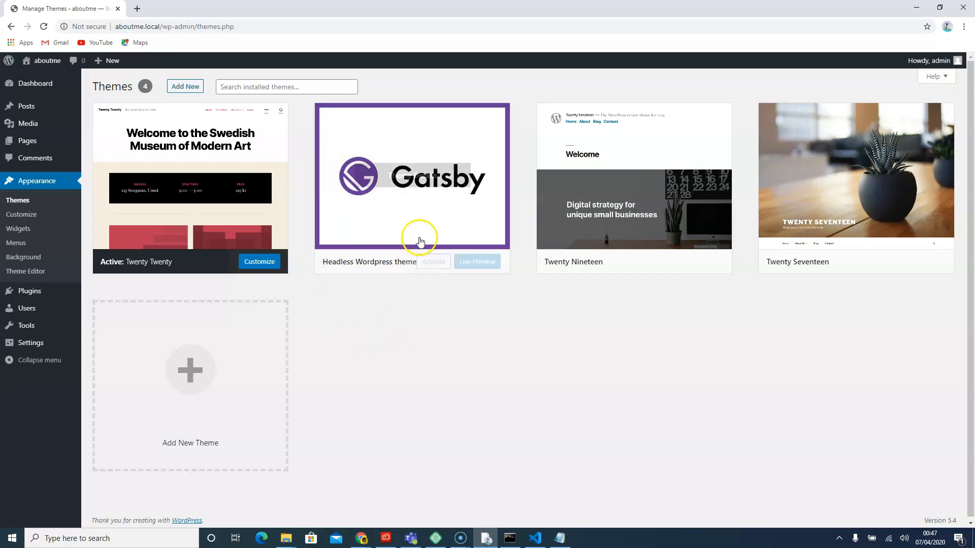
{"action": "left_click", "coordinate": [412, 176]}
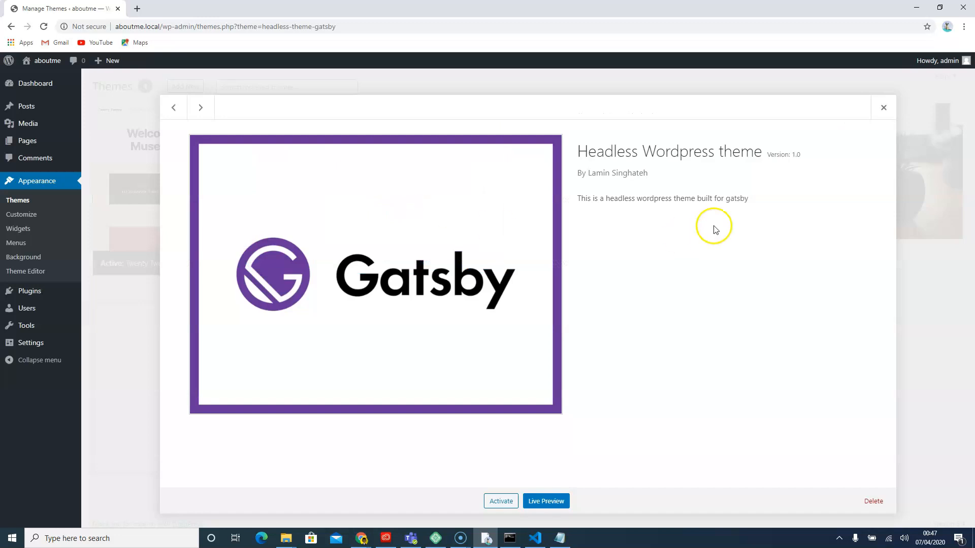
{"action": "mouse_move", "coordinate": [613, 212]}
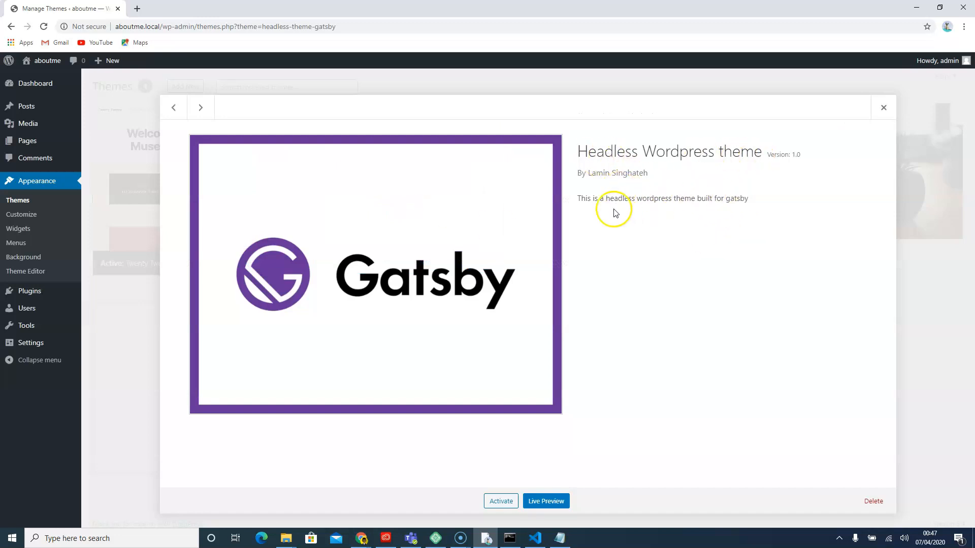
{"action": "mouse_move", "coordinate": [746, 238]}
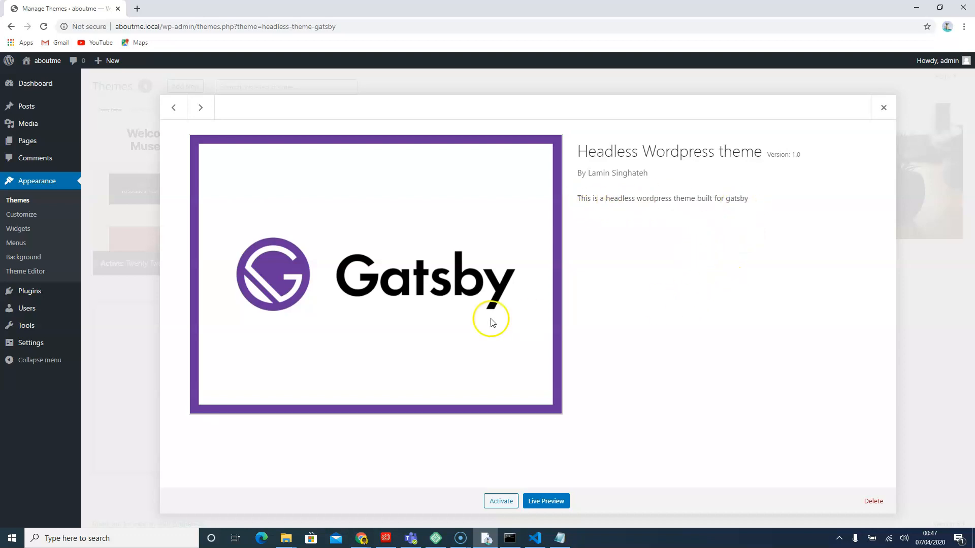
{"action": "mouse_move", "coordinate": [501, 501]}
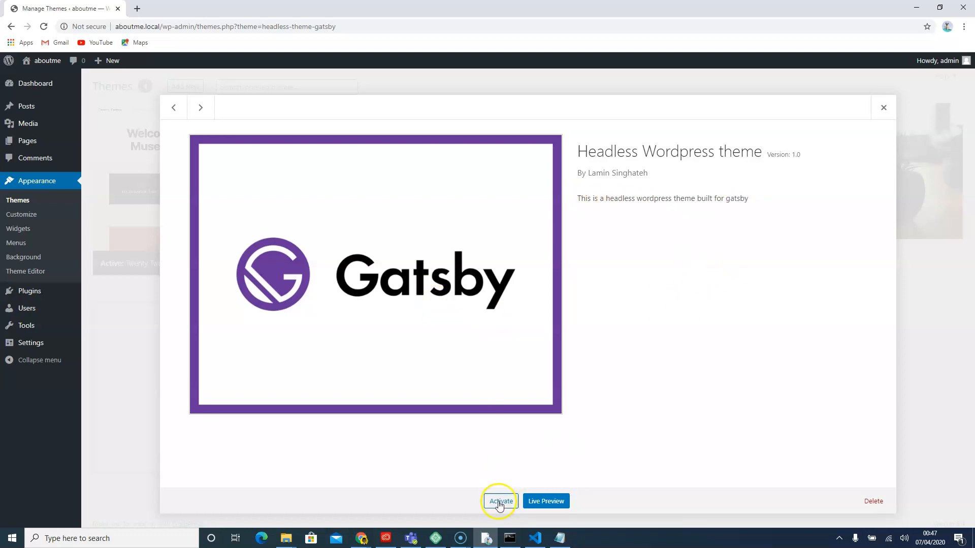
{"action": "left_click", "coordinate": [499, 501]}
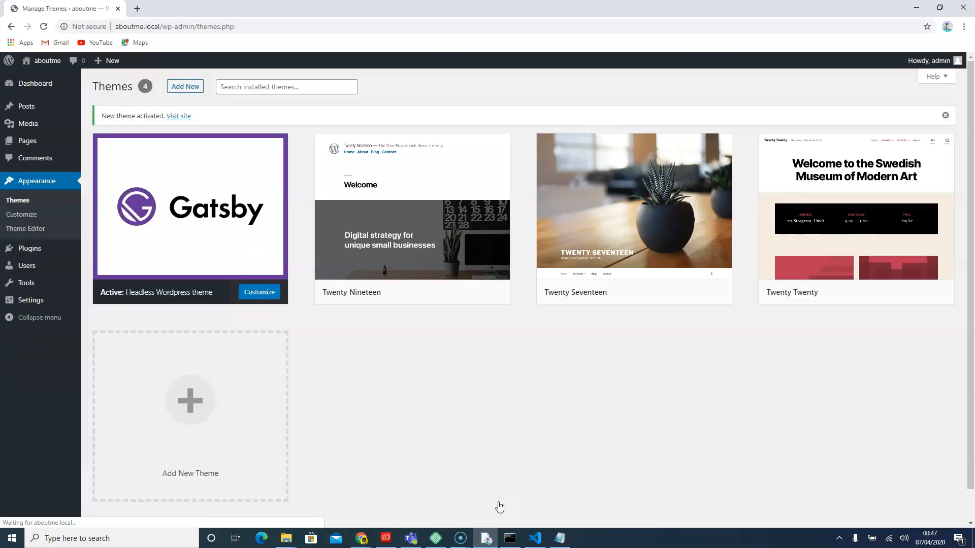
{"action": "mouse_move", "coordinate": [459, 386]}
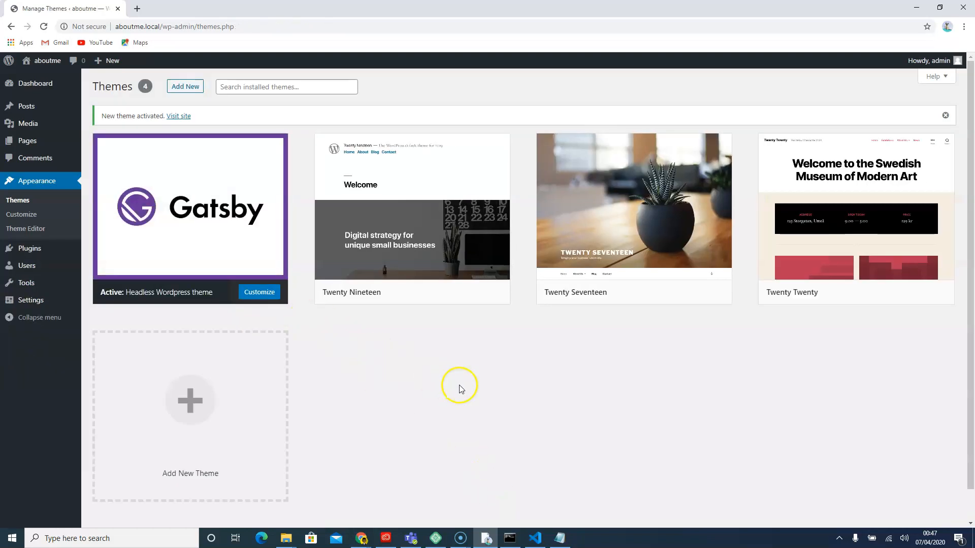
{"action": "mouse_move", "coordinate": [447, 398]}
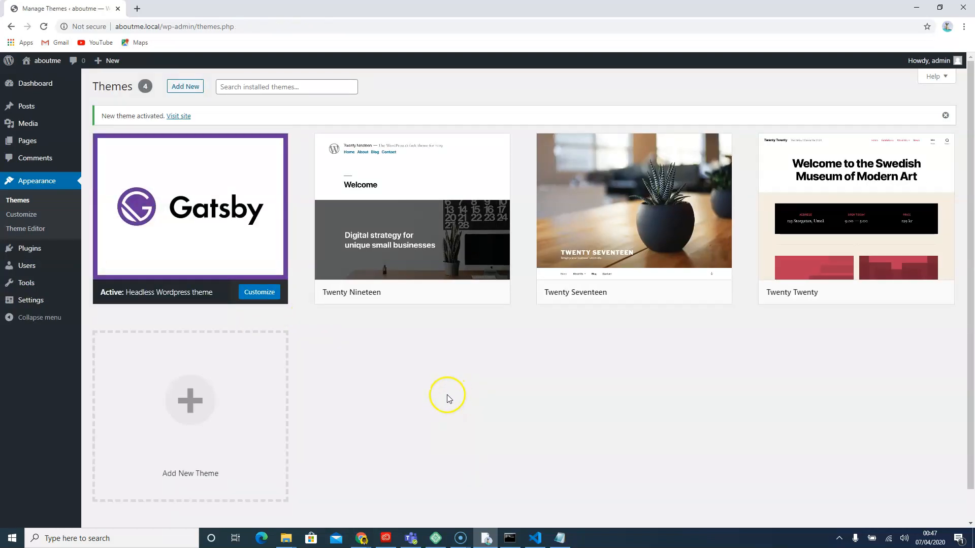
{"action": "mouse_move", "coordinate": [435, 409]}
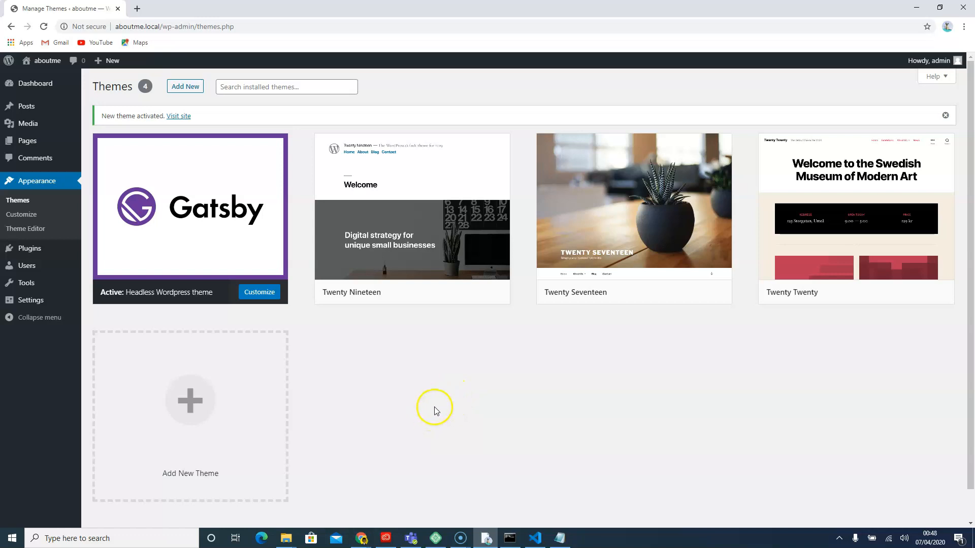
Open Theme Details for the active Headless Wordpress theme to review author and description.
{"action": "left_click", "coordinate": [36, 84]}
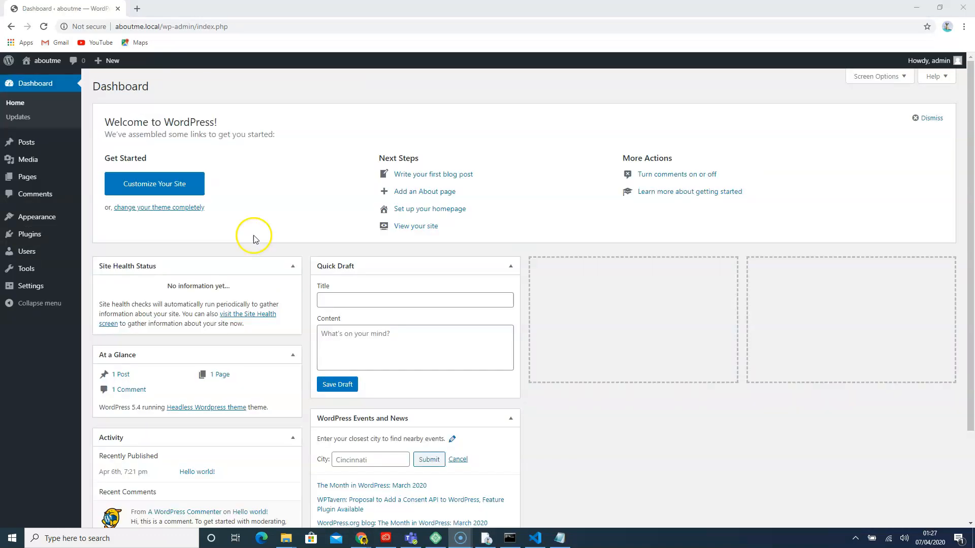
{"action": "left_click", "coordinate": [34, 216]}
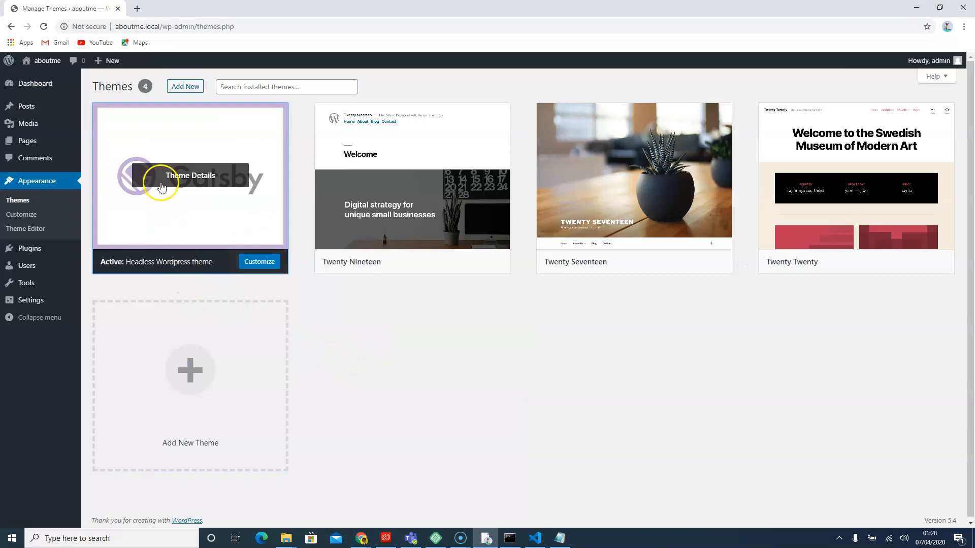
{"action": "left_click", "coordinate": [190, 175]}
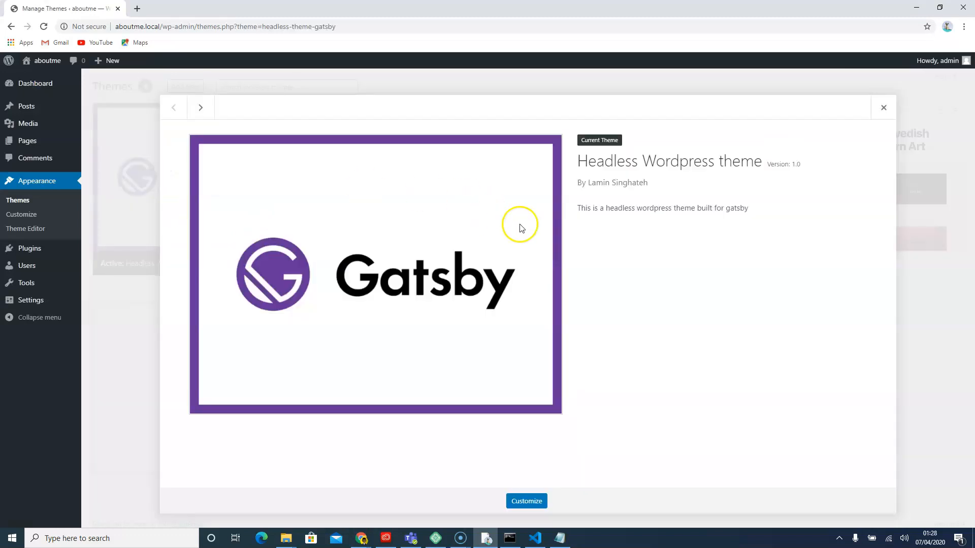
{"action": "mouse_move", "coordinate": [592, 183]}
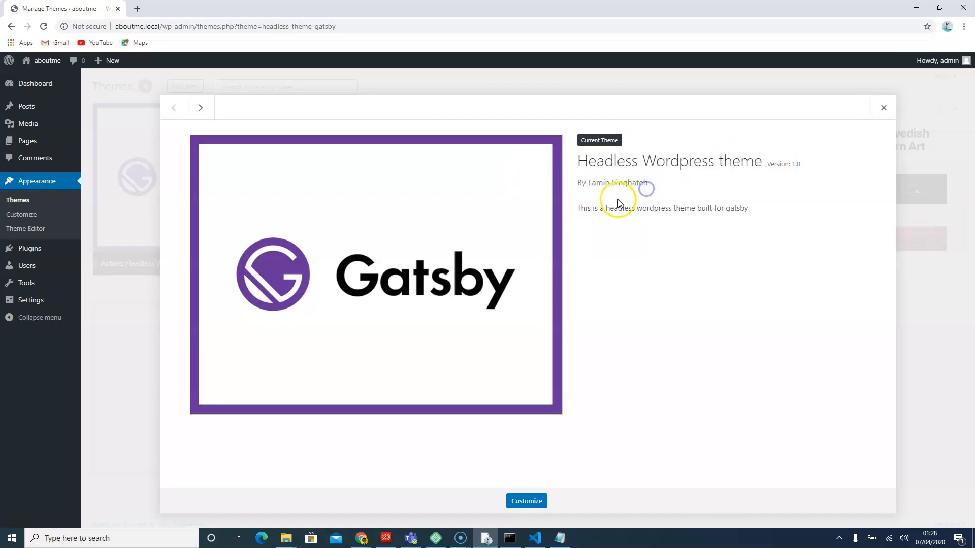
{"action": "mouse_move", "coordinate": [596, 199]}
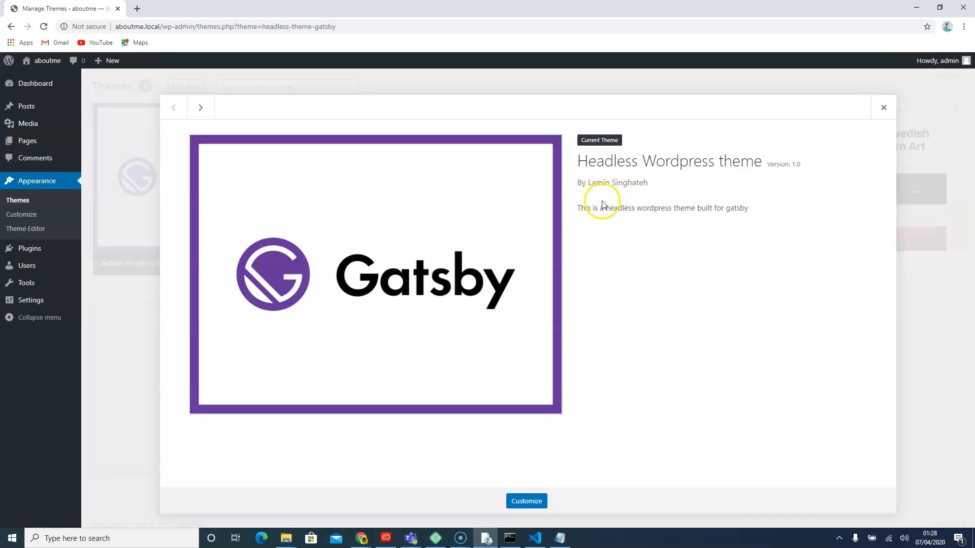
{"action": "mouse_move", "coordinate": [612, 219]}
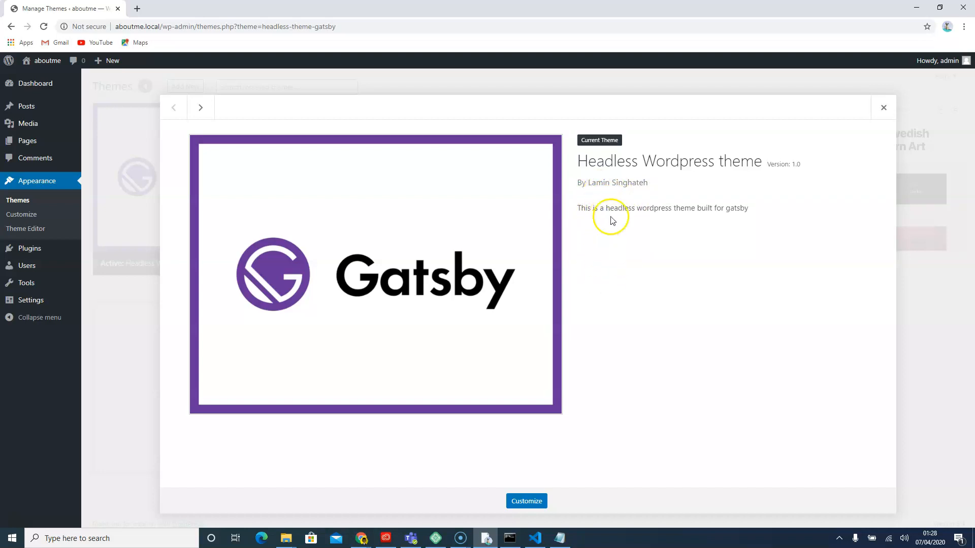
{"action": "mouse_move", "coordinate": [583, 379]}
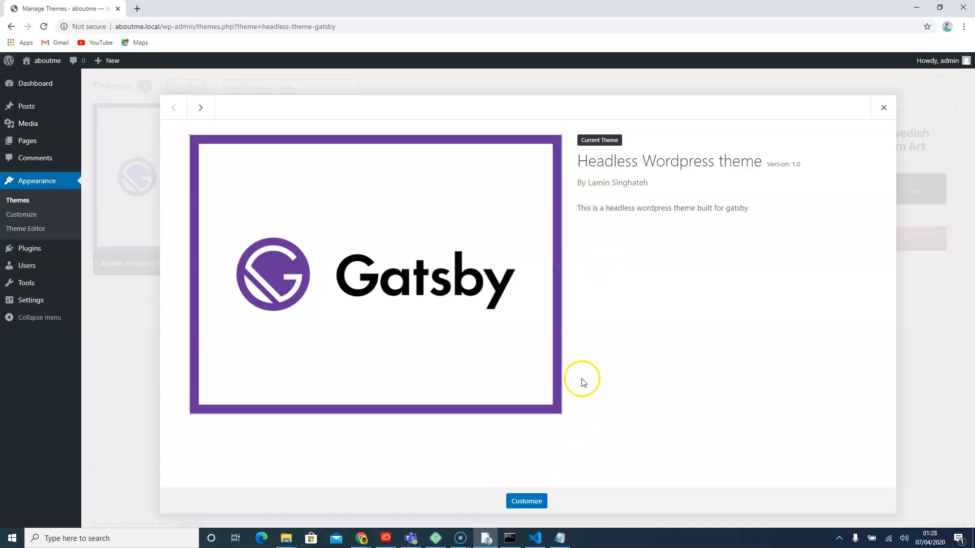
Change the second Author line in style.css to Author URI.
{"action": "left_click", "coordinate": [534, 539]}
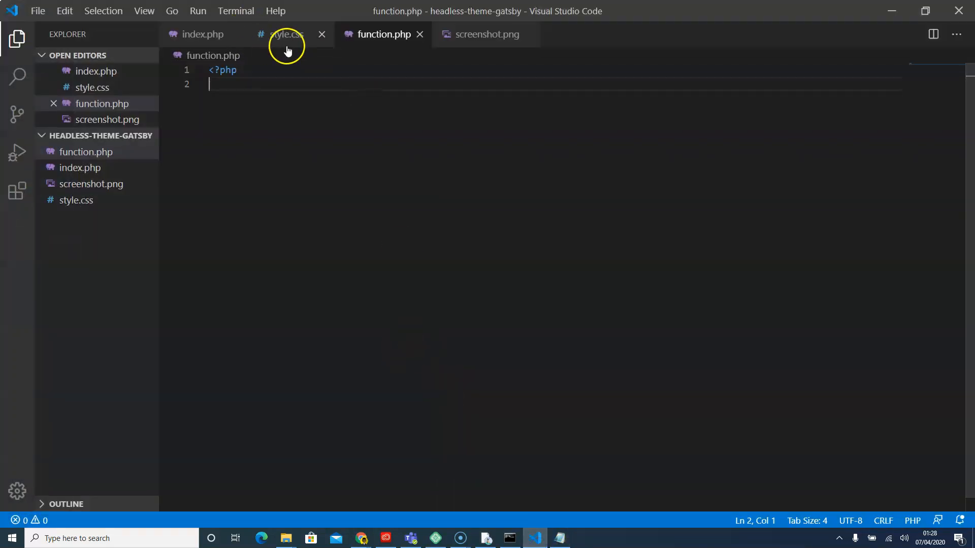
{"action": "left_click", "coordinate": [286, 34]}
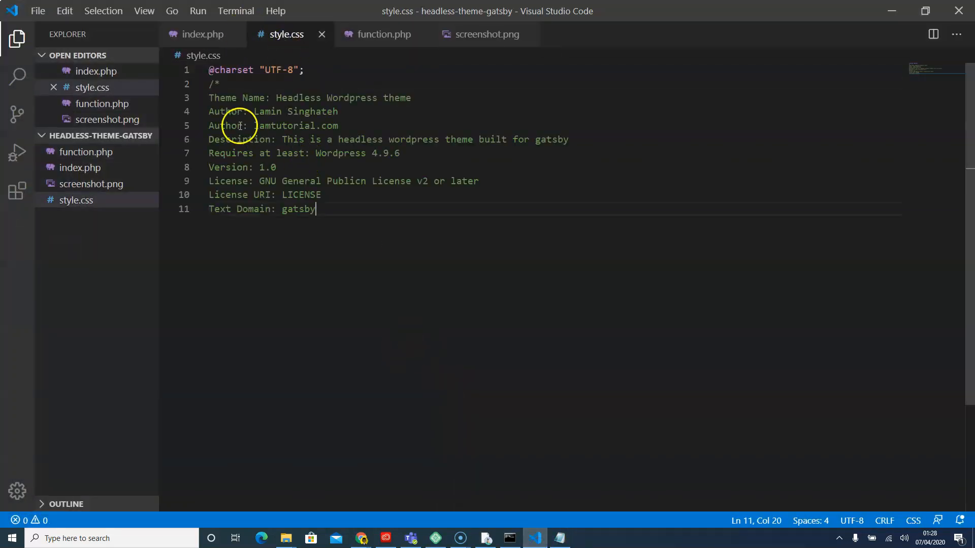
{"action": "left_click", "coordinate": [244, 126]}
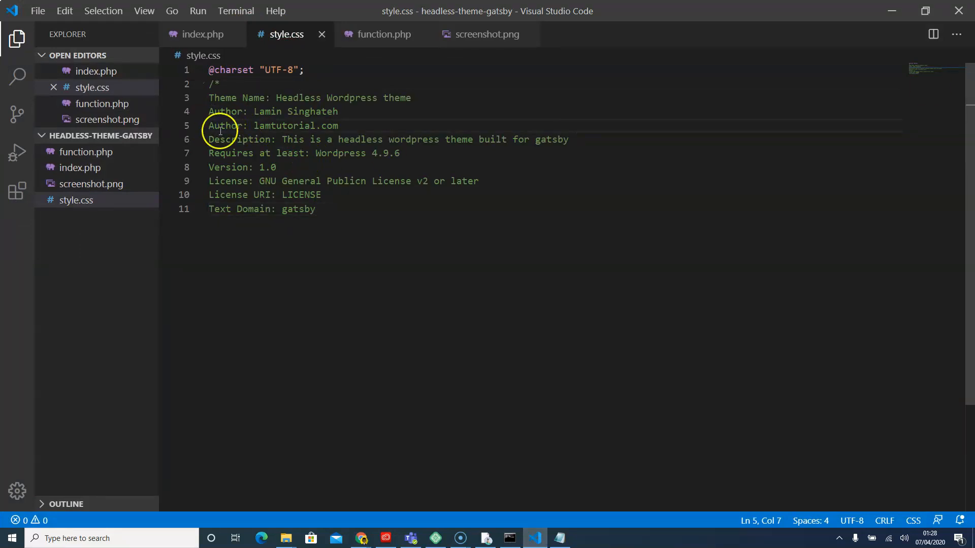
{"action": "triple_click", "coordinate": [273, 125]}
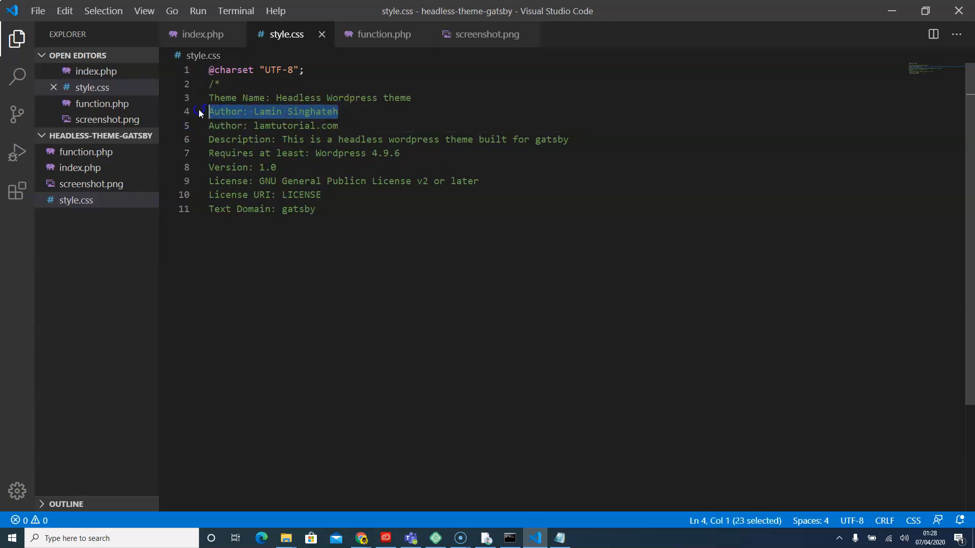
{"action": "left_click", "coordinate": [238, 125]}
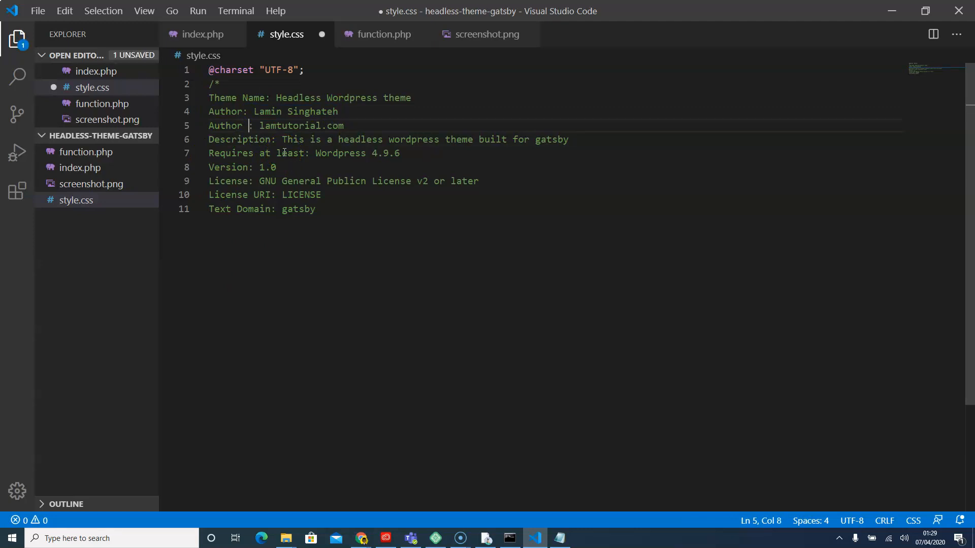
{"action": "type", "text": "URL"}
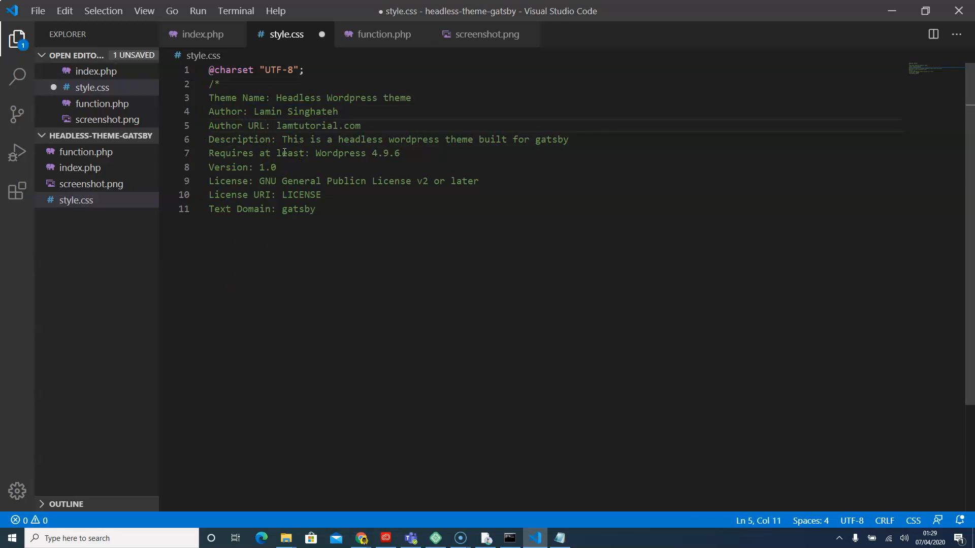
{"action": "double_click", "coordinate": [258, 126]}
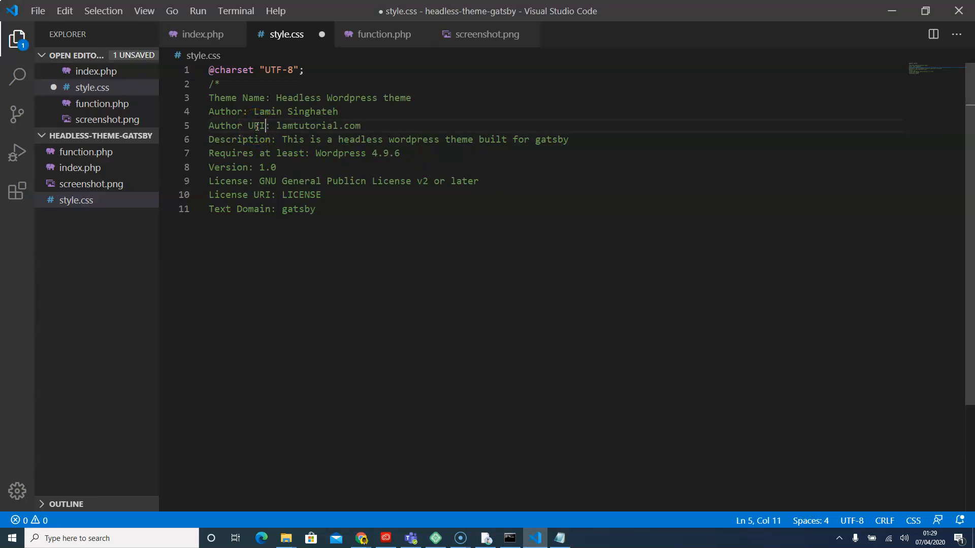
{"action": "left_click", "coordinate": [315, 208]}
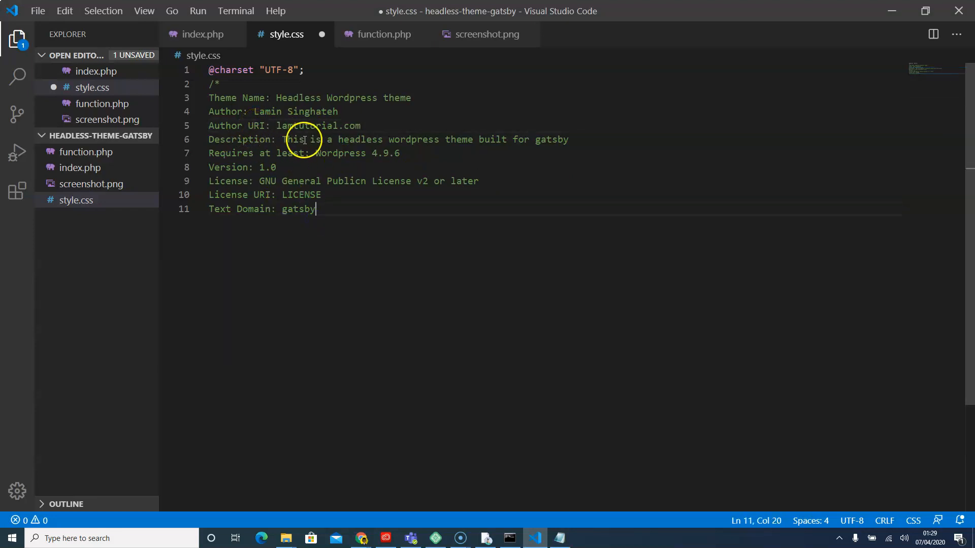
{"action": "mouse_move", "coordinate": [211, 139]}
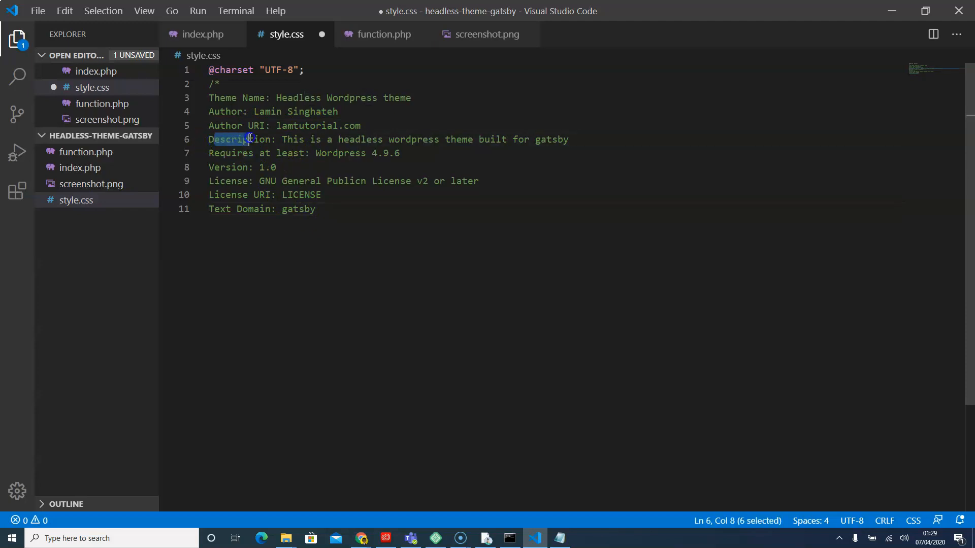
Correct 'Publicn' to 'Public' in the License line and save.
{"action": "left_click", "coordinate": [250, 153]}
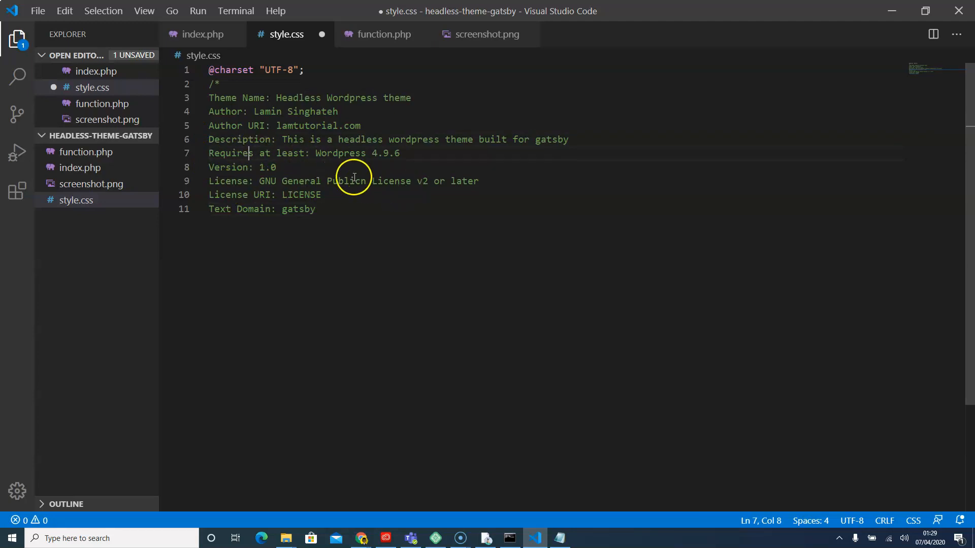
{"action": "mouse_move", "coordinate": [401, 188]}
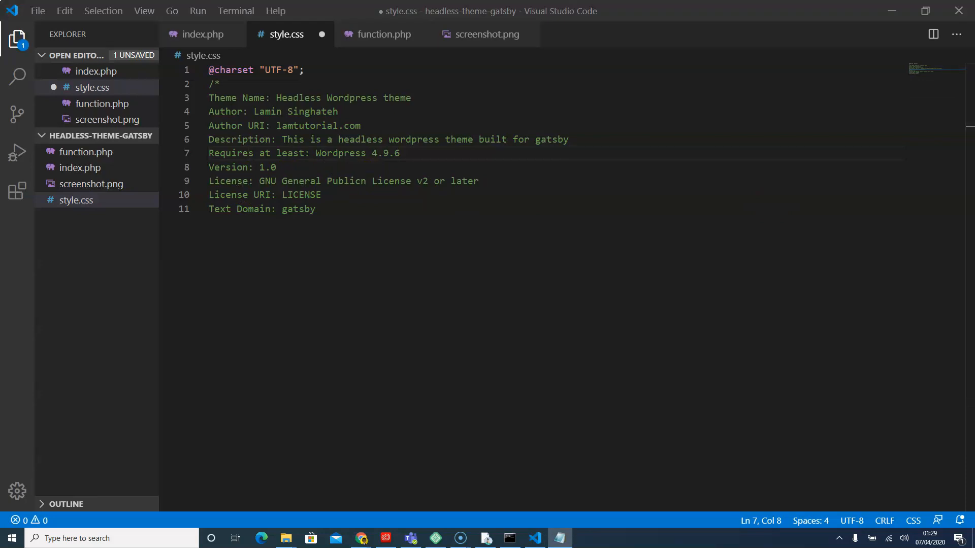
{"action": "triple_click", "coordinate": [342, 181]}
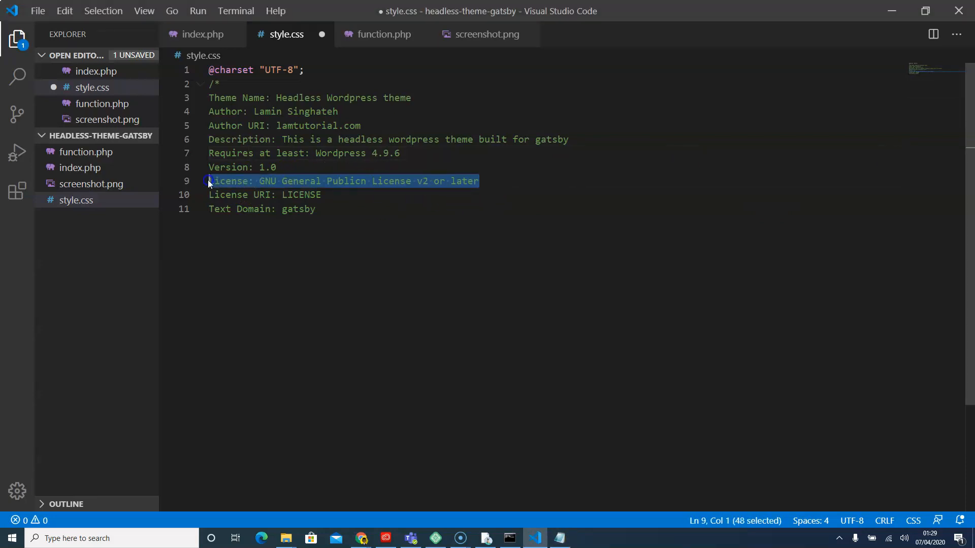
{"action": "left_click", "coordinate": [474, 181]}
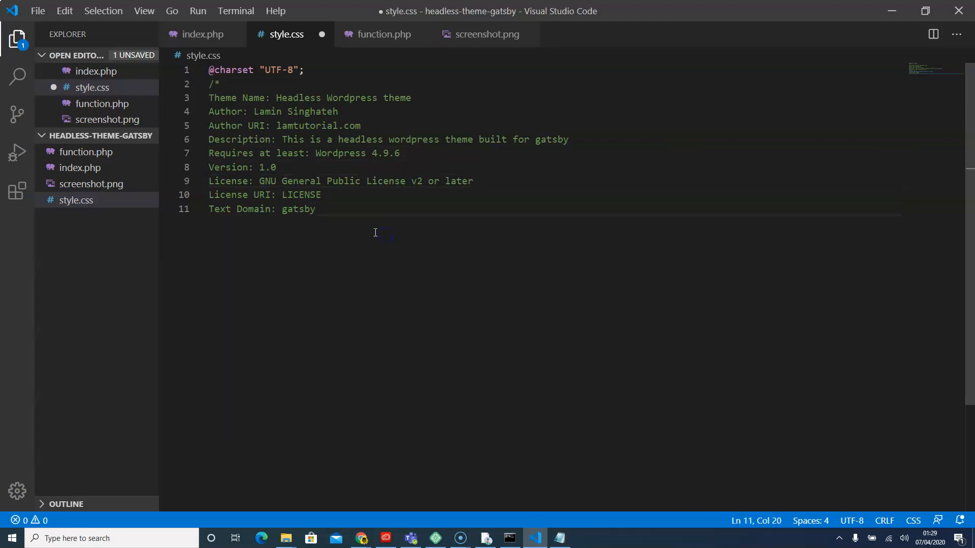
{"action": "key", "text": "ctrl+s"}
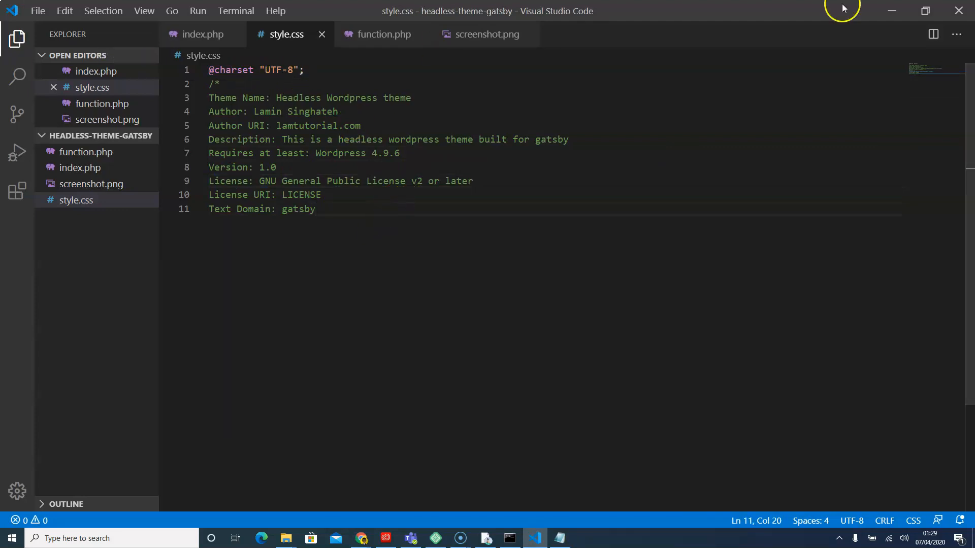
Reopen the Headless Wordpress theme details in wp-admin and confirm the author name links to lamtutorial.com.
{"action": "left_click", "coordinate": [260, 537]}
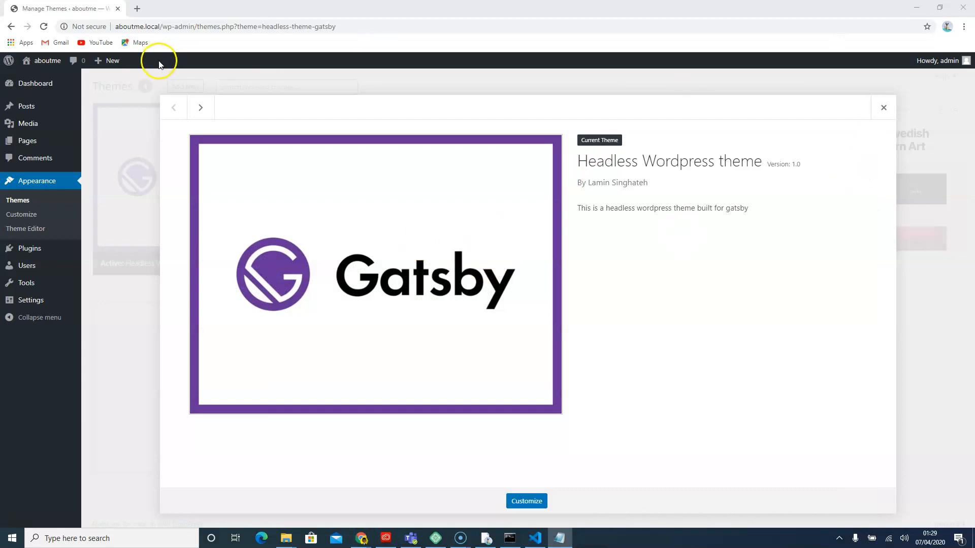
{"action": "mouse_move", "coordinate": [444, 221]}
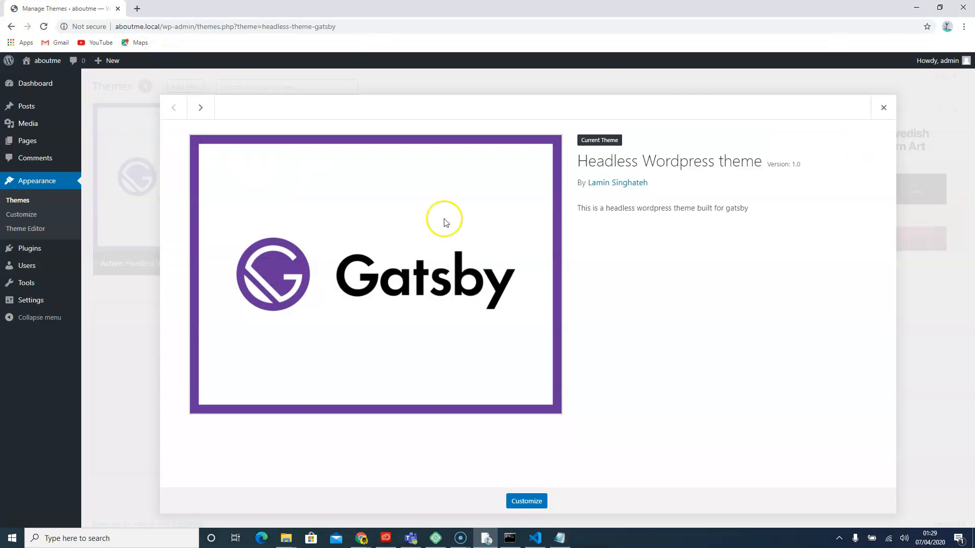
{"action": "mouse_move", "coordinate": [618, 183]}
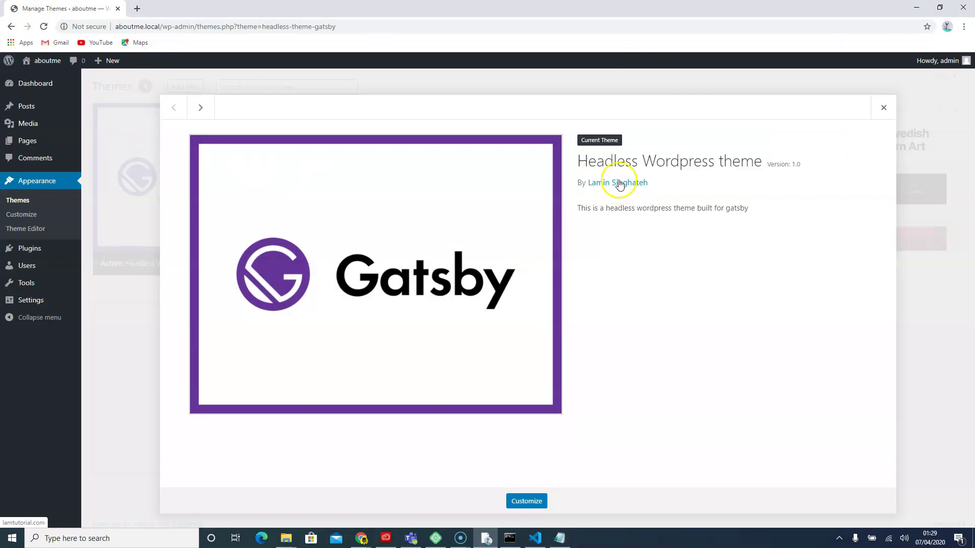
{"action": "double_click", "coordinate": [628, 182]}
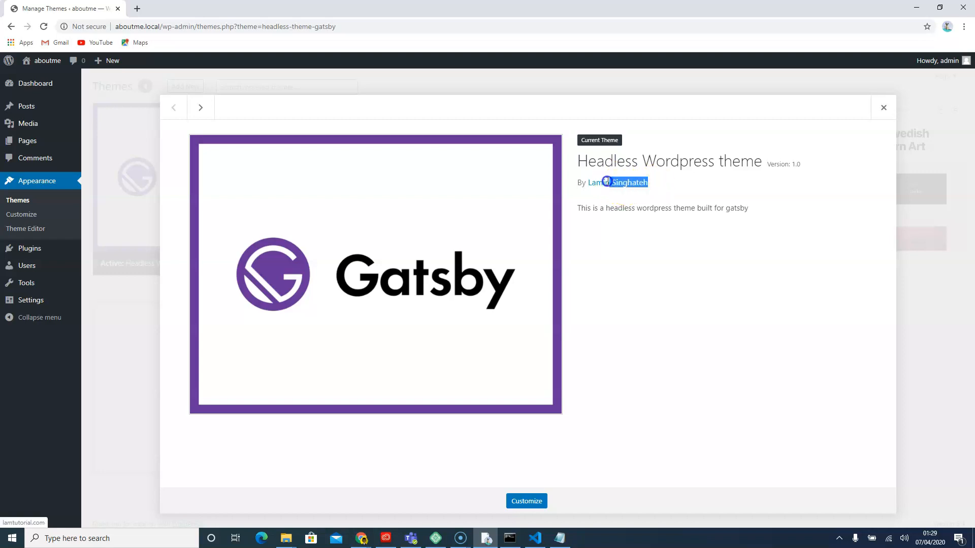